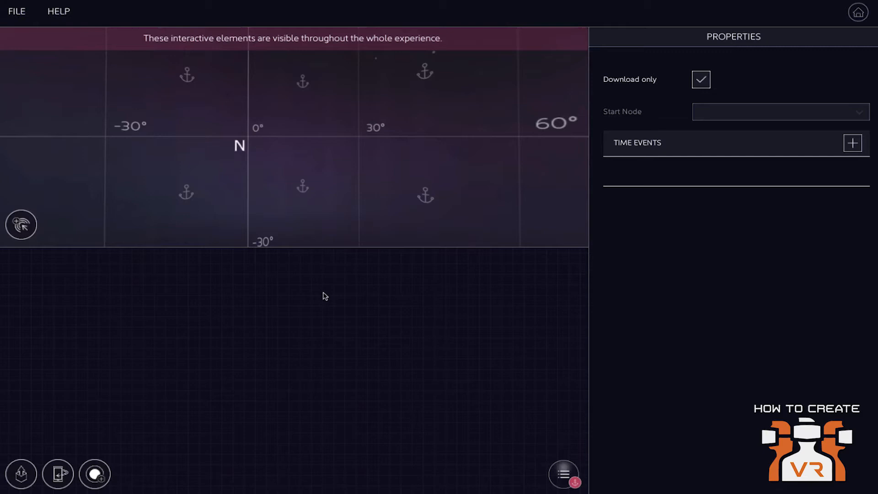
mouse_move(252, 118)
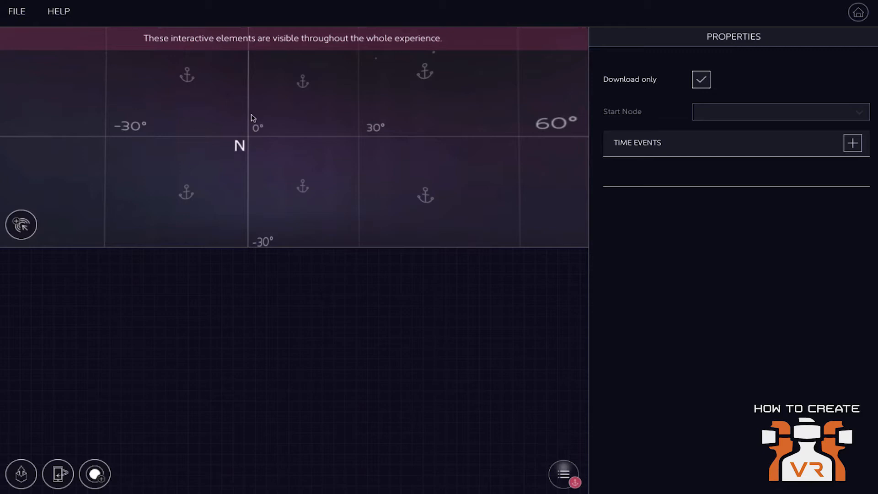
mouse_move(304, 173)
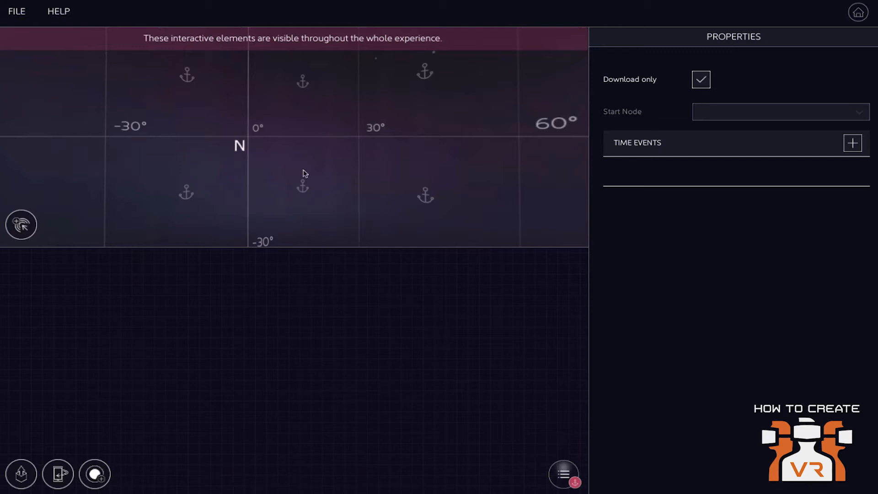
mouse_move(276, 186)
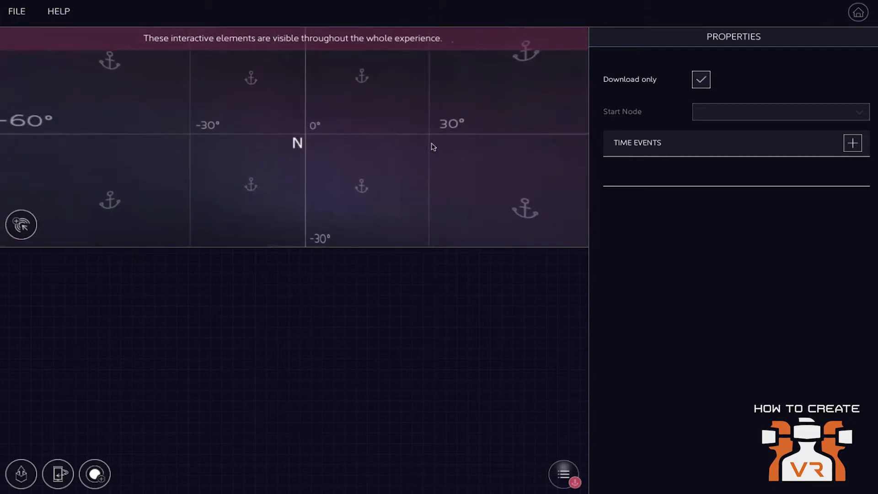
mouse_move(243, 162)
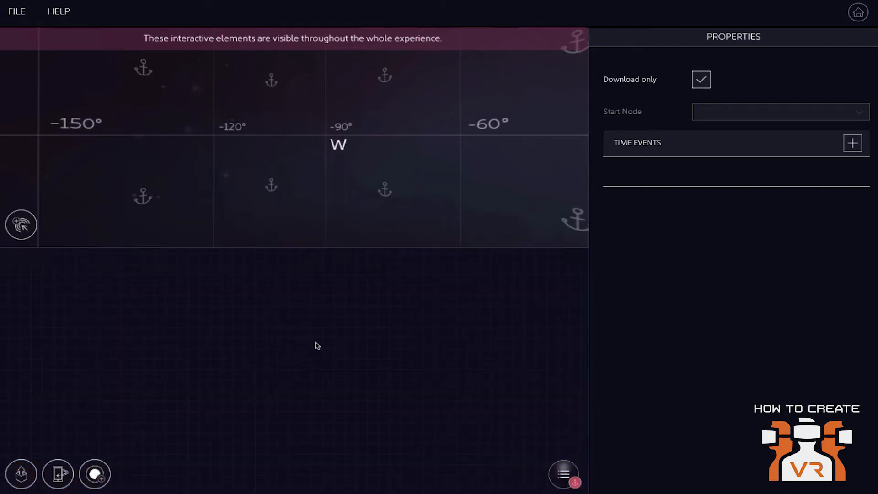
mouse_move(291, 441)
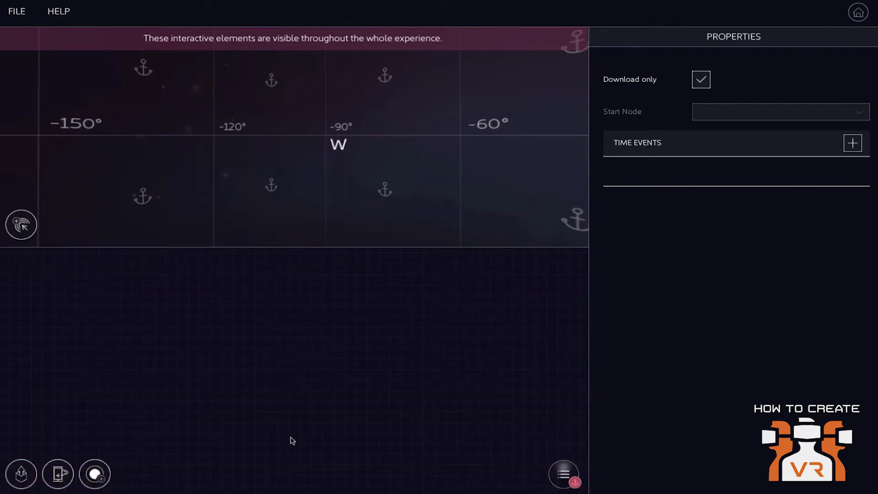
mouse_move(251, 344)
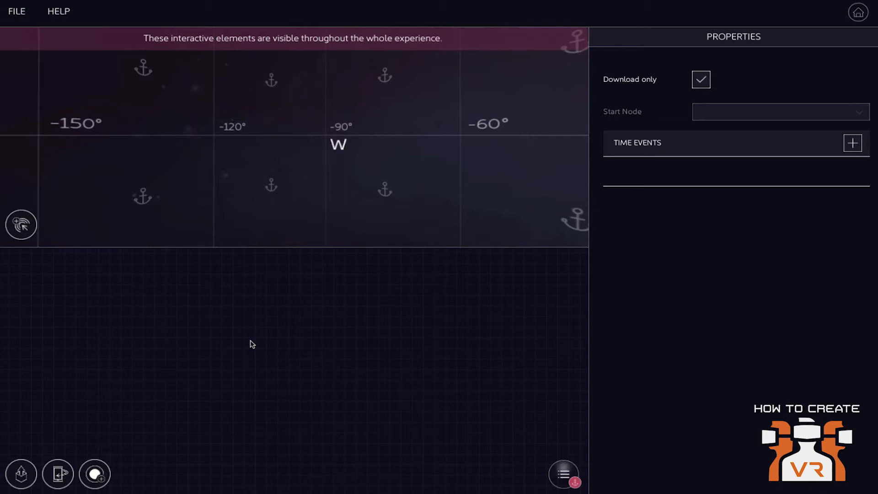
mouse_move(196, 388)
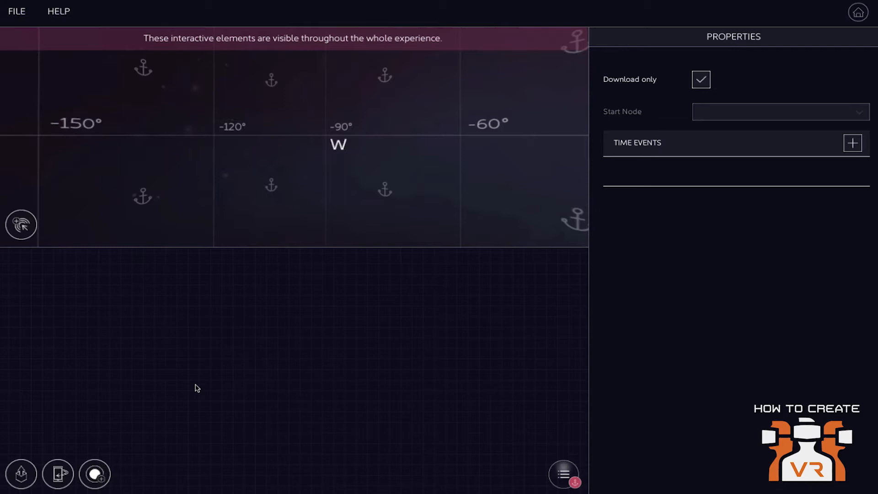
mouse_move(130, 451)
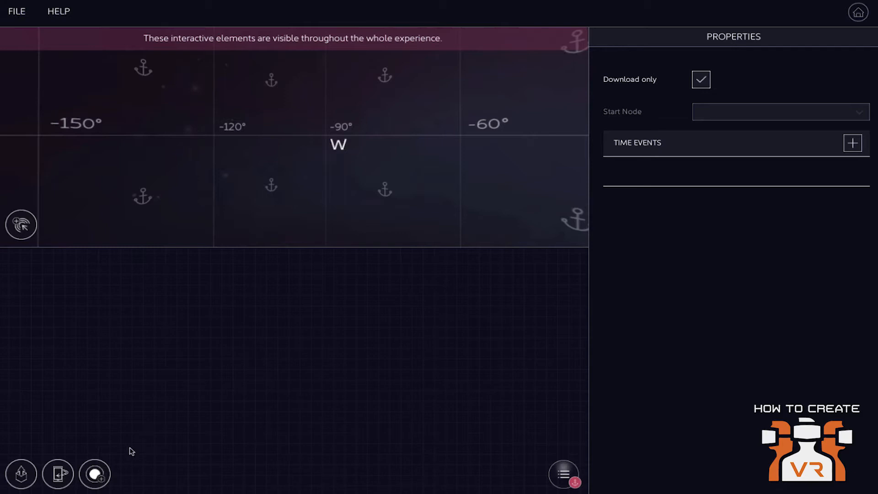
mouse_move(725, 114)
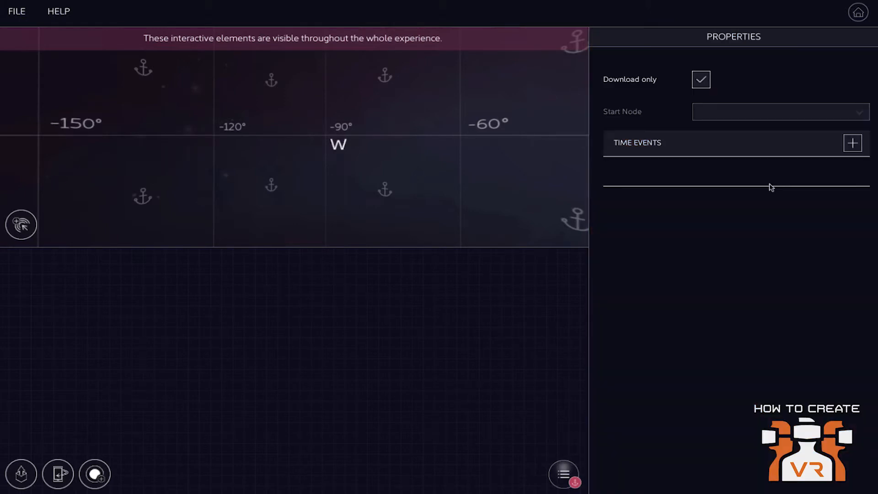
mouse_move(783, 398)
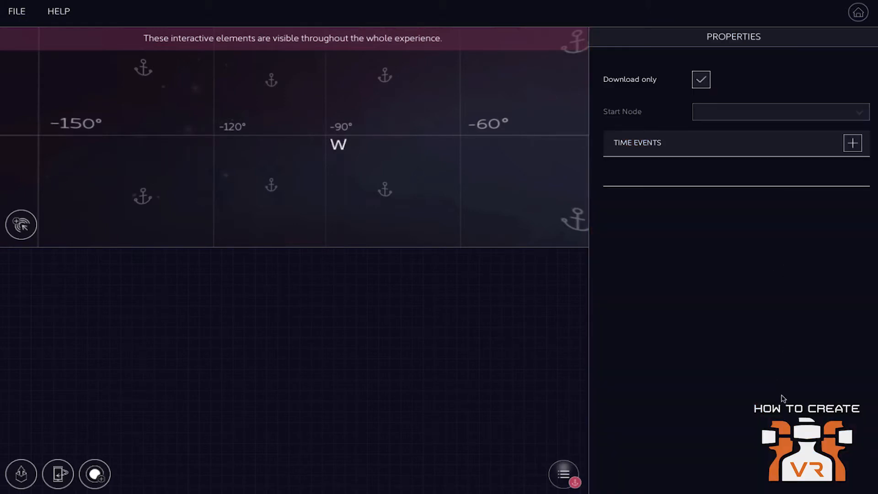
mouse_move(815, 66)
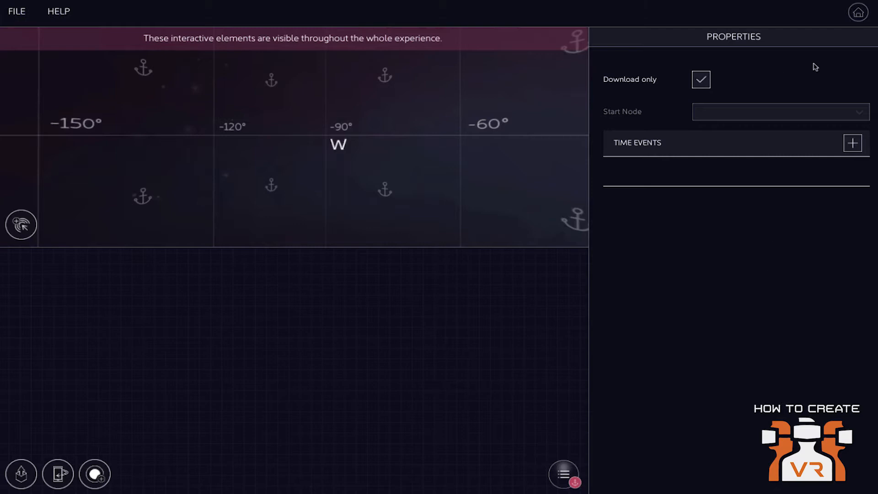
mouse_move(726, 288)
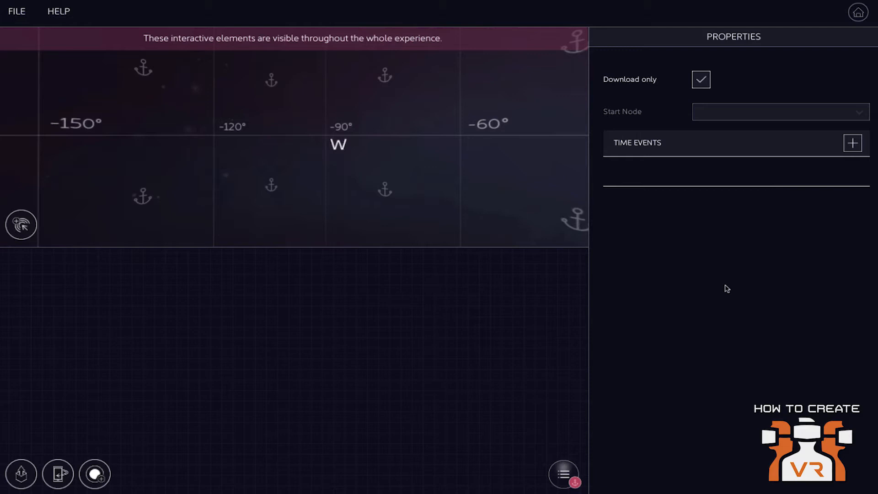
mouse_move(183, 404)
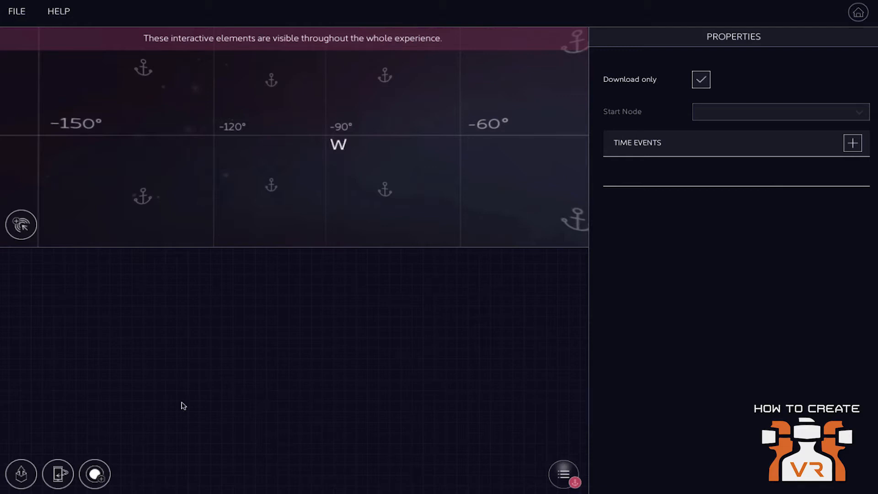
mouse_move(95, 475)
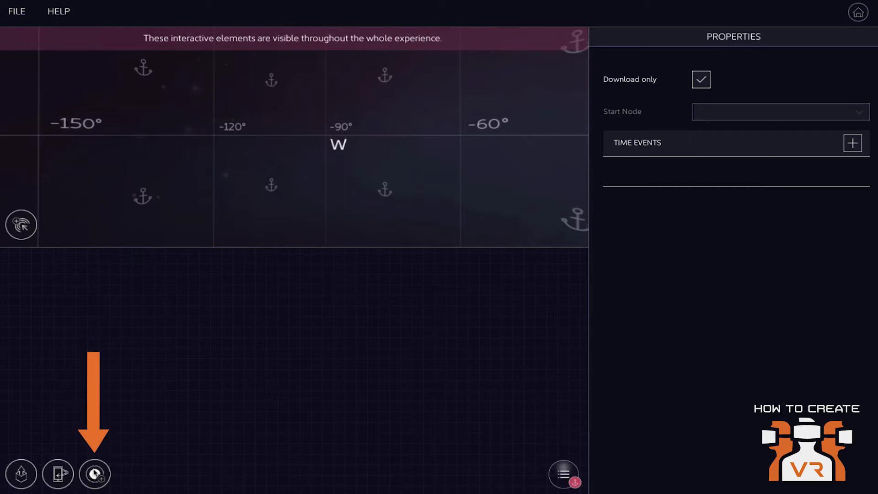
Step: Add scene nodes Node 3 and Node 4 to the map, then select Node 2
click(95, 474)
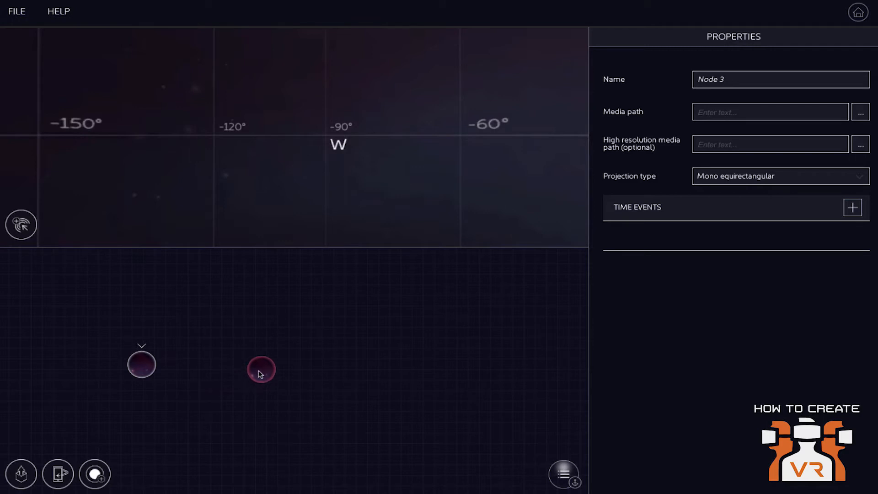
click(95, 474)
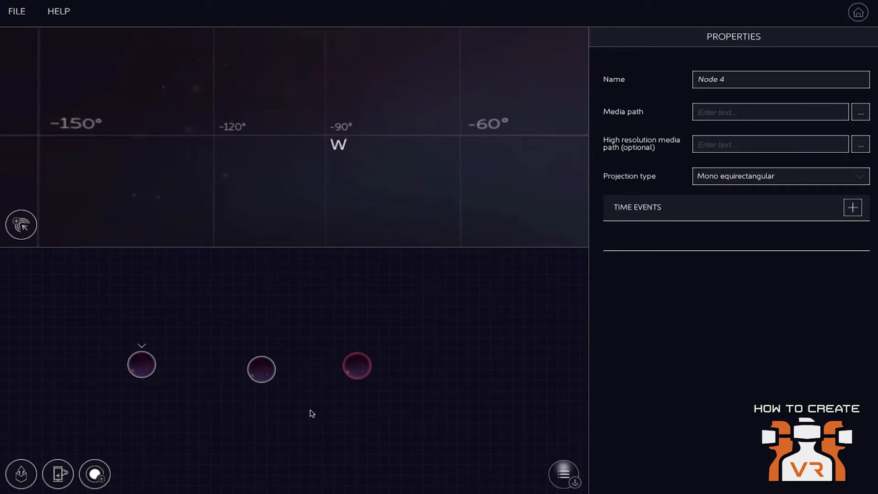
mouse_move(660, 179)
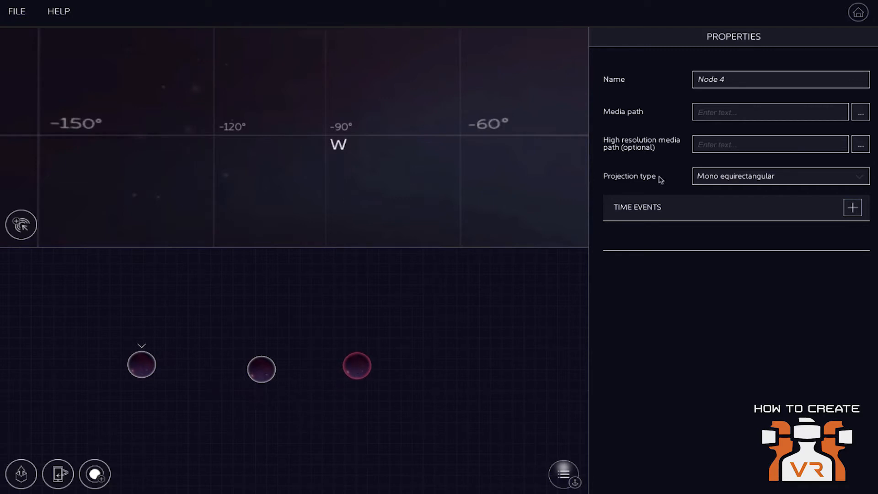
click(141, 365)
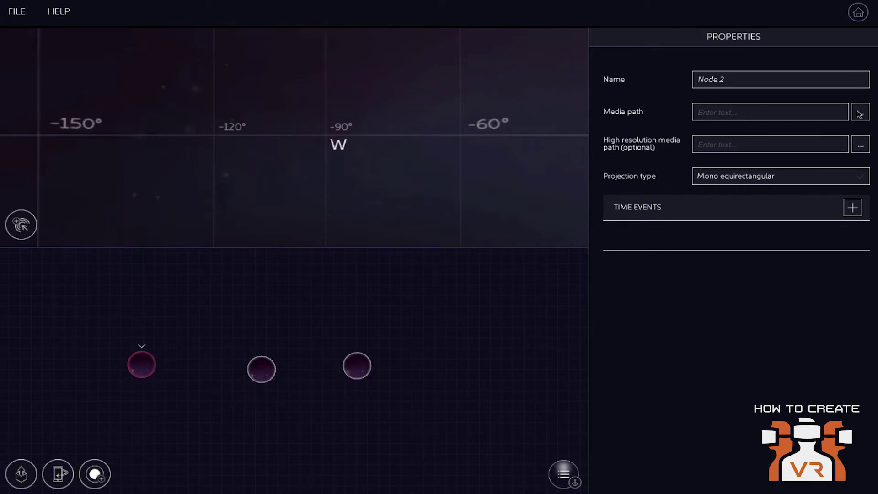
Step: Assign the outside_lq.jpg panorama as Node 2's media
click(861, 111)
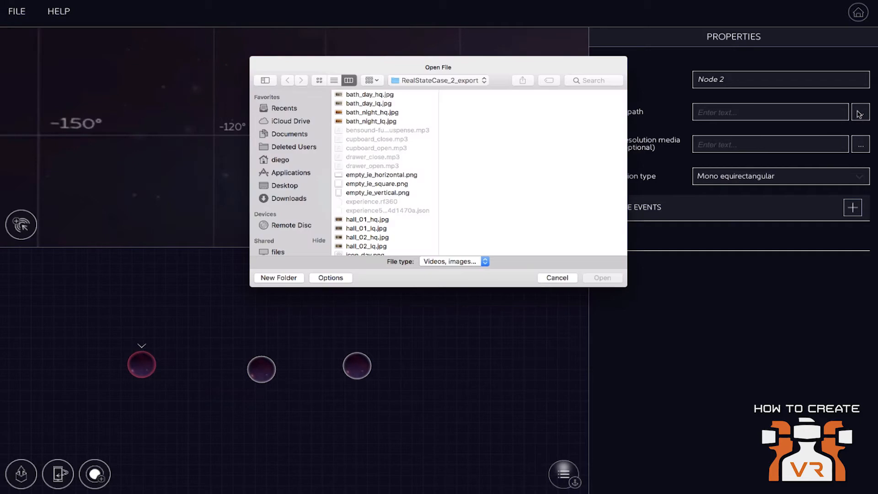
scroll(down, 3)
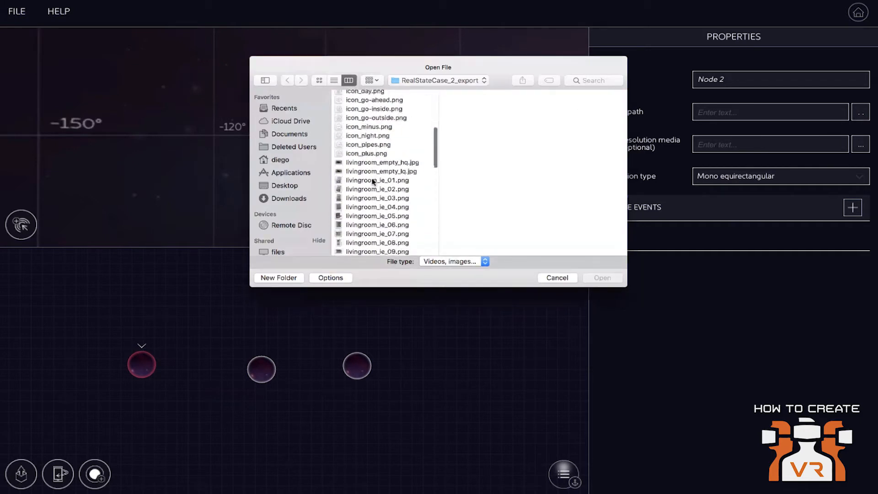
scroll(down, 3)
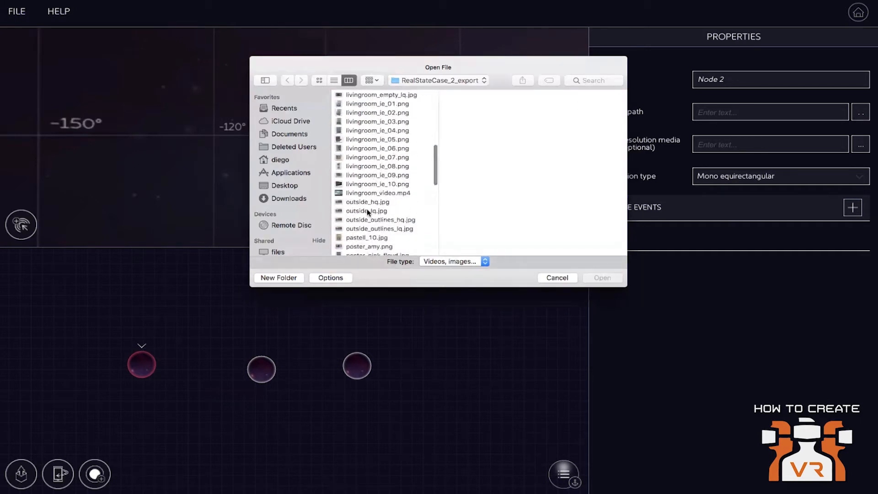
click(368, 211)
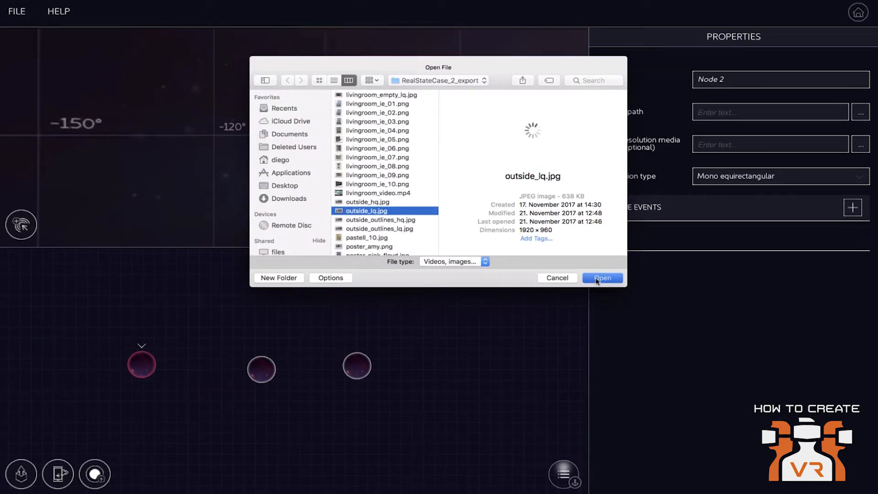
click(601, 278)
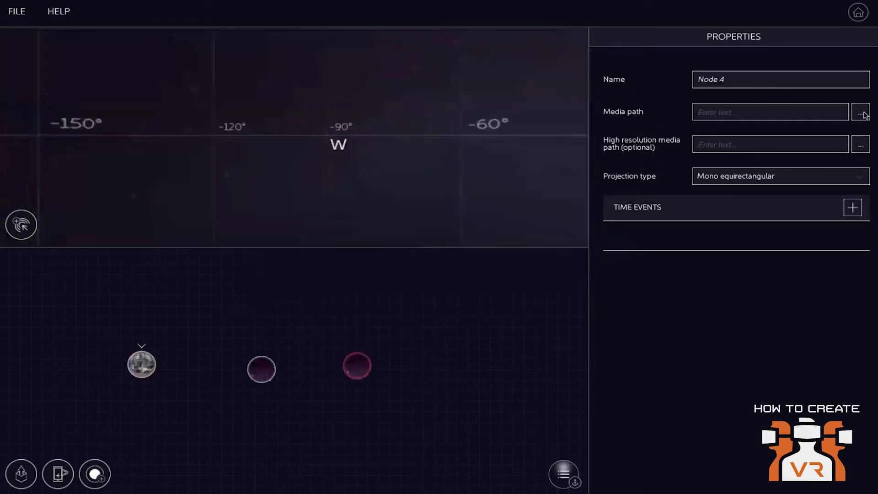
Step: Assign Video_1_960.mp4 from the Retungswach folder as Node 4's media
click(859, 112)
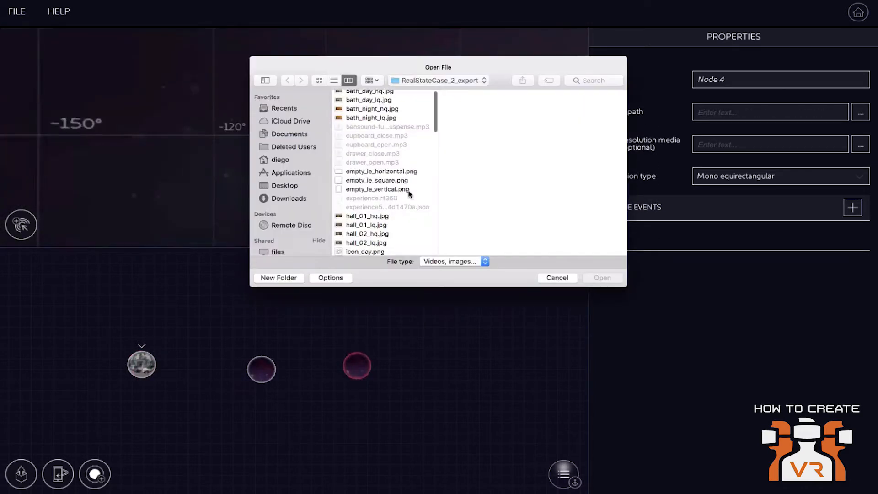
scroll(down, 3)
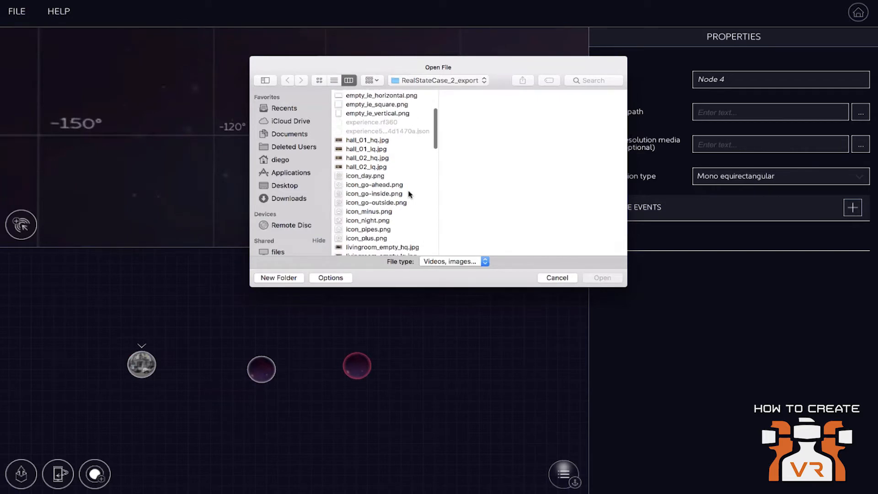
click(285, 186)
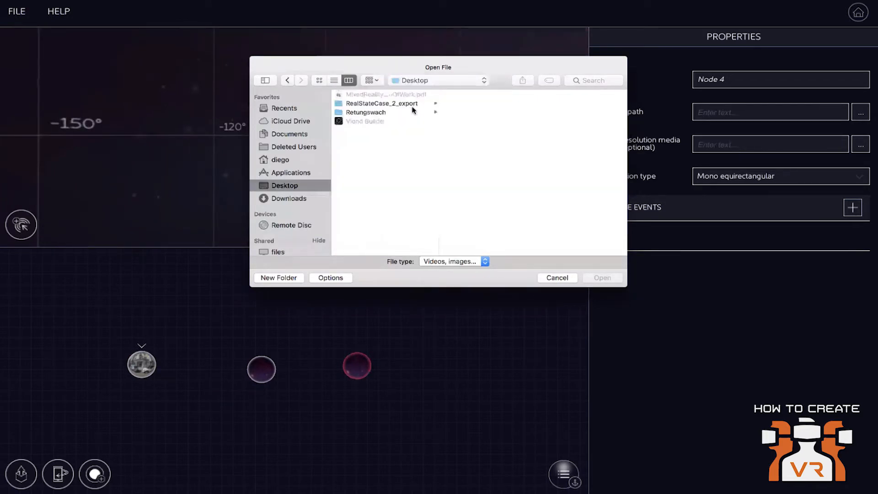
click(365, 111)
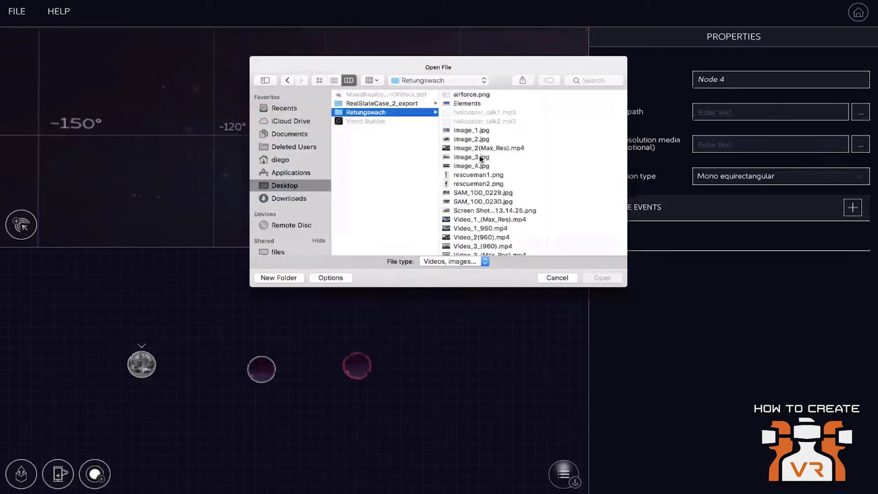
scroll(down, 3)
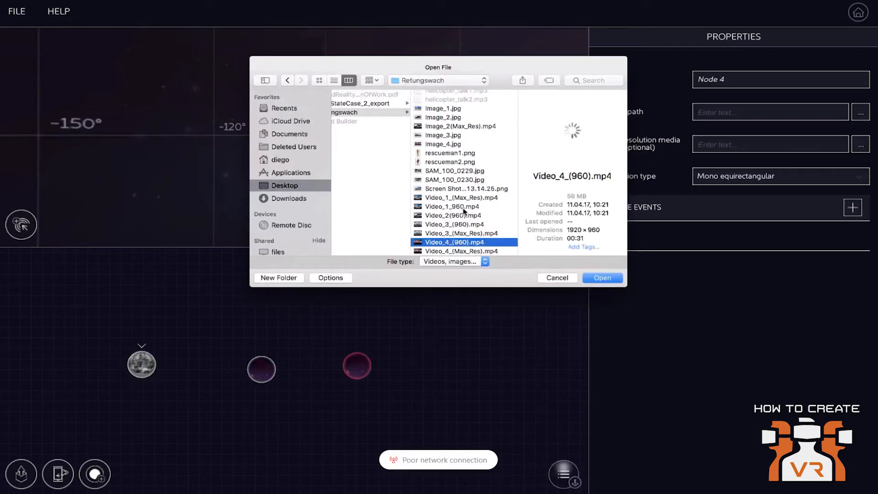
click(454, 206)
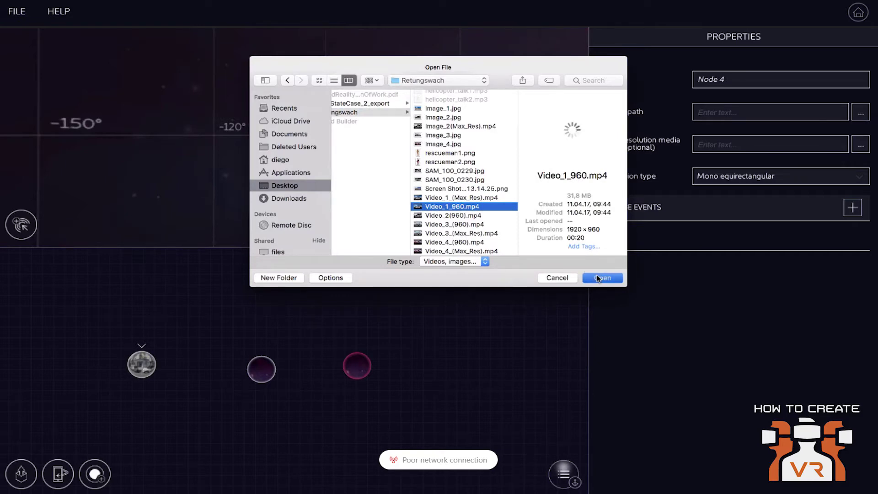
click(601, 278)
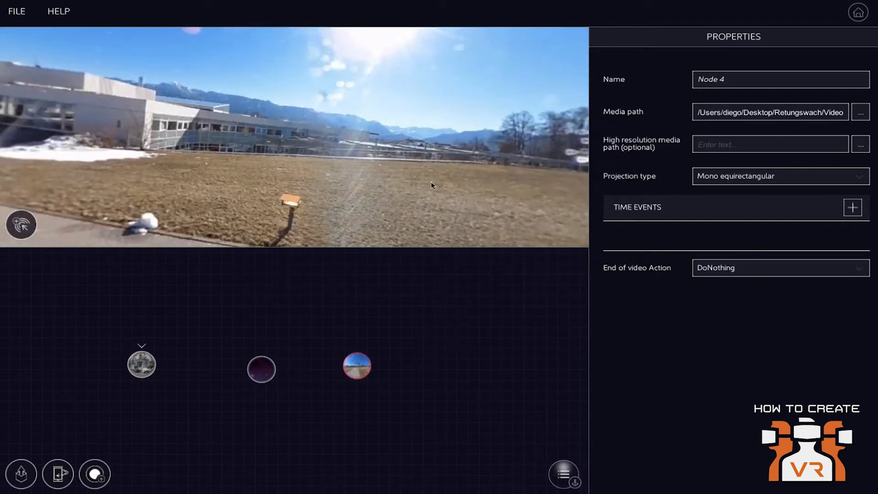
mouse_move(464, 166)
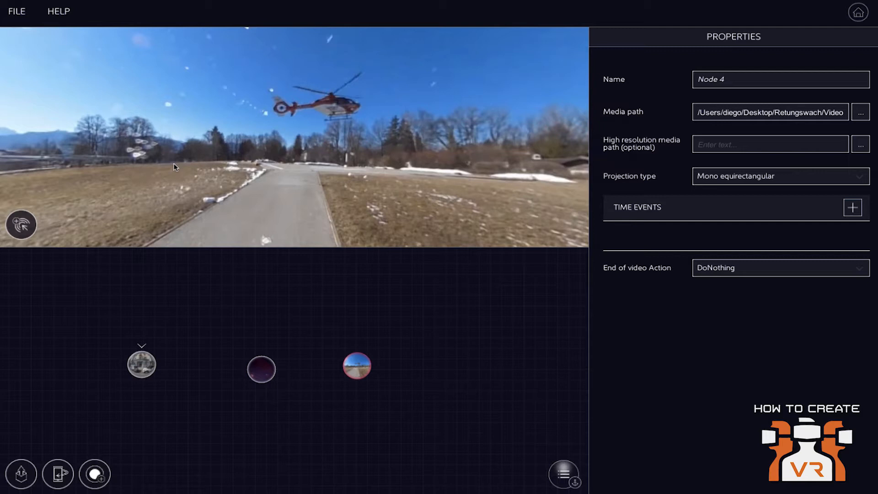
mouse_move(408, 276)
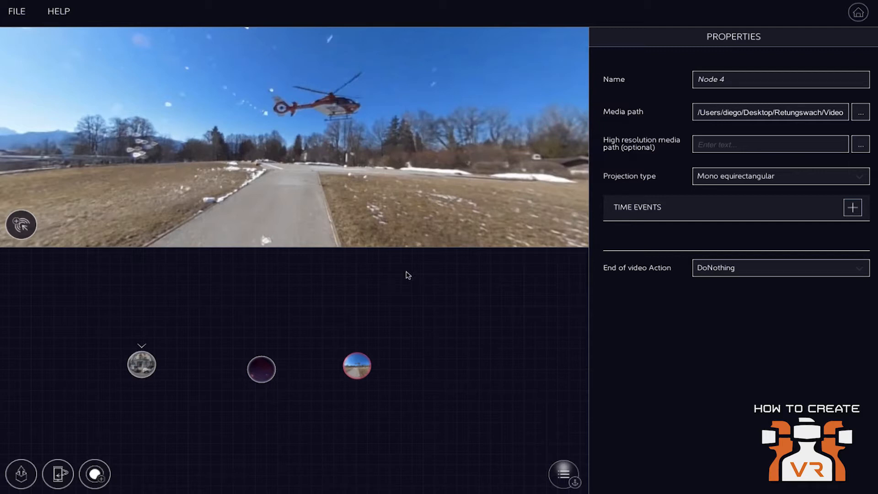
mouse_move(508, 256)
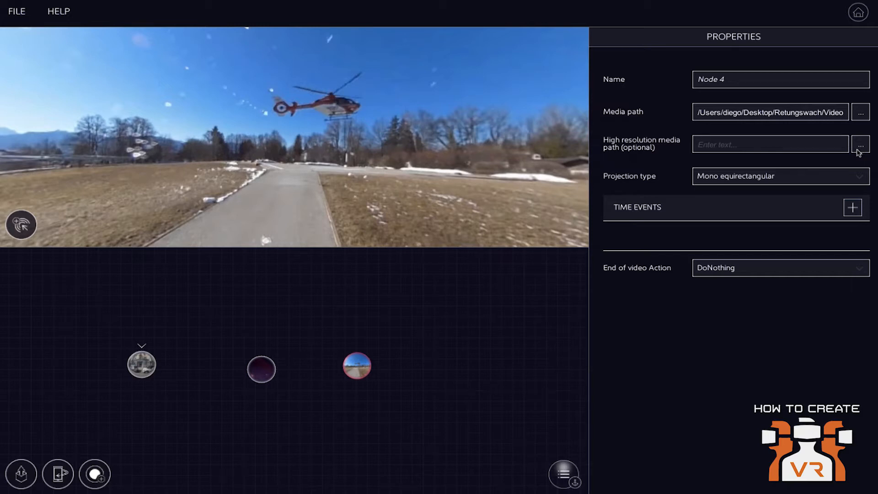
mouse_move(441, 351)
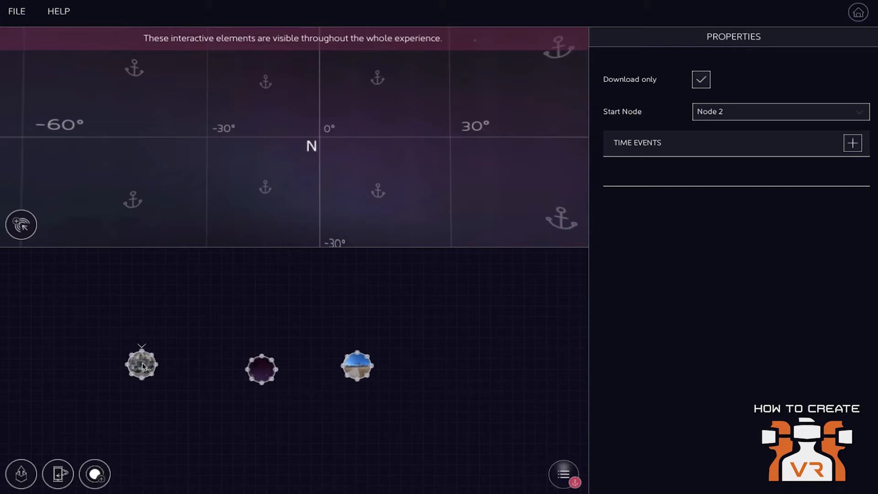
Step: Select the starting node, Node 2, to show its street-front panorama
click(141, 365)
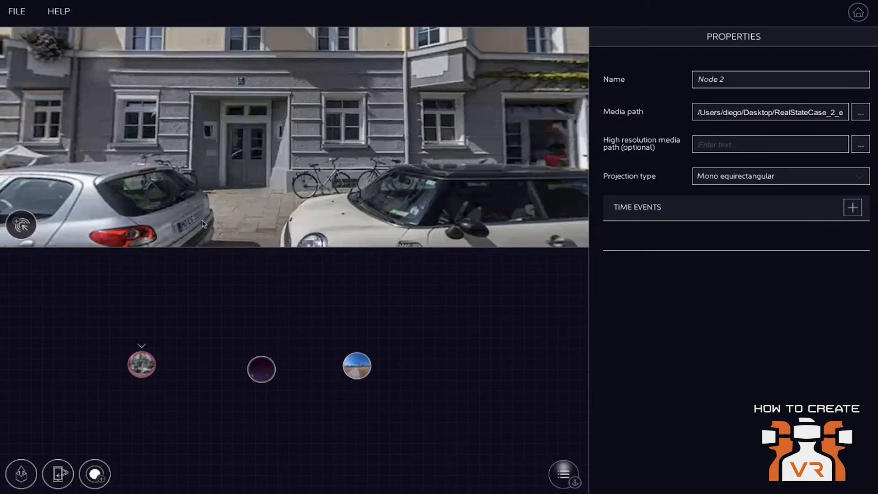
Step: Assign hall_01_lq.jpg from RealStateCase_2_export as Node 3's media
click(859, 112)
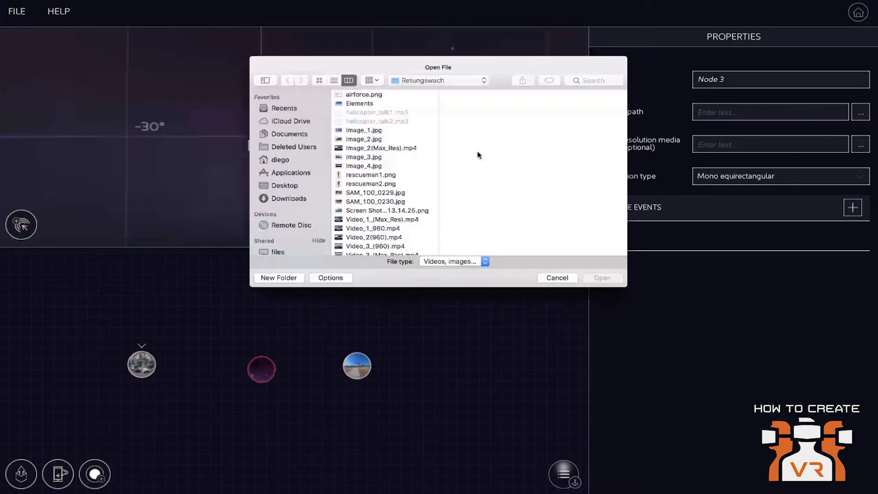
scroll(down, 3)
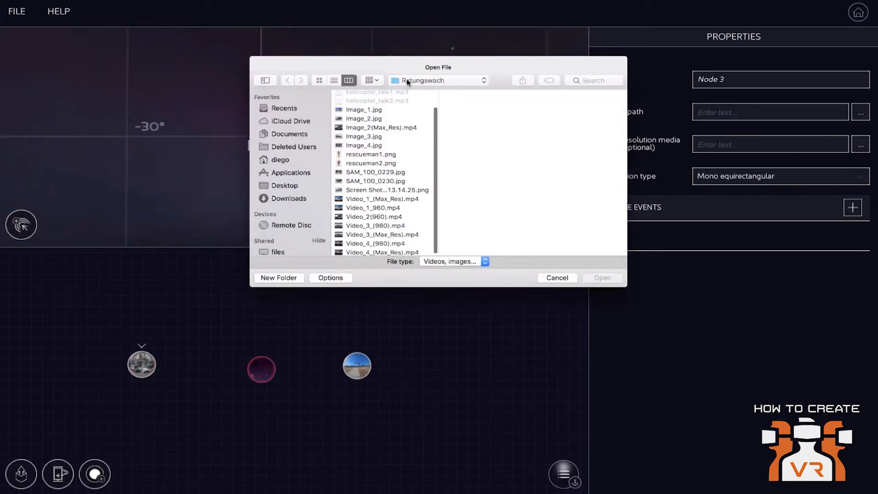
click(286, 184)
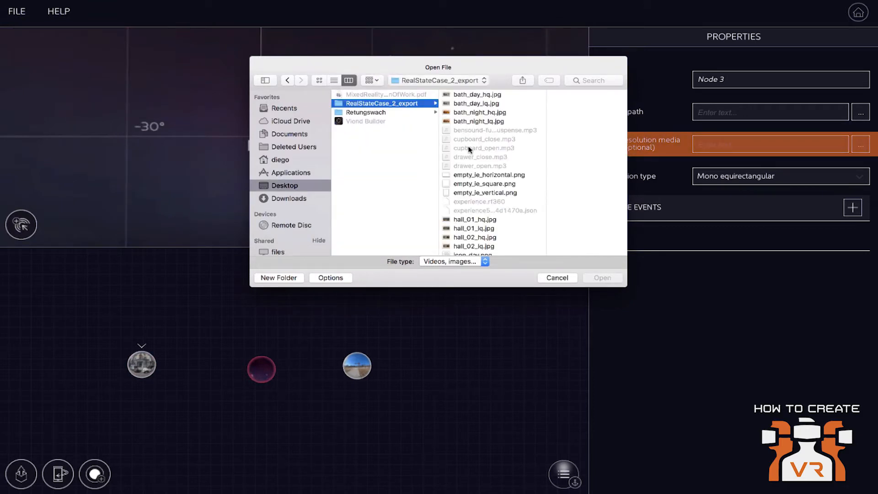
scroll(down, 3)
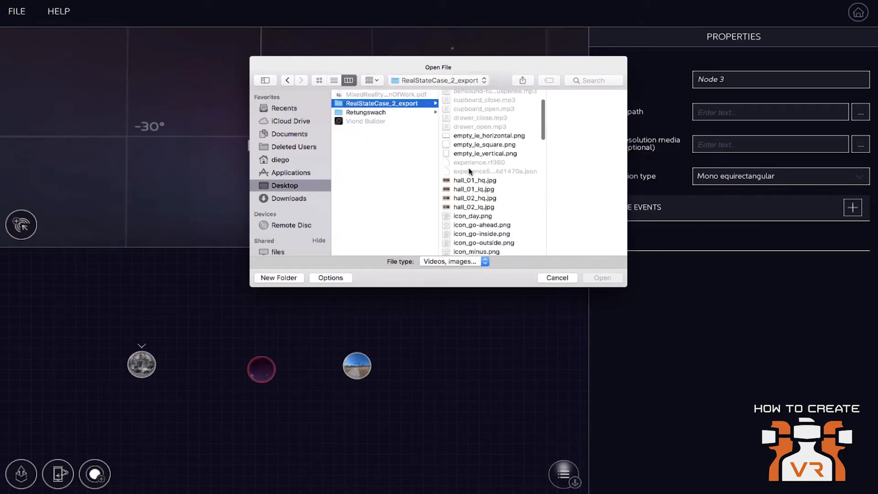
scroll(down, 3)
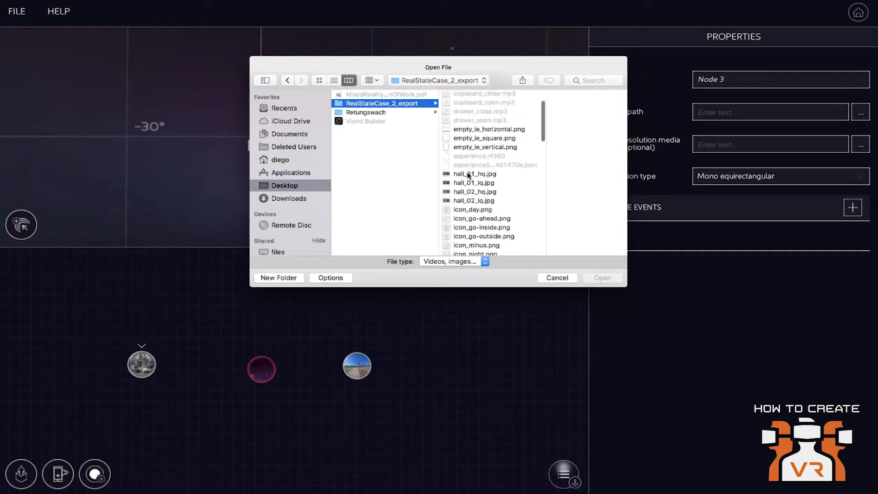
click(475, 183)
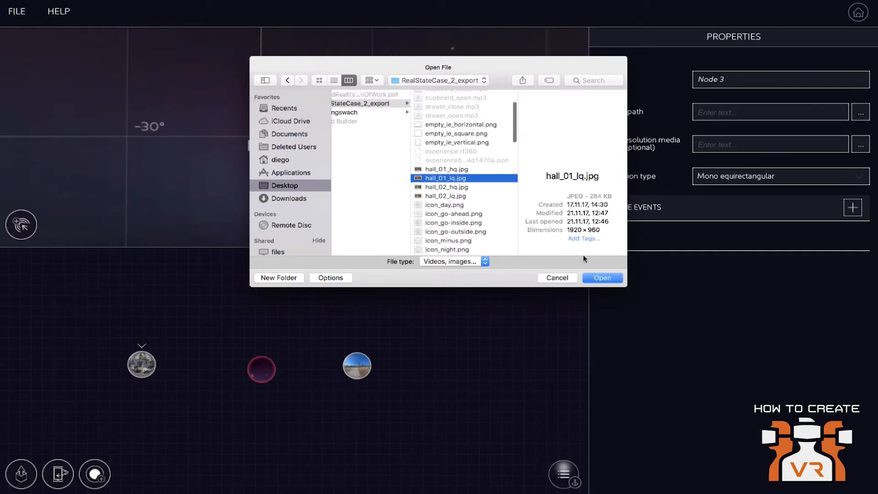
click(602, 278)
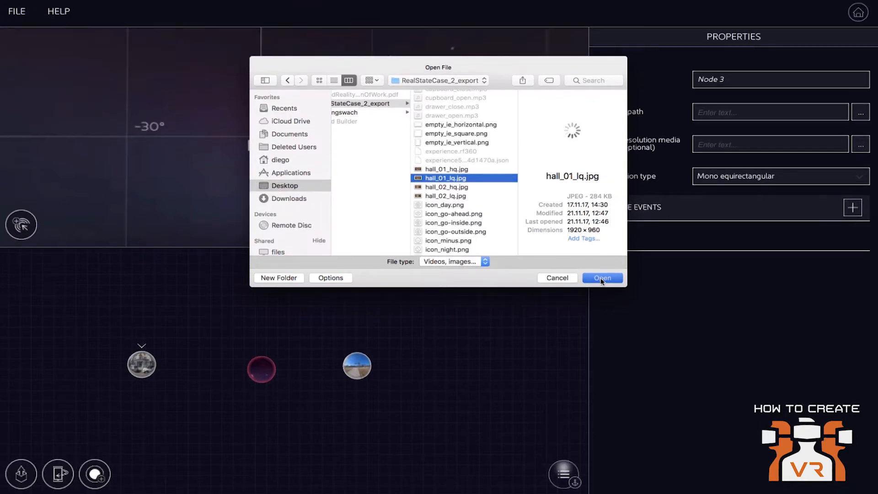
click(602, 278)
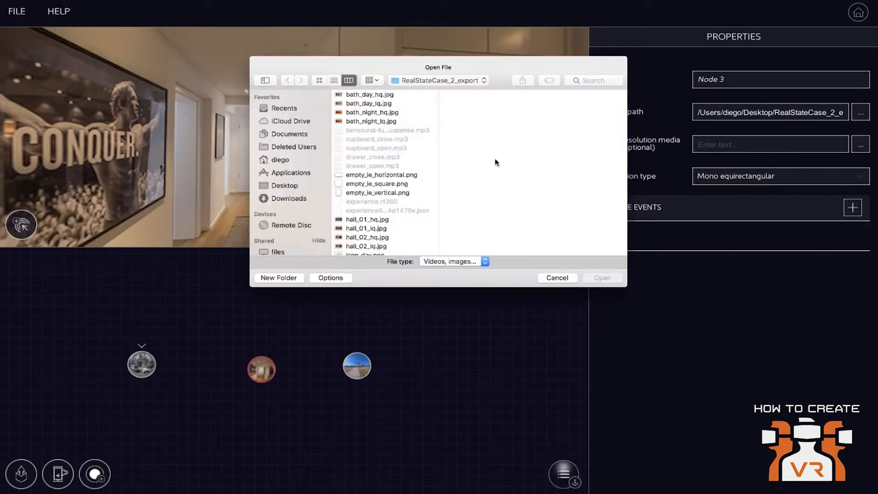
mouse_move(369, 242)
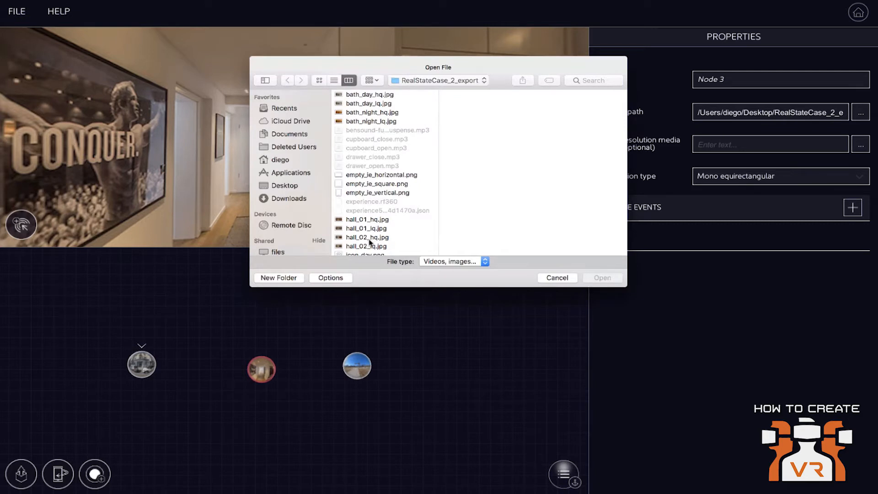
Step: Set hall_01_hq.jpg as Node 3's high resolution media
click(366, 219)
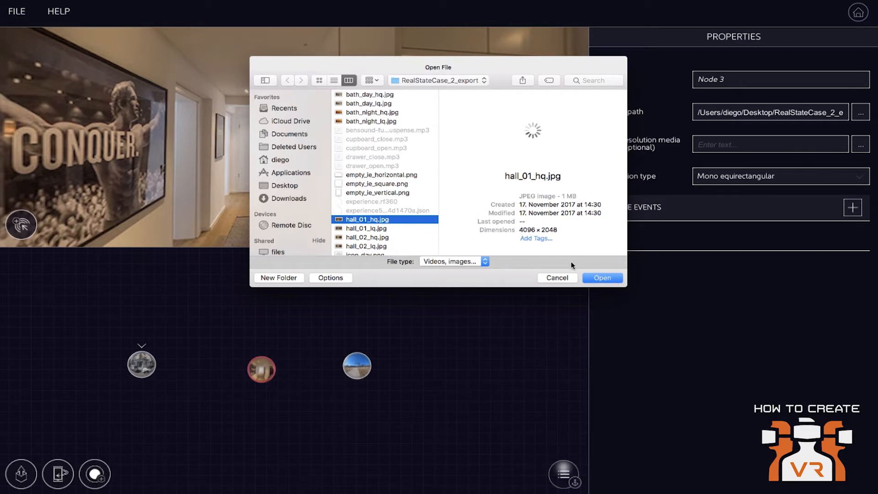
click(602, 277)
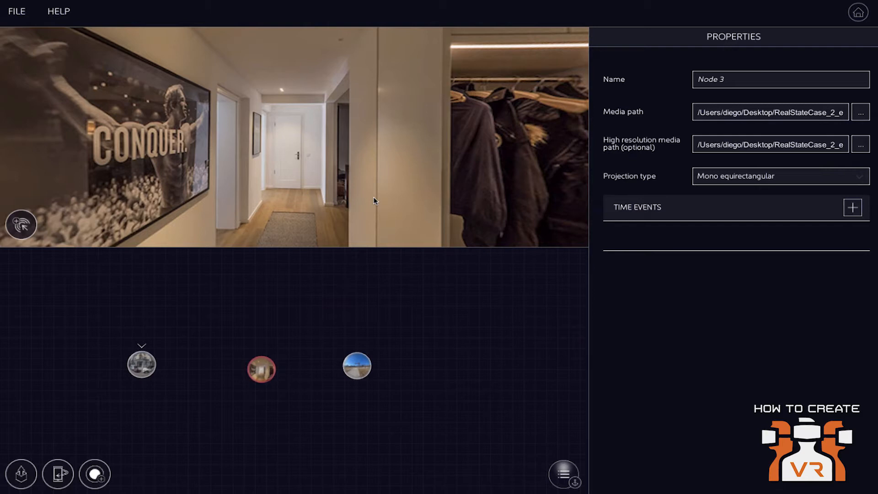
mouse_move(348, 264)
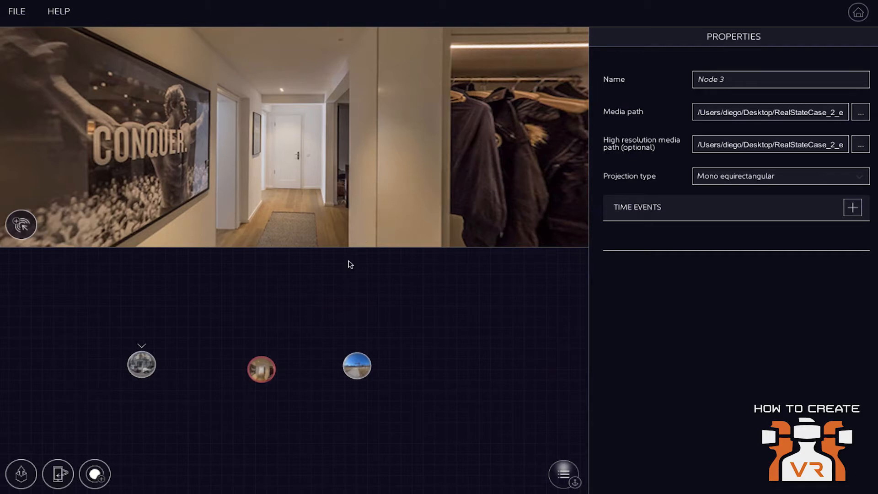
mouse_move(345, 270)
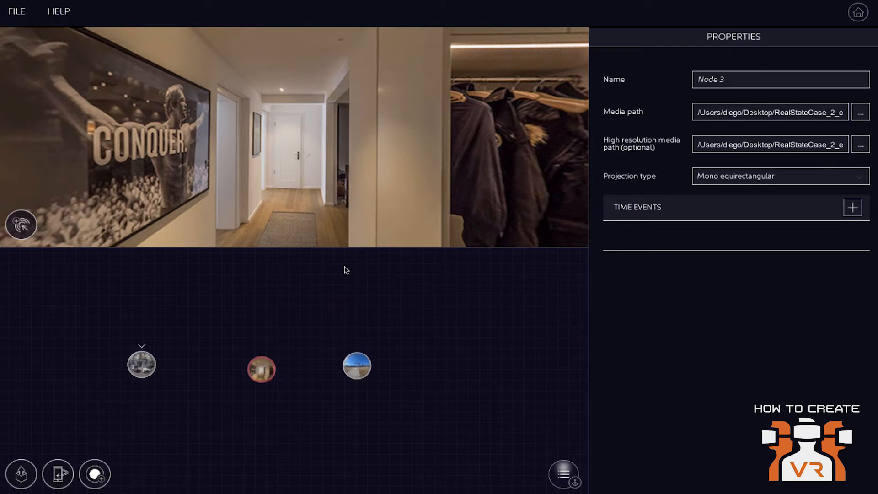
mouse_move(235, 339)
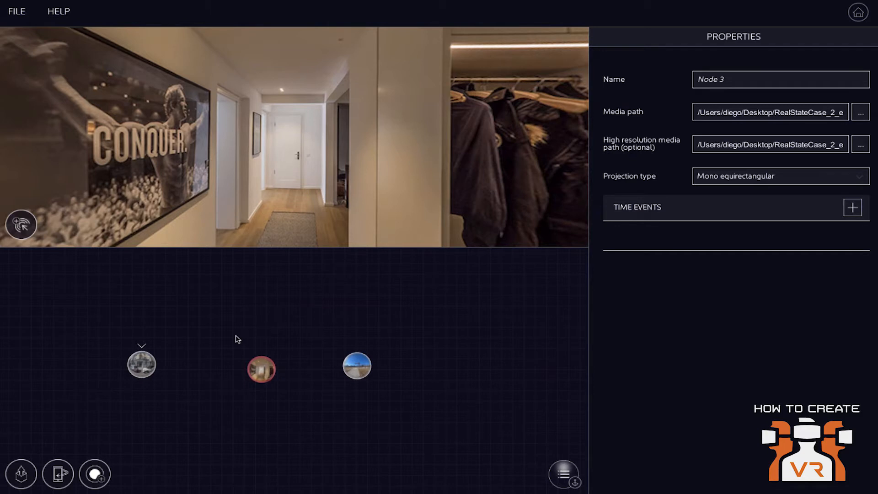
mouse_move(209, 354)
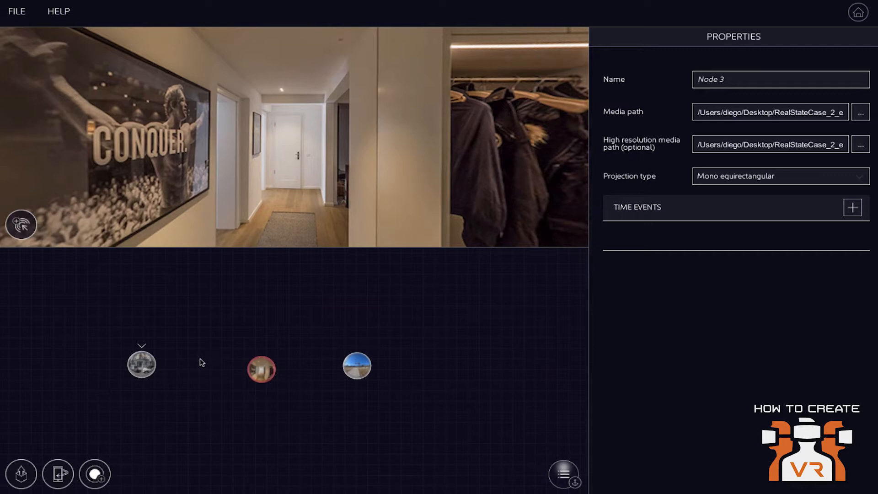
mouse_move(197, 368)
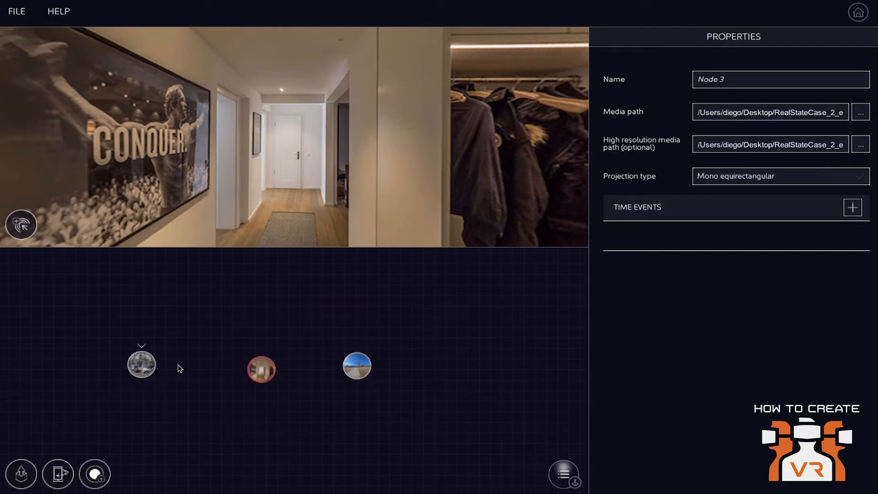
mouse_move(219, 370)
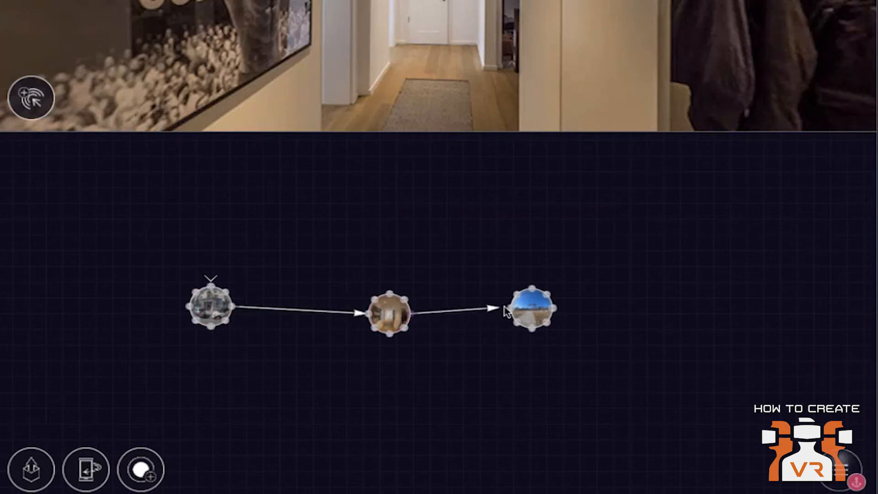
Step: Select Node 4, the outdoor helicopter video node at the end of the chain
click(531, 308)
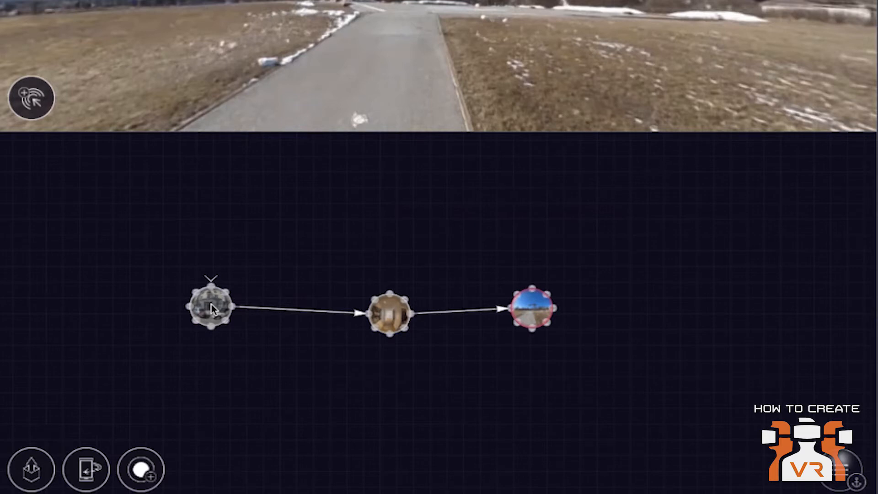
Step: Set Node 4's End of video action to TriggerTransition
click(531, 308)
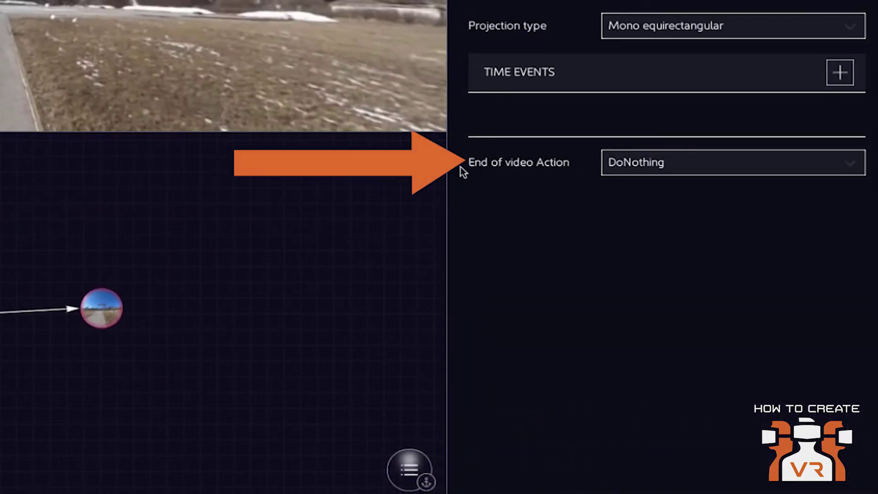
mouse_move(672, 163)
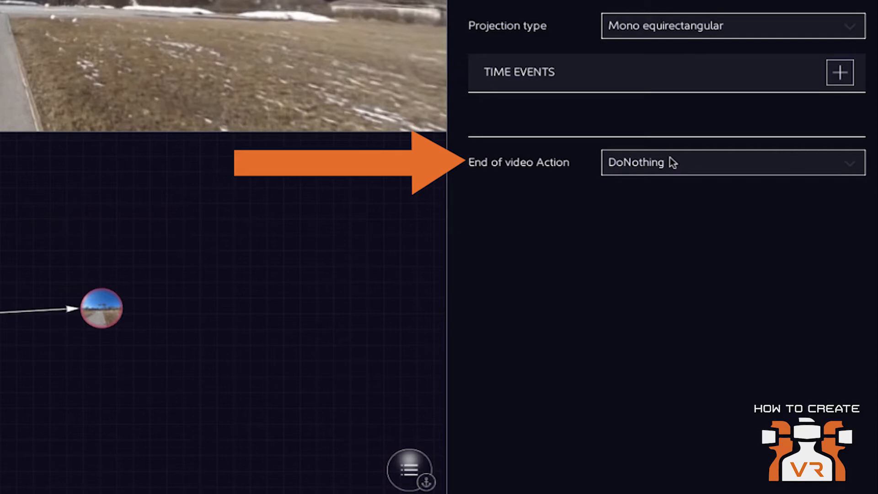
click(731, 163)
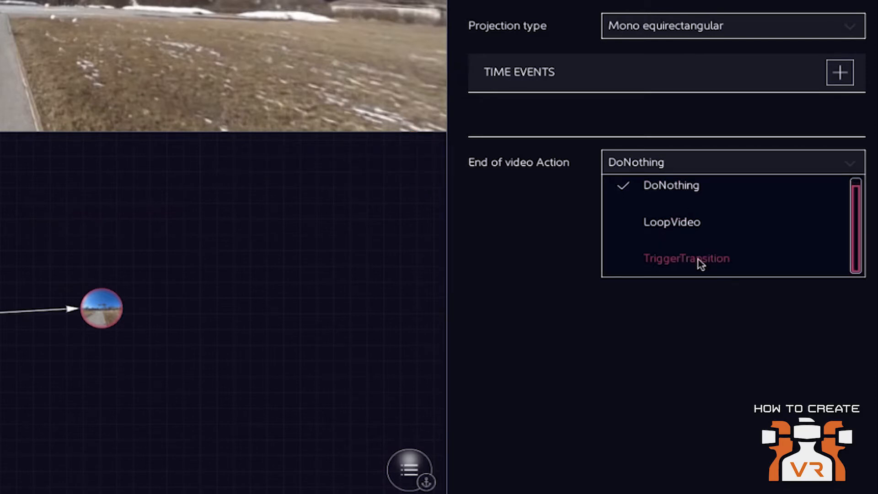
mouse_move(694, 229)
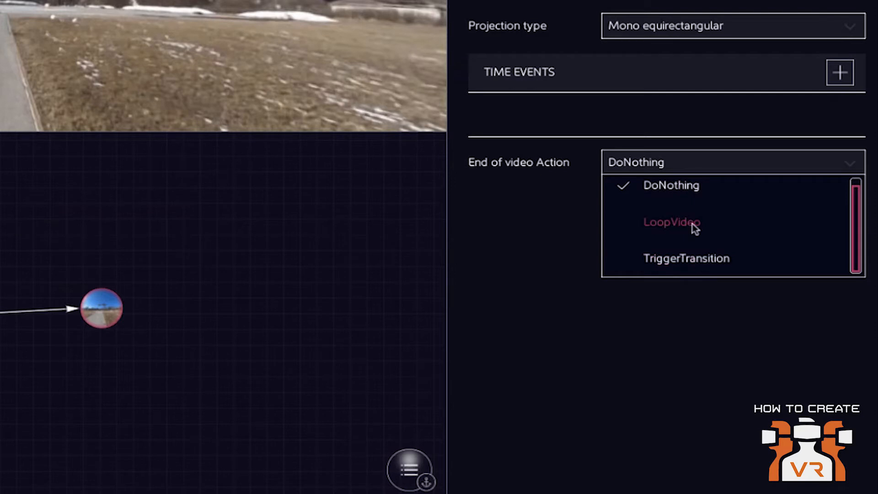
mouse_move(694, 263)
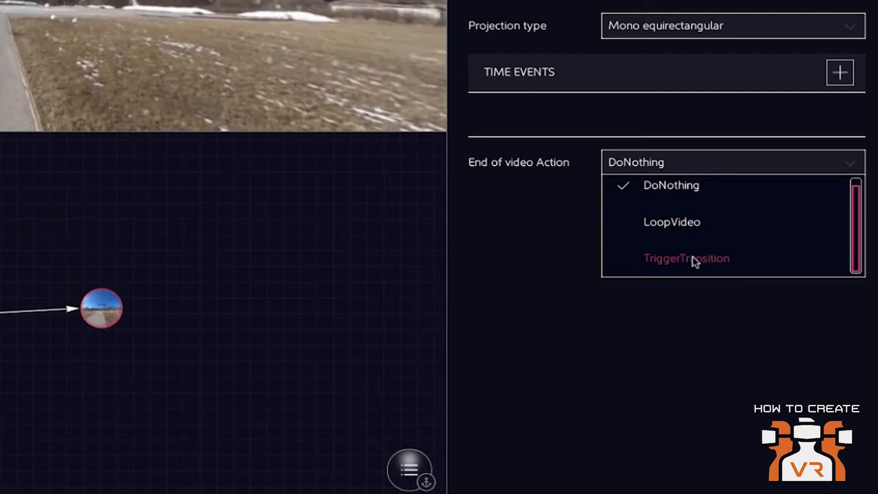
mouse_move(688, 222)
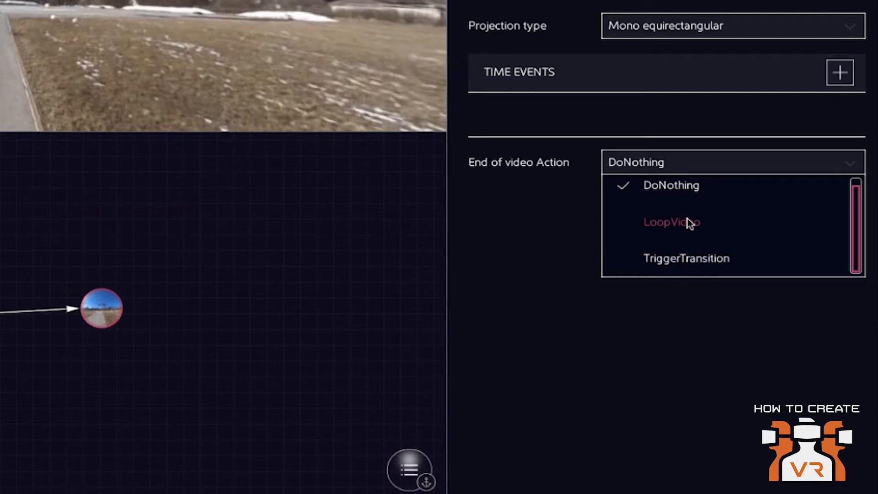
click(686, 258)
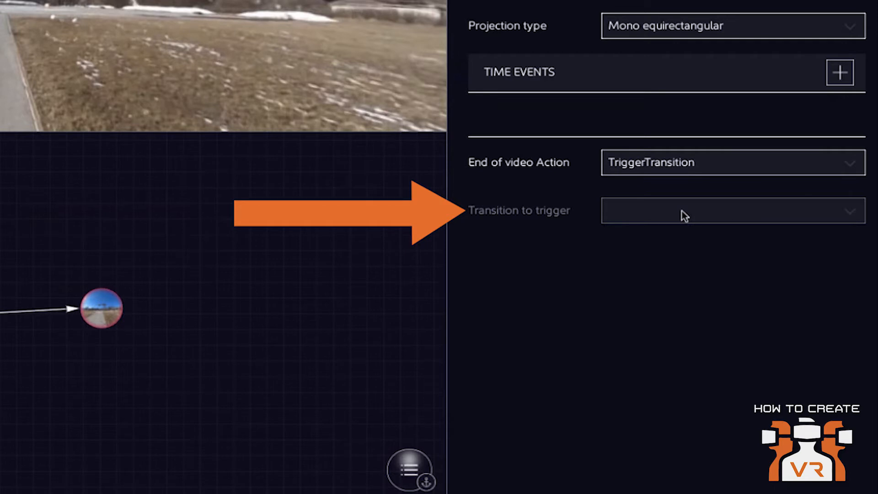
mouse_move(612, 248)
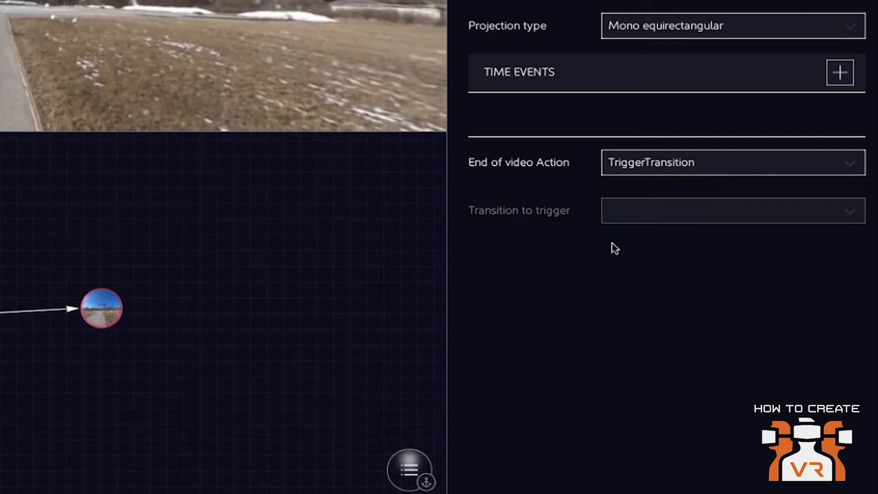
scroll(up, 3)
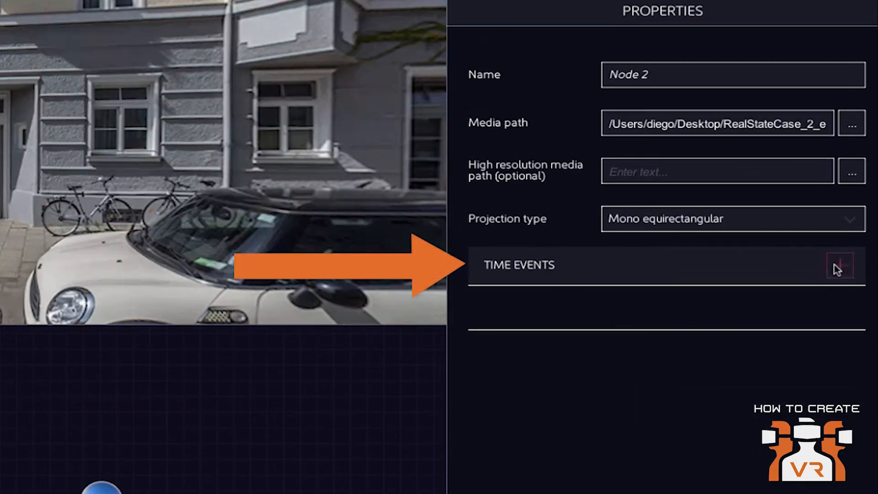
Step: Add a 60-second time event to Node 2 and name its outgoing transition 'enter'
click(839, 266)
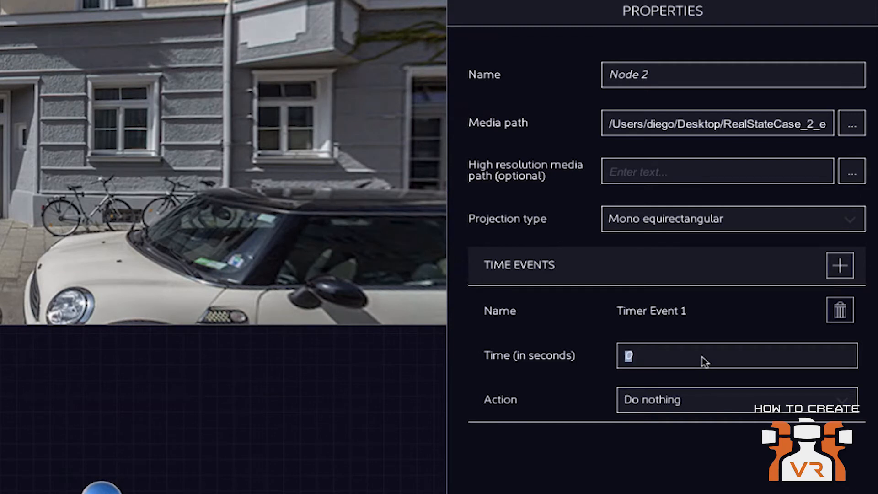
text(60)
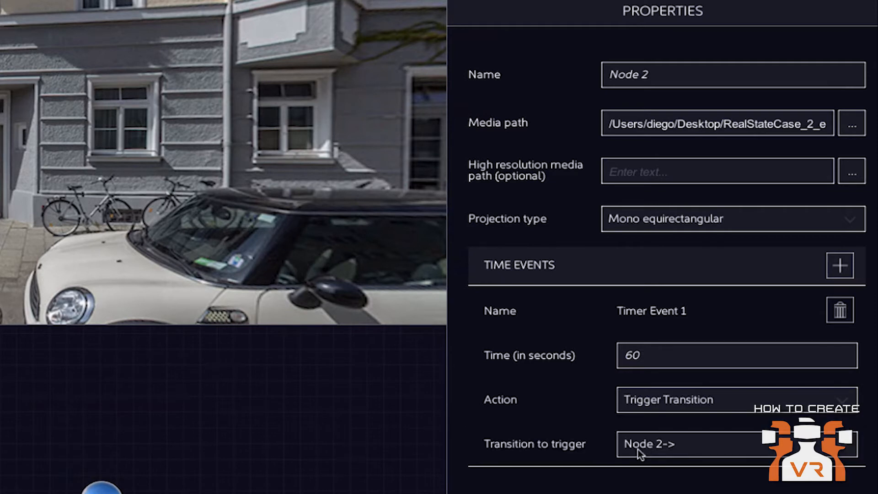
click(649, 443)
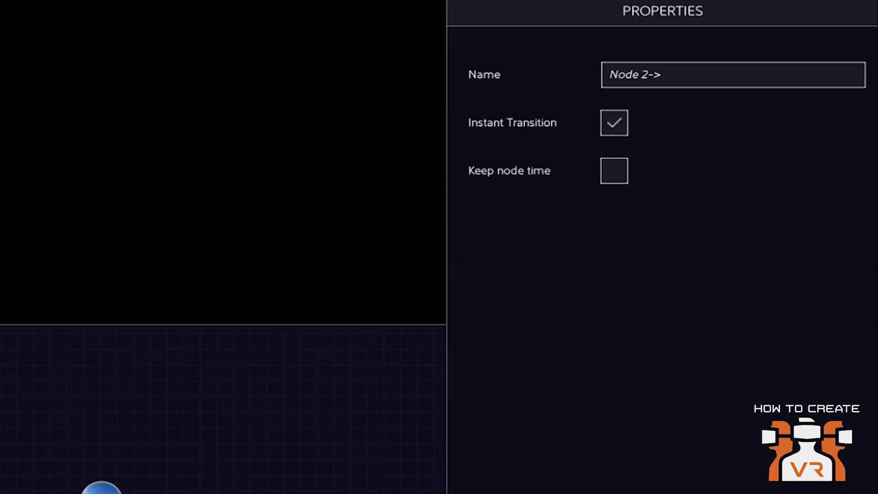
text(enter)
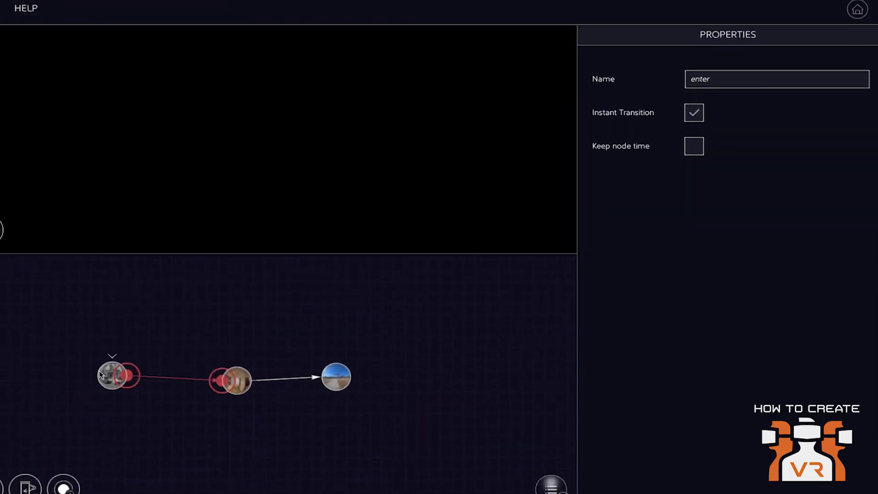
Step: Add a blank timer event to Node 4, then return to Node 2's settings
click(356, 365)
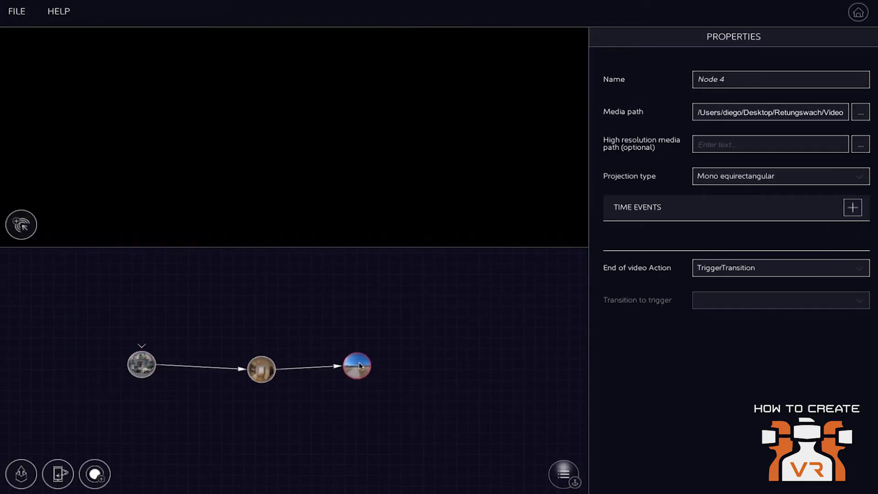
click(852, 208)
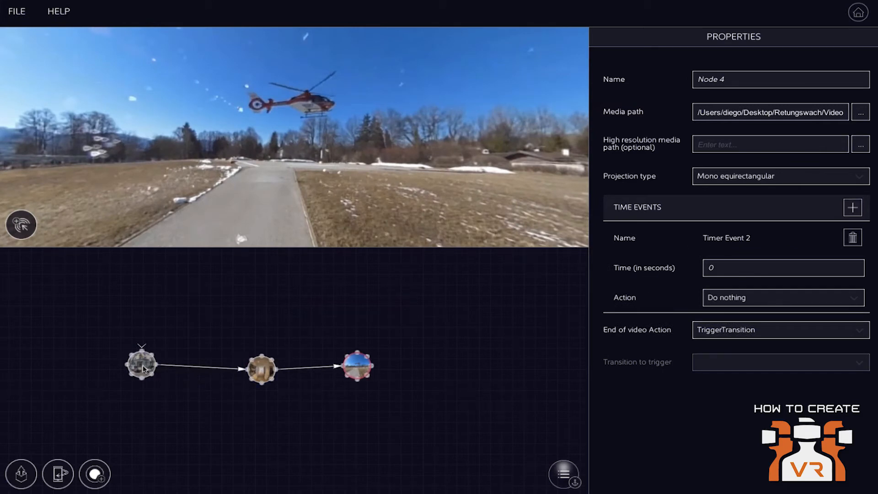
click(141, 366)
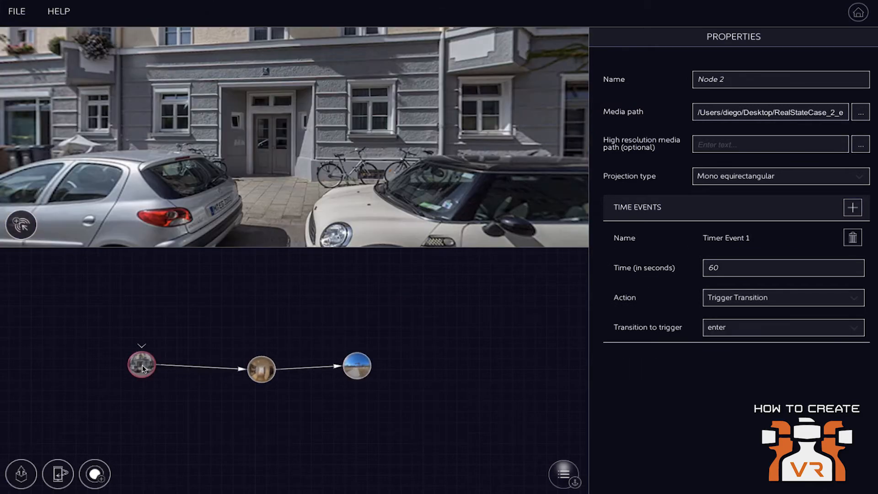
mouse_move(184, 373)
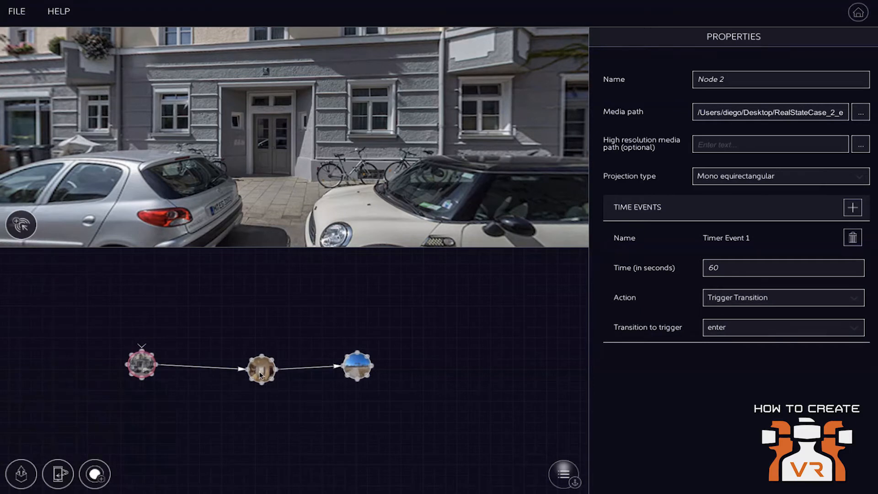
mouse_move(208, 368)
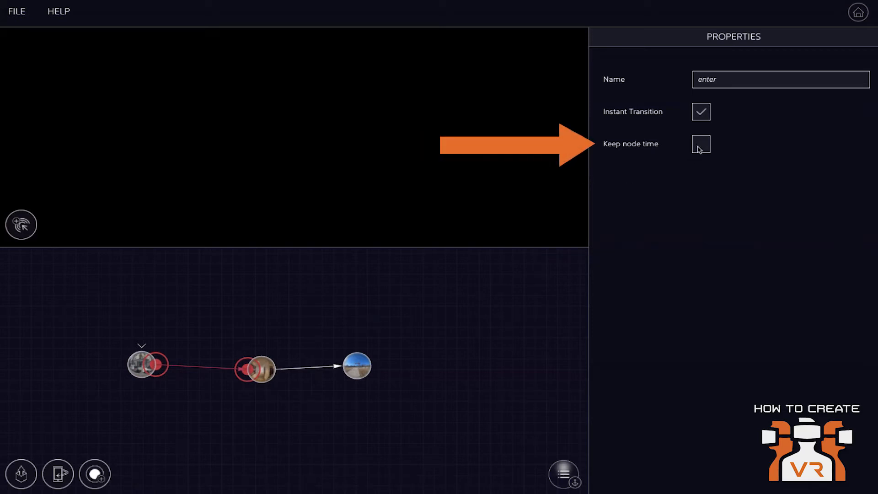
mouse_move(200, 372)
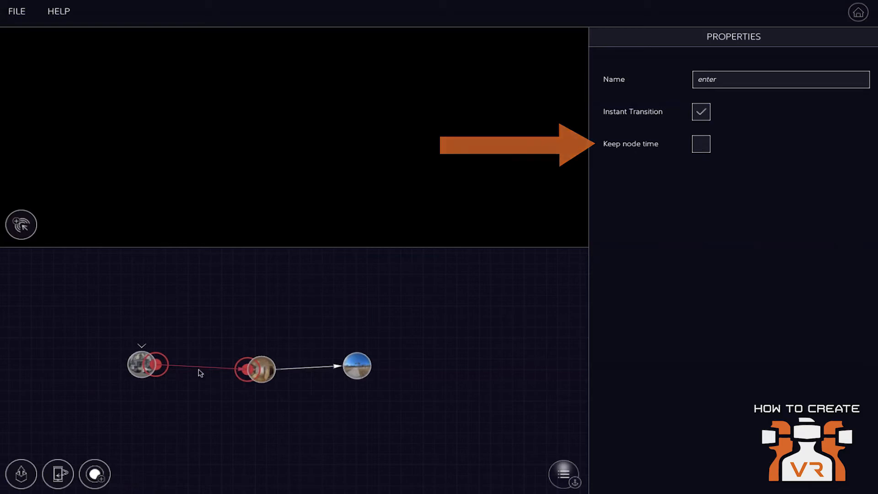
click(143, 365)
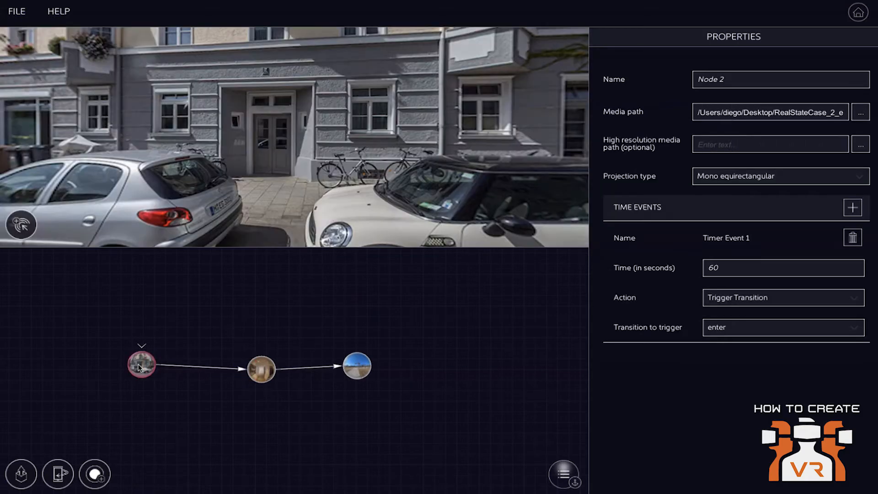
click(198, 370)
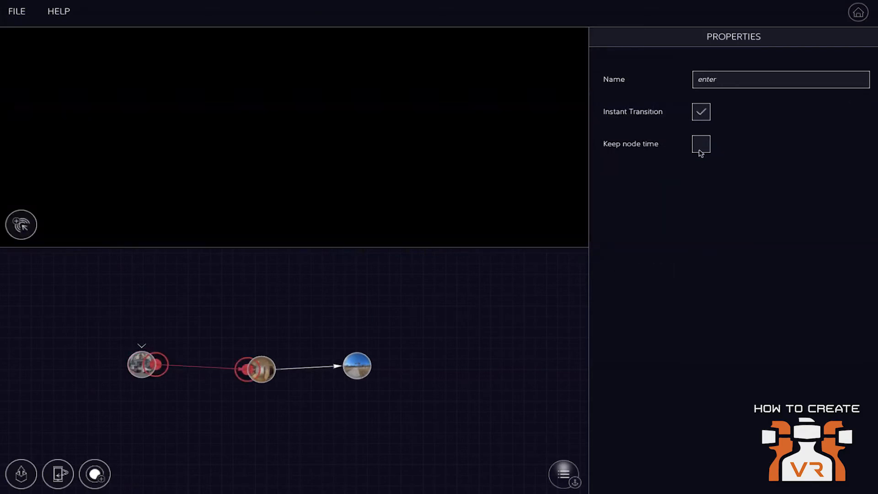
click(701, 144)
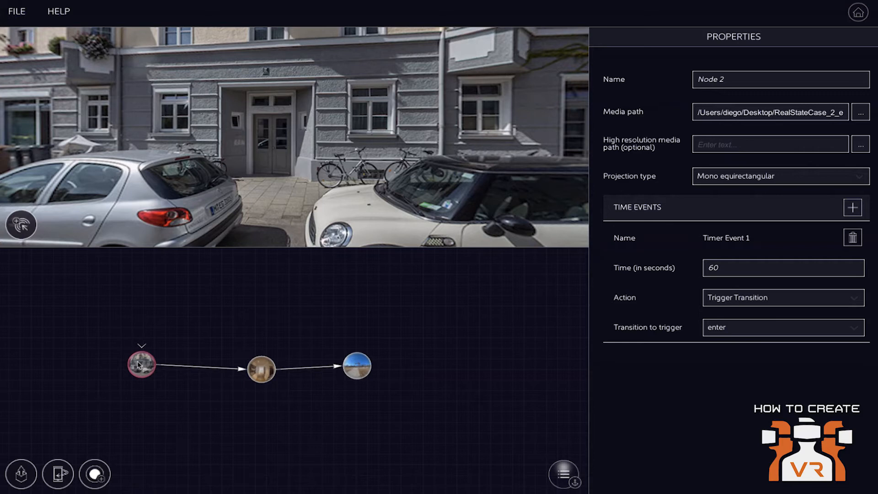
mouse_move(66, 268)
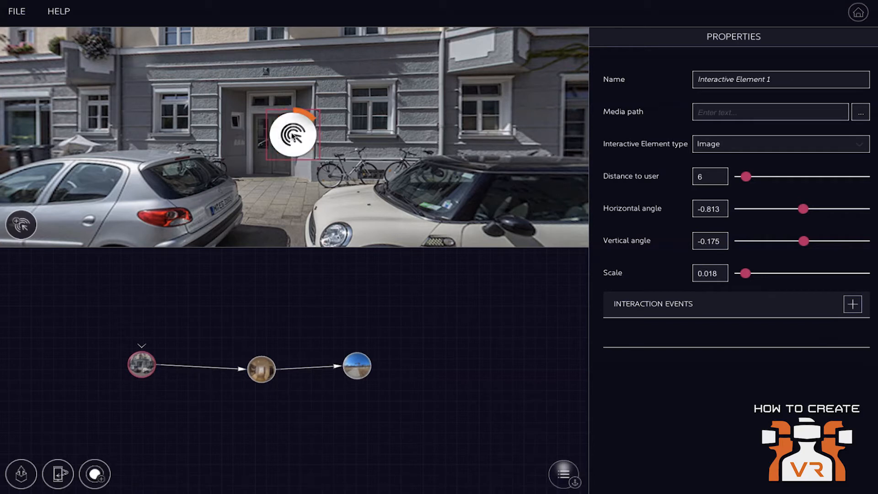
Step: Drag Interactive Element 1 over the building's front door in Node 2's panorama
drag(291, 133, 336, 146)
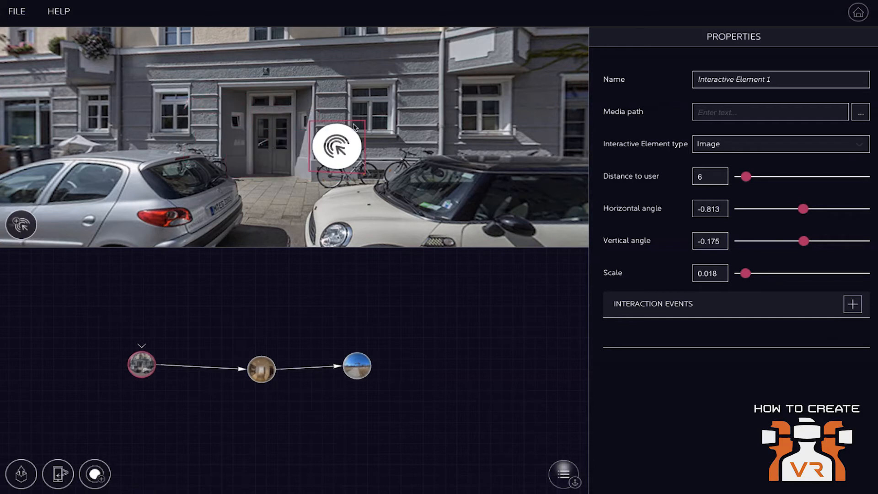
drag(335, 147, 286, 135)
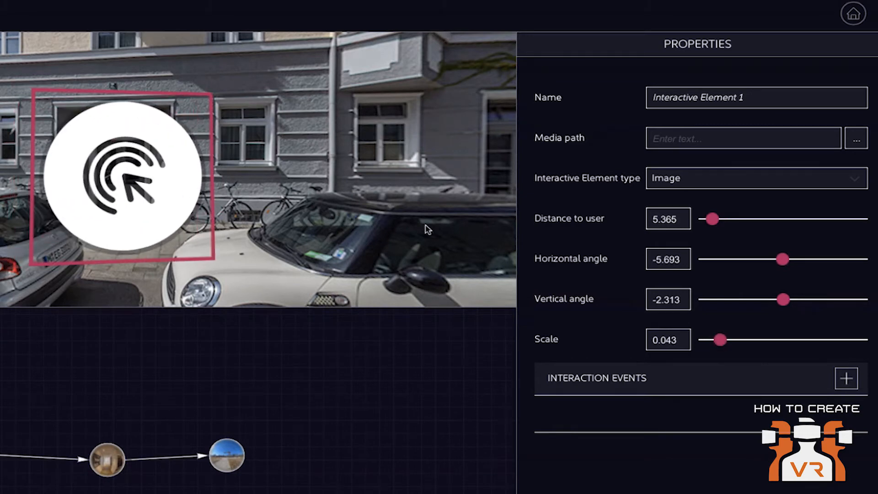
mouse_move(856, 139)
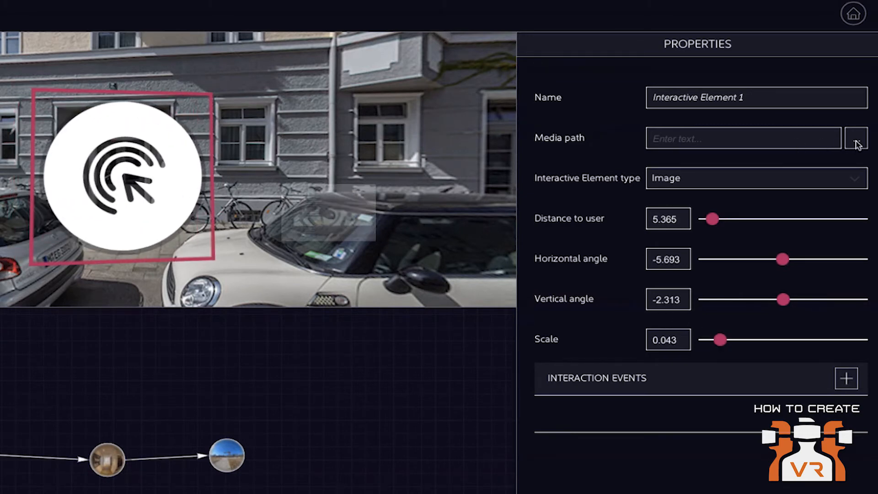
Step: Set icon_go-inside.png as the interactive element's image
click(856, 138)
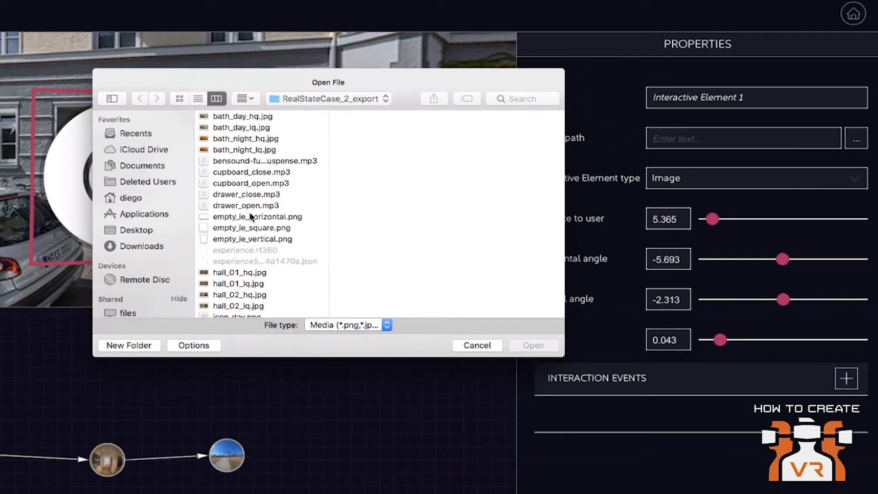
scroll(down, 3)
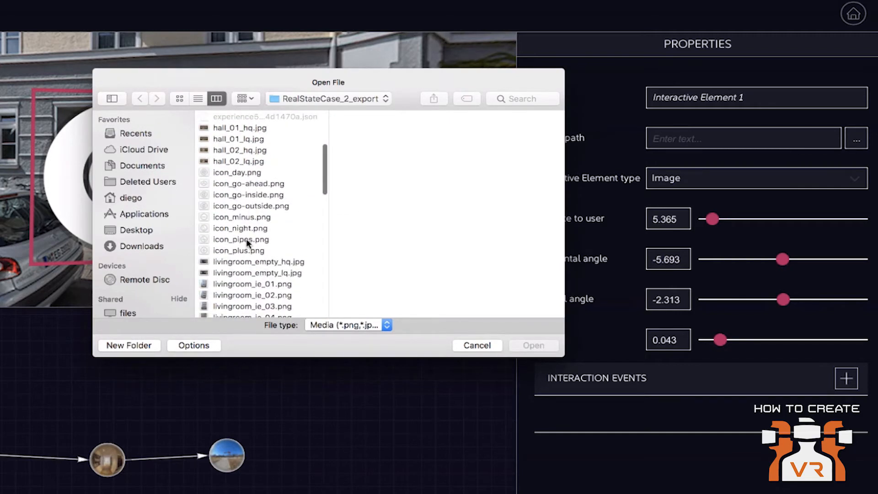
click(250, 194)
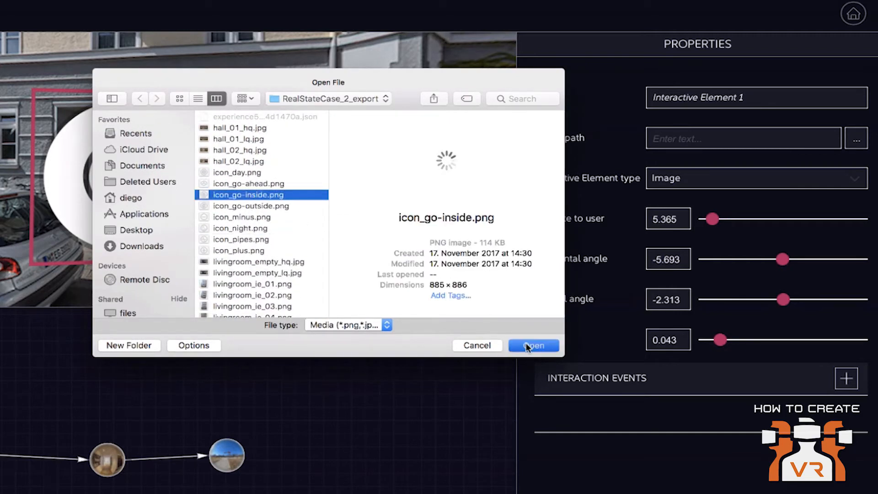
click(532, 345)
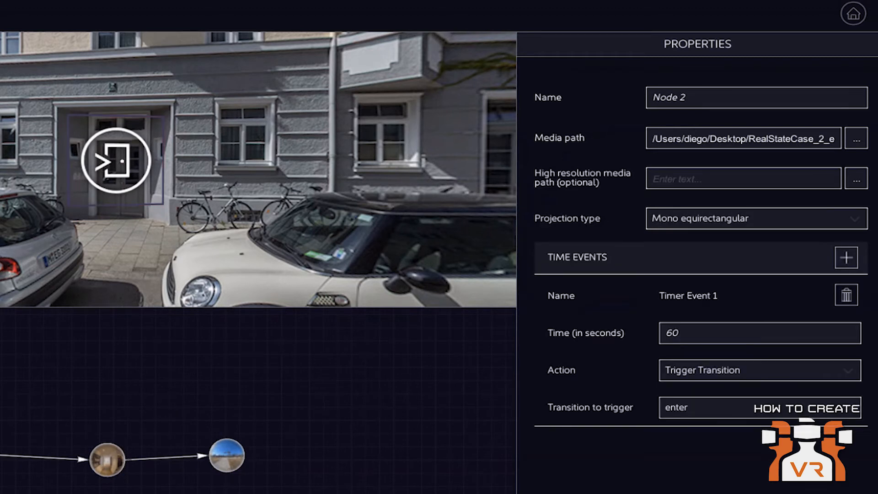
Step: Add Interaction 1 to the door icon element with its interaction type set to Select
click(116, 161)
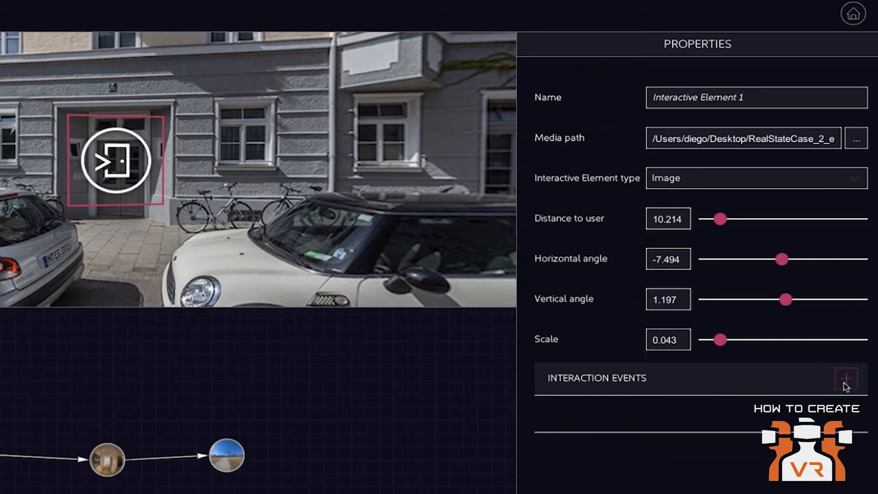
click(845, 378)
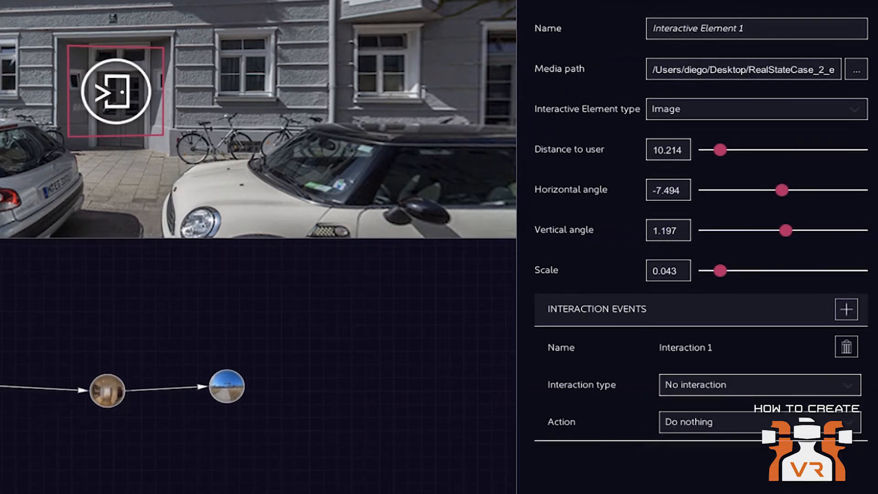
scroll(down, 3)
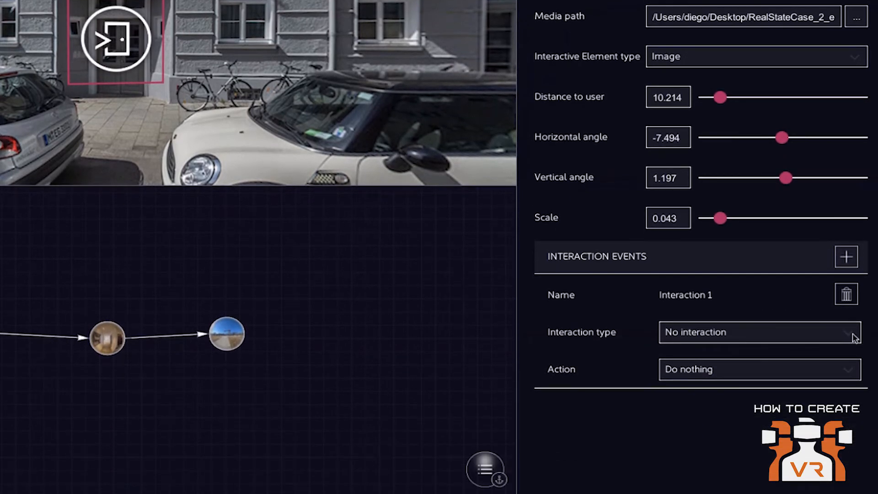
click(759, 332)
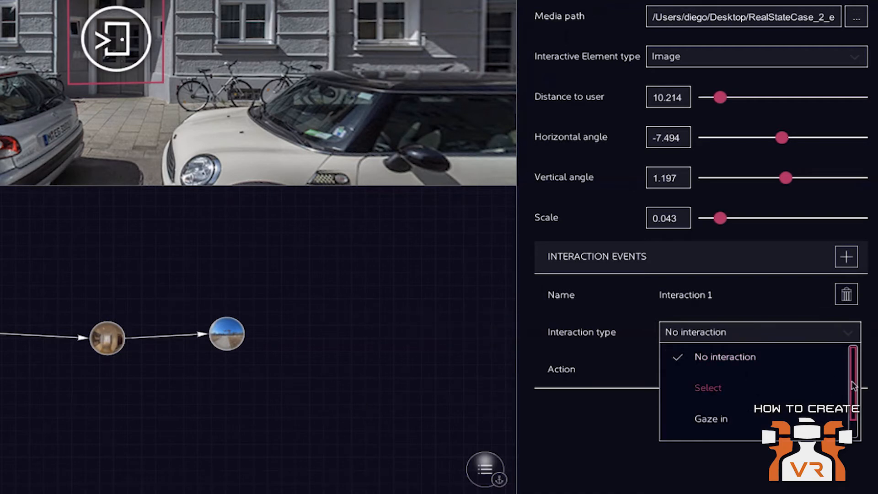
scroll(down, 3)
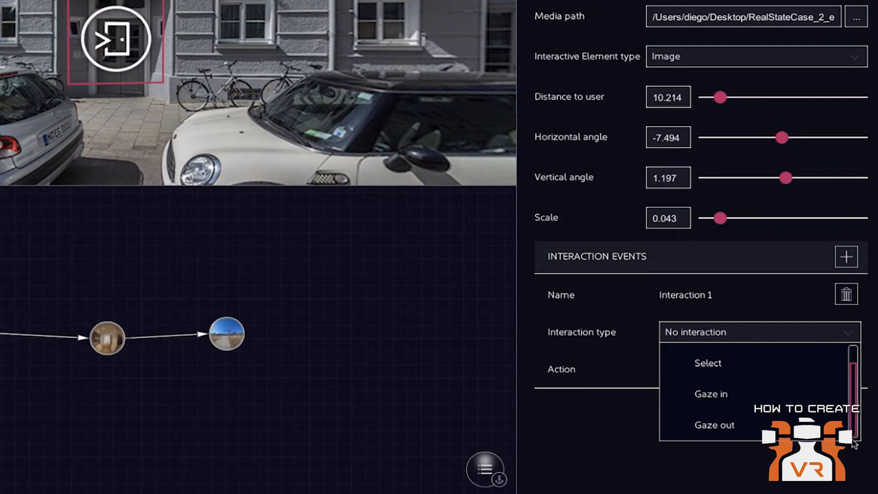
click(707, 363)
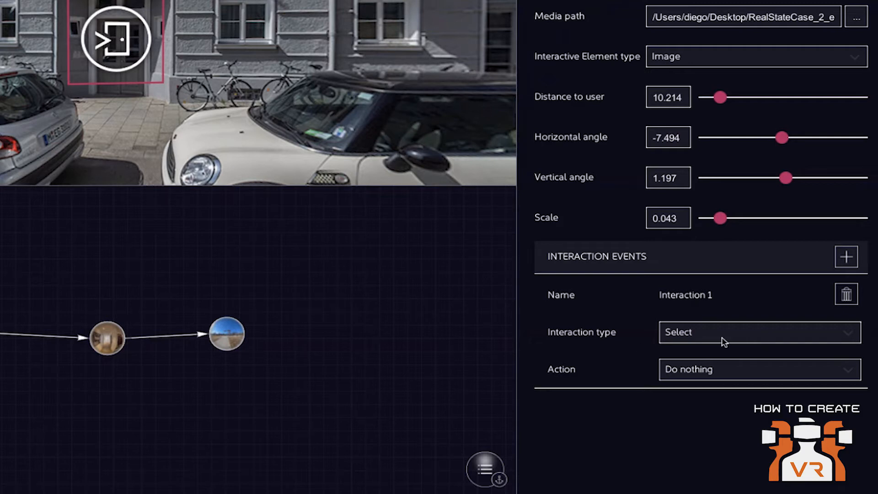
mouse_move(647, 319)
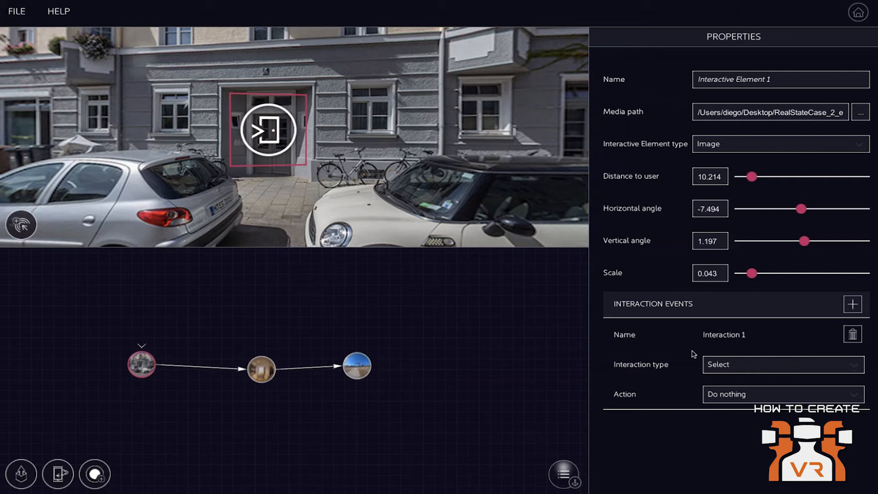
mouse_move(460, 94)
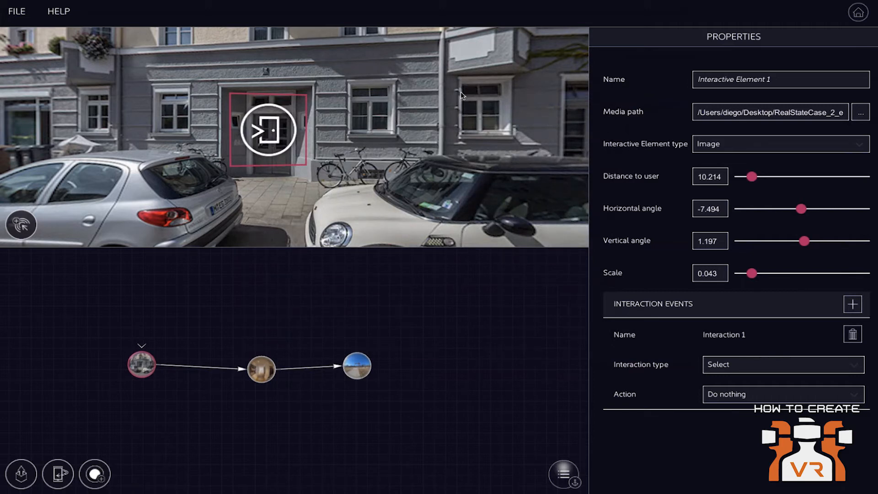
mouse_move(306, 118)
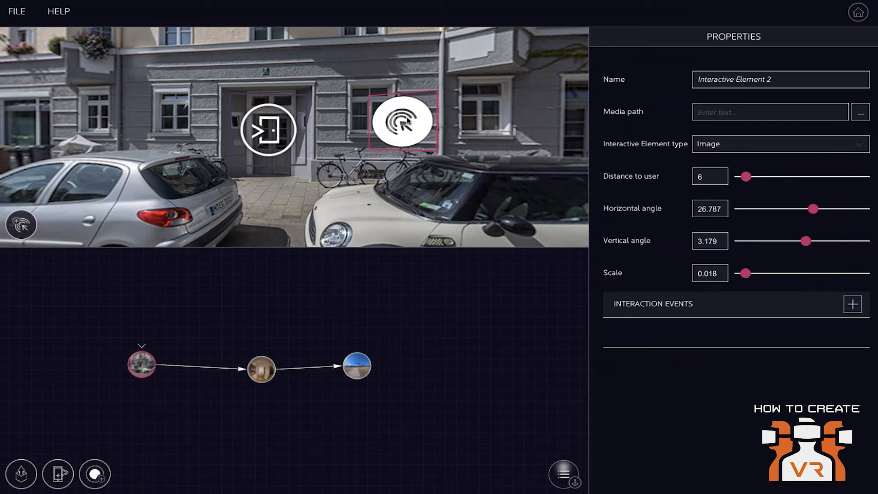
Step: Reselect the door icon's Interactive Element 1 in the viewport to show its settings
click(269, 129)
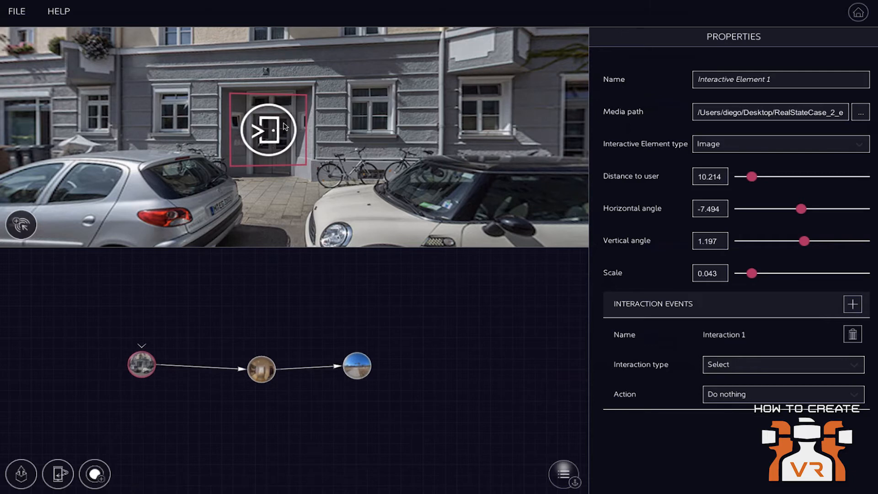
mouse_move(641, 311)
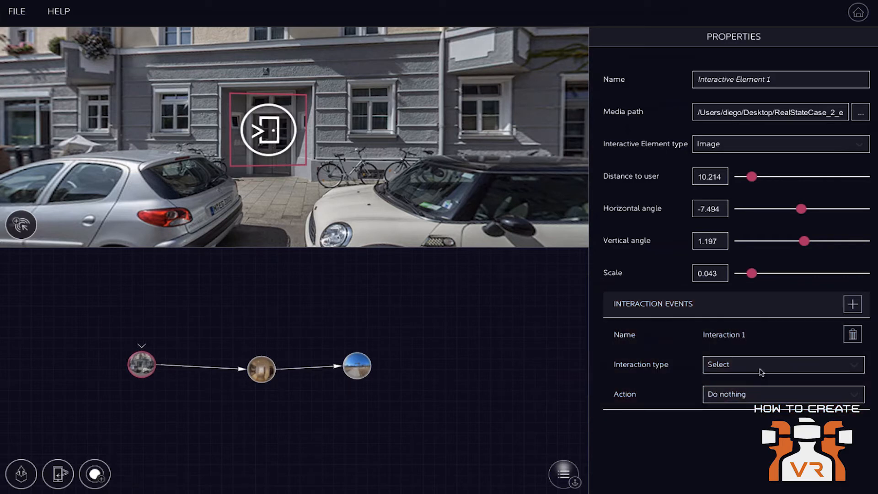
mouse_move(761, 400)
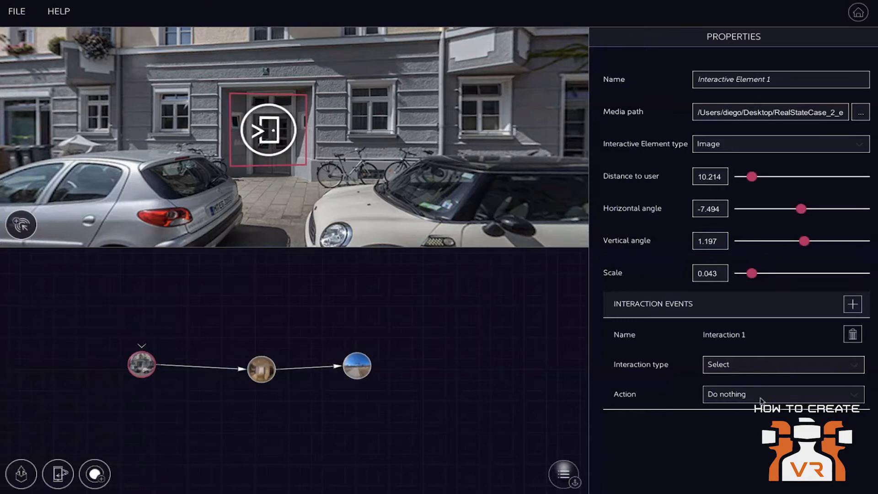
Step: Browse the Action choices for the door icon's Interaction 1, leaving it at Do nothing
click(782, 393)
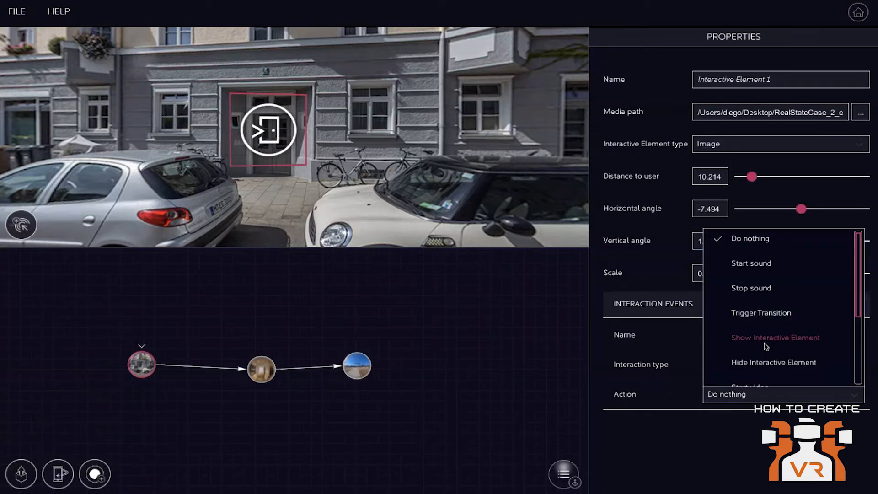
scroll(down, 3)
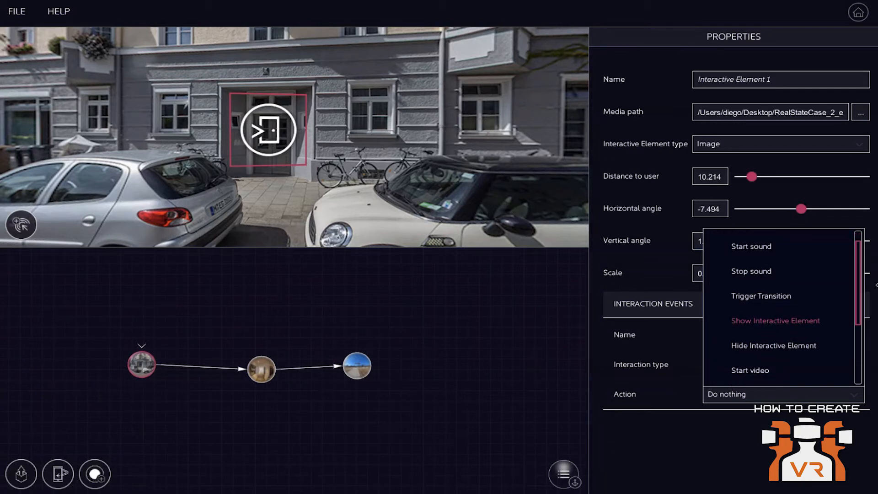
scroll(down, 3)
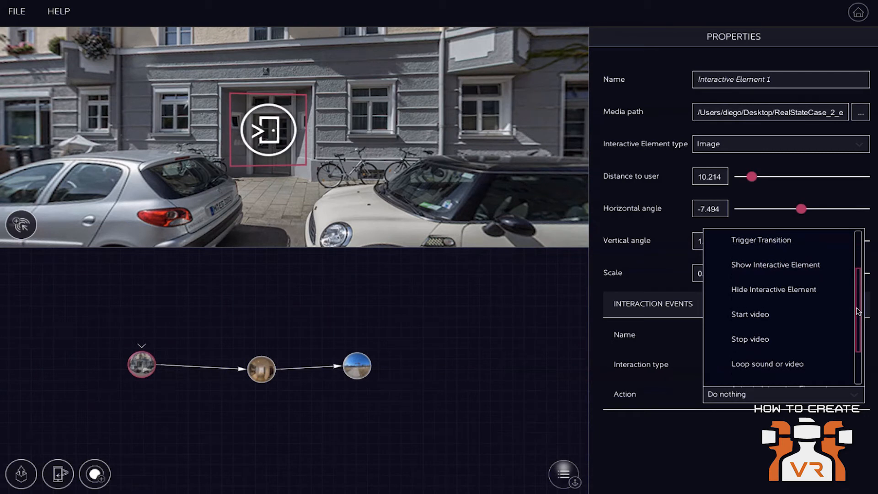
scroll(down, 3)
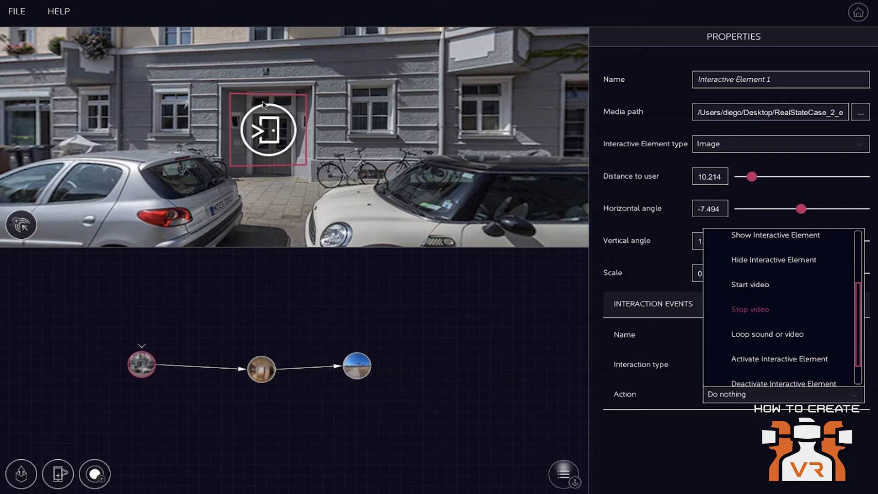
mouse_move(263, 163)
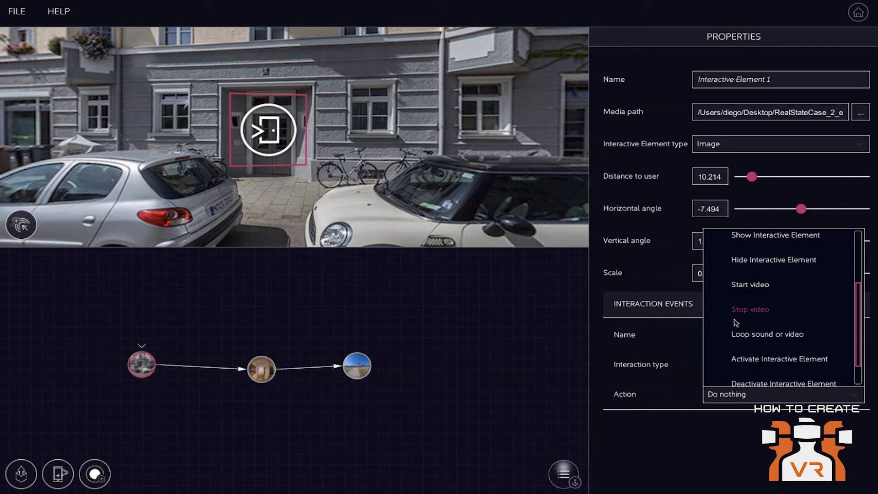
Step: Give the door icon's Interaction 1 the Start video action and browse the remaining actions
click(750, 284)
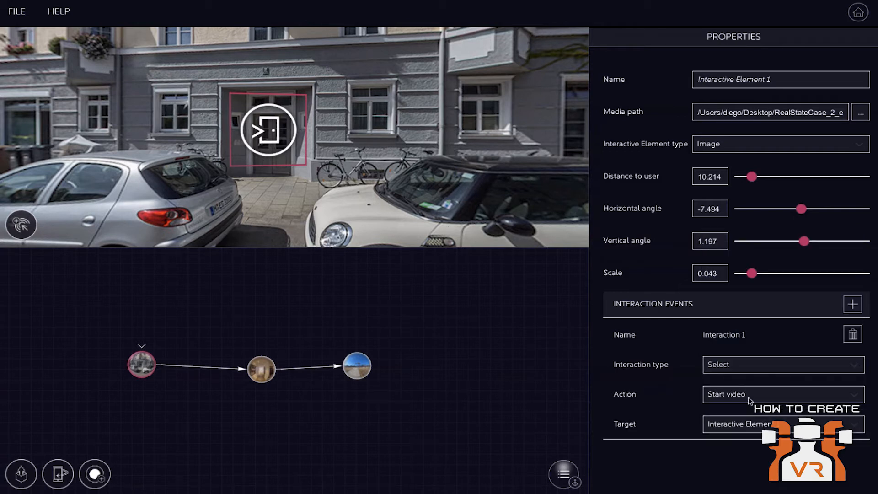
click(782, 395)
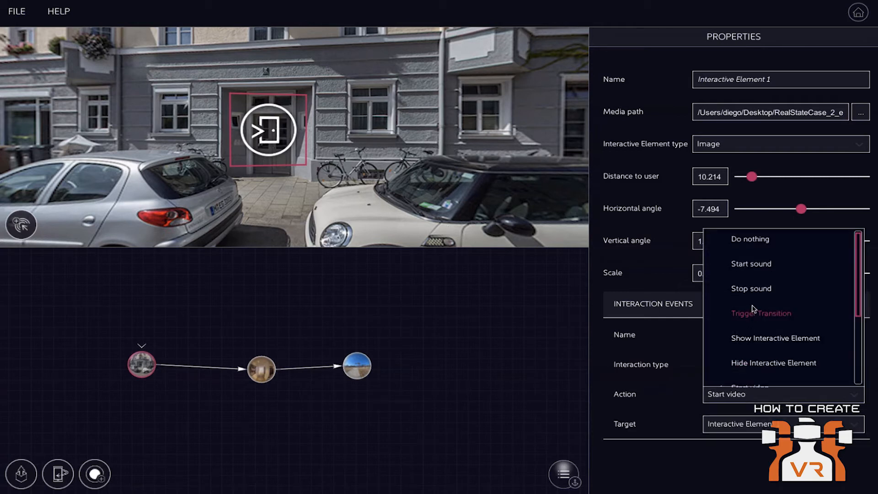
scroll(down, 3)
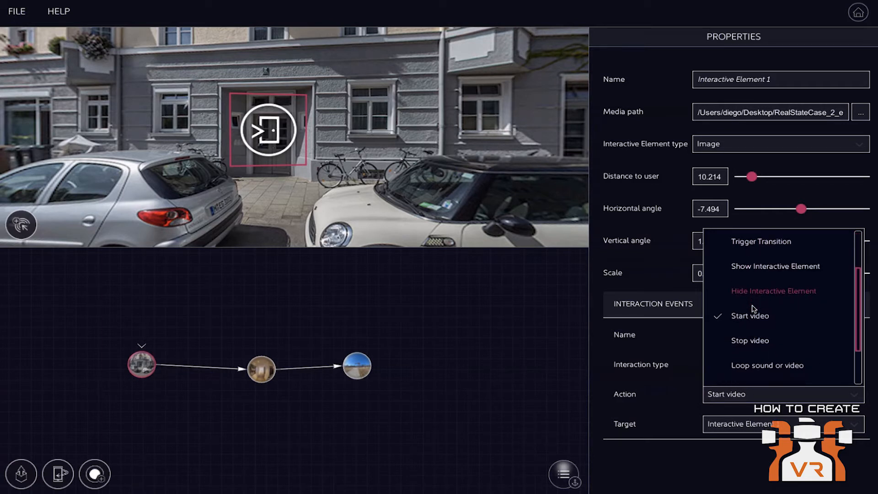
scroll(down, 3)
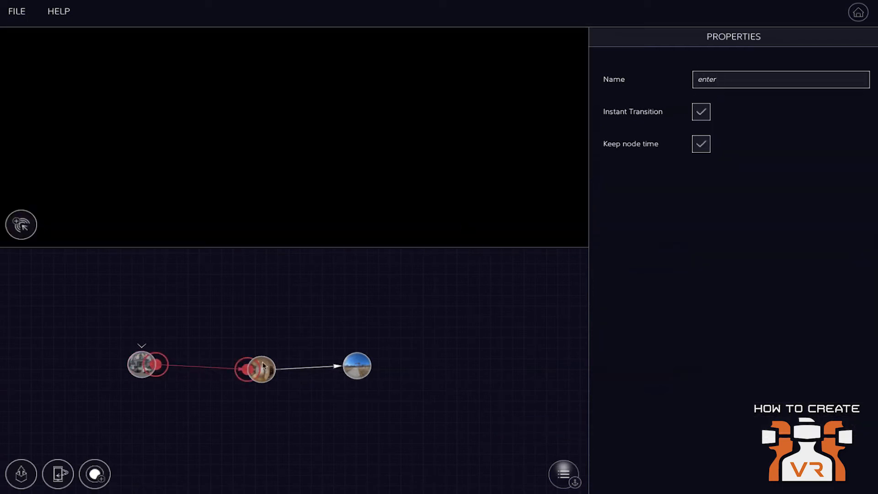
Step: Bring up Node 3's hallway panorama and its settings in the preview
click(258, 369)
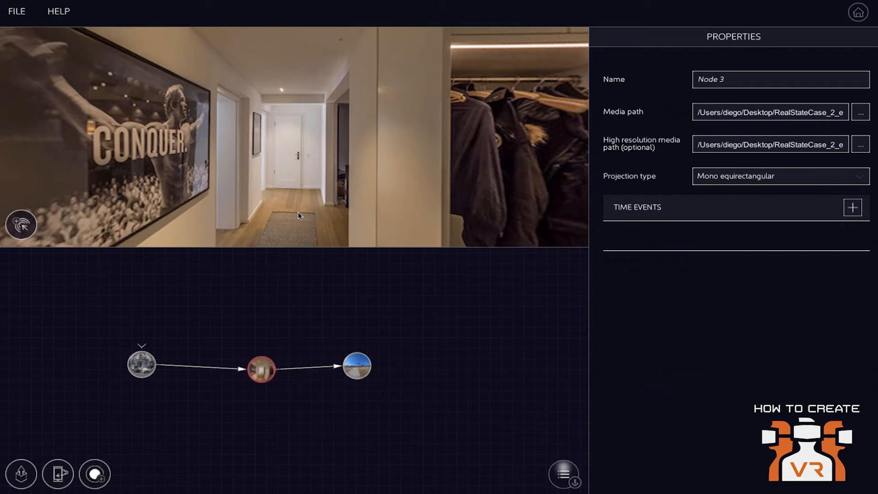
mouse_move(289, 213)
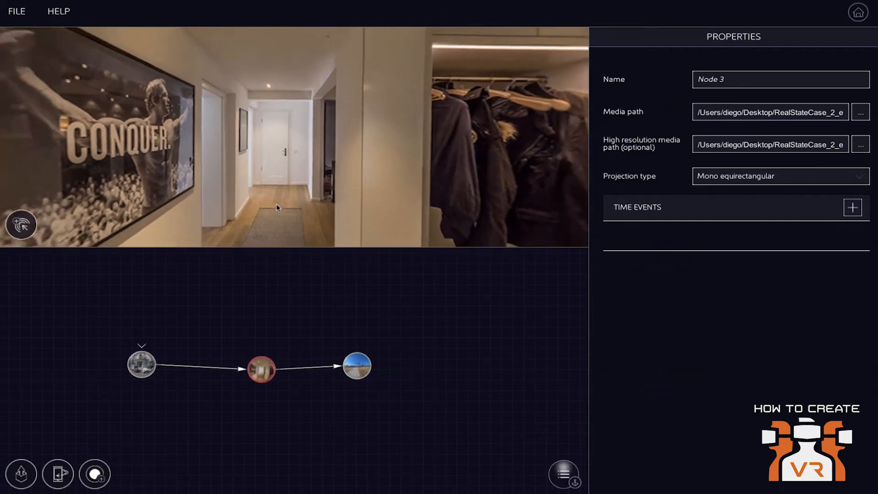
mouse_move(260, 171)
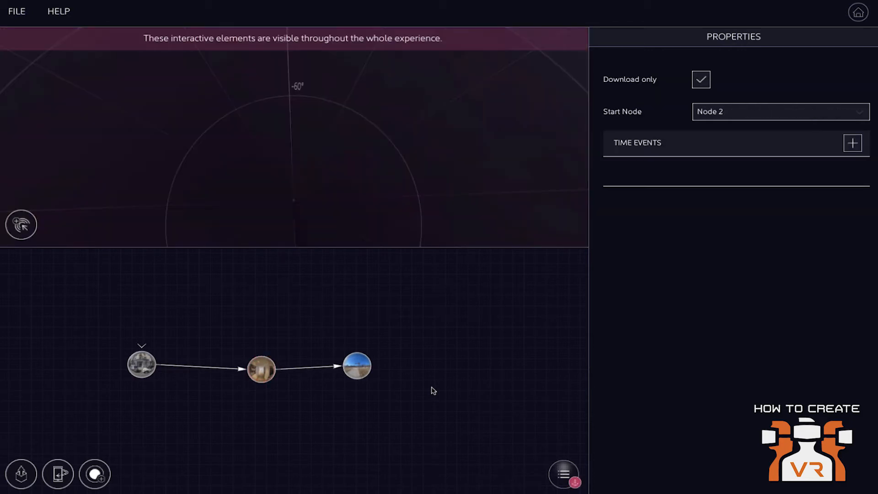
mouse_move(434, 344)
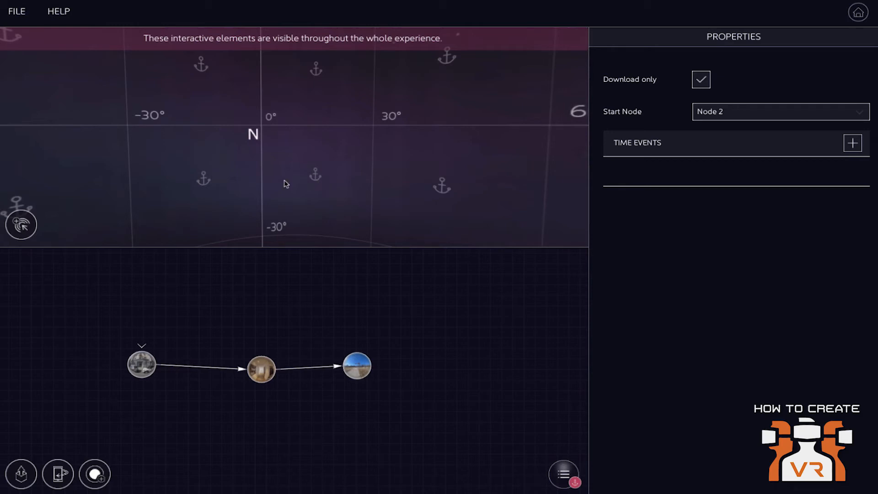
Step: Add experience-wide Interactive Element 3 and place it just right of north
click(292, 135)
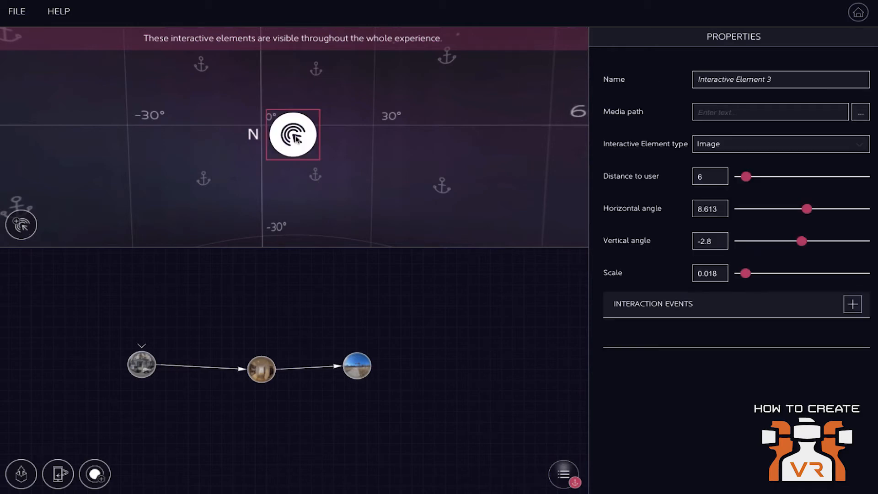
drag(293, 134, 344, 130)
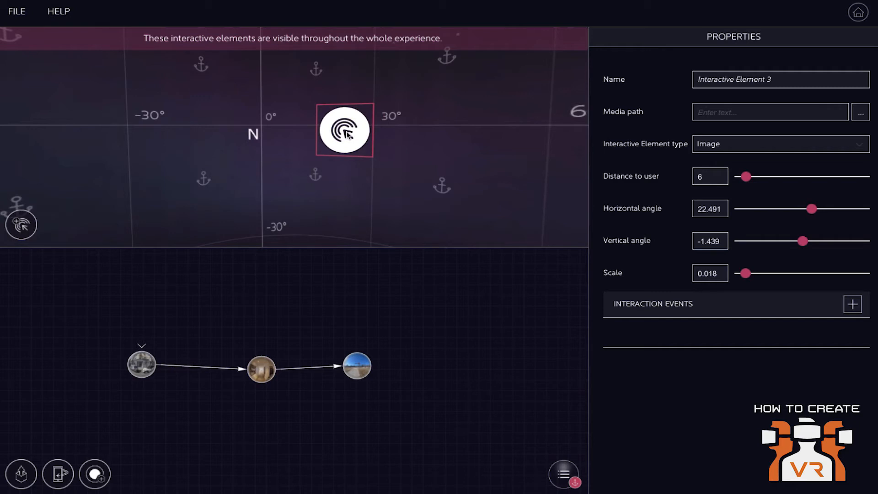
mouse_move(399, 152)
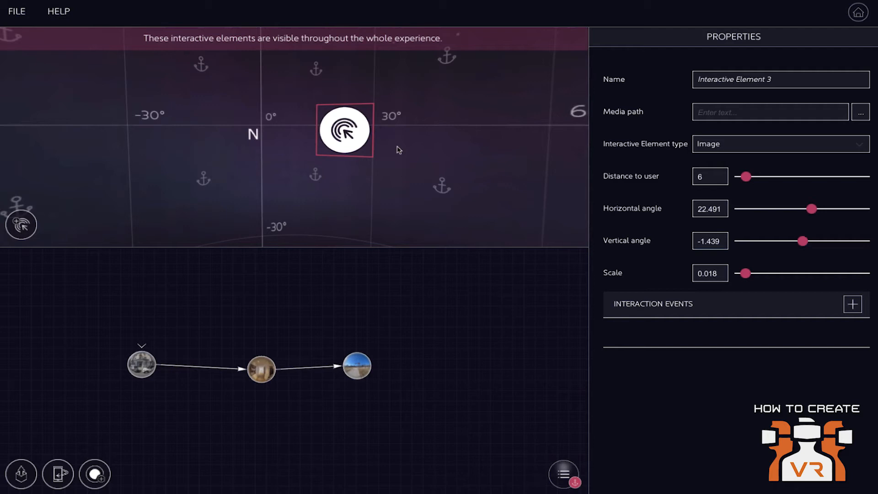
mouse_move(330, 178)
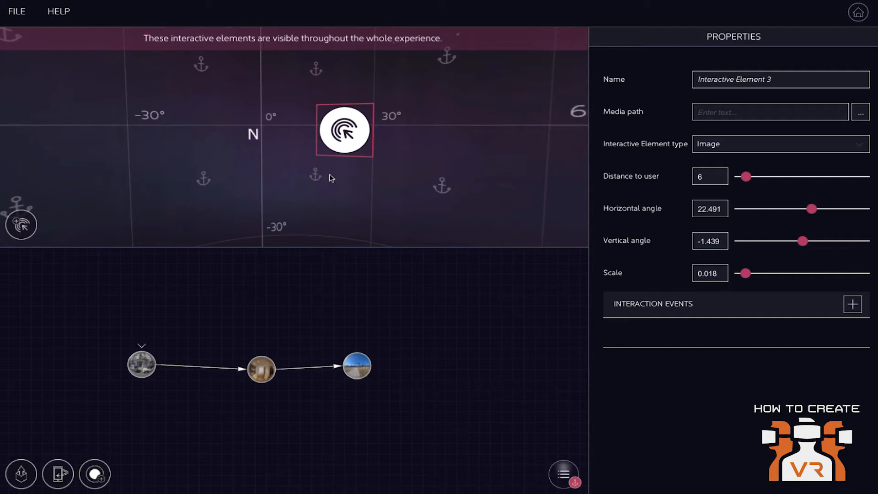
mouse_move(335, 143)
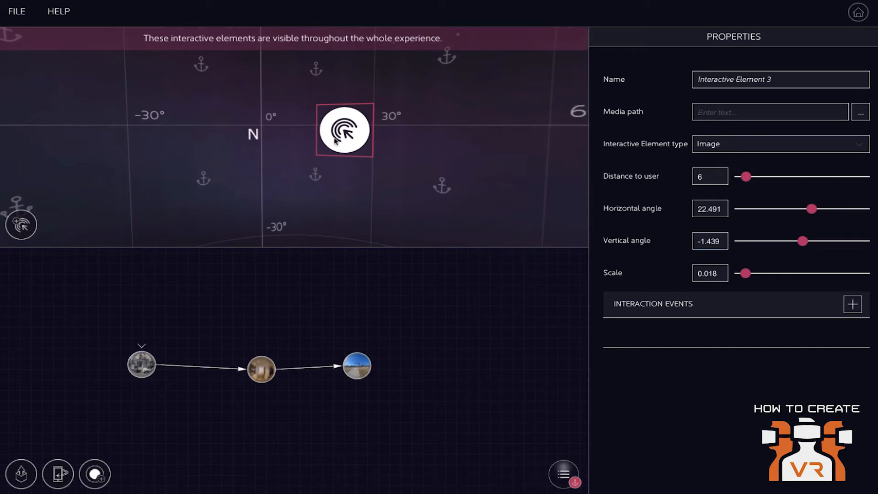
mouse_move(267, 173)
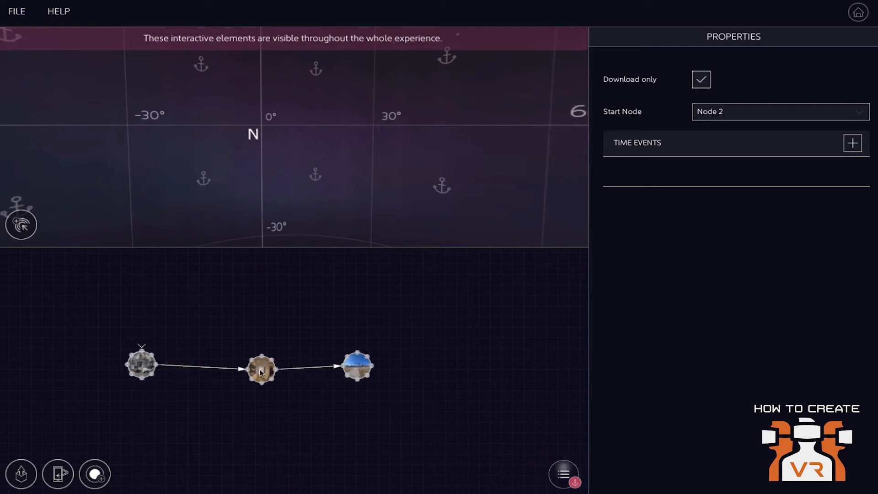
Step: Place Interactive Element 4 over Node 3's far doorway and browse for its Media path image
click(261, 367)
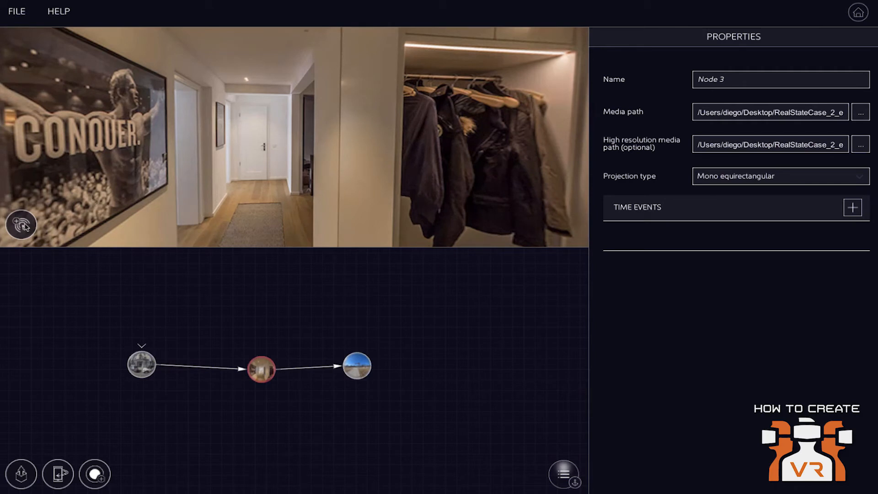
click(266, 155)
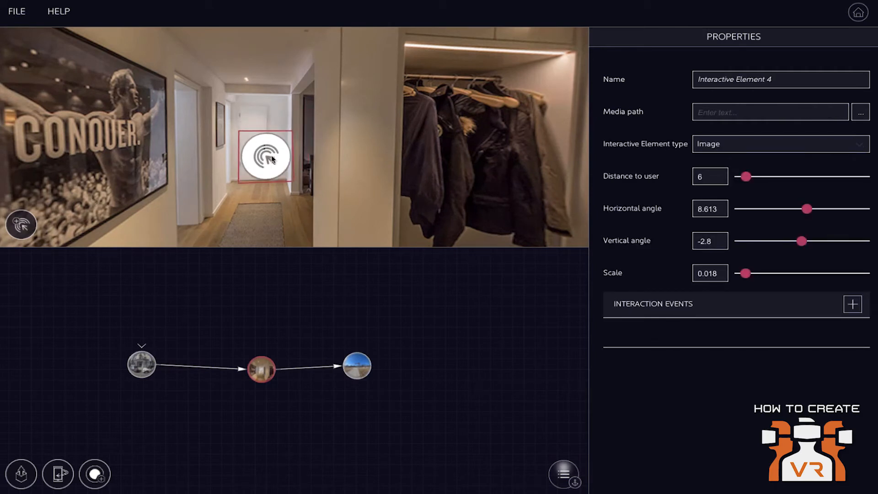
click(259, 369)
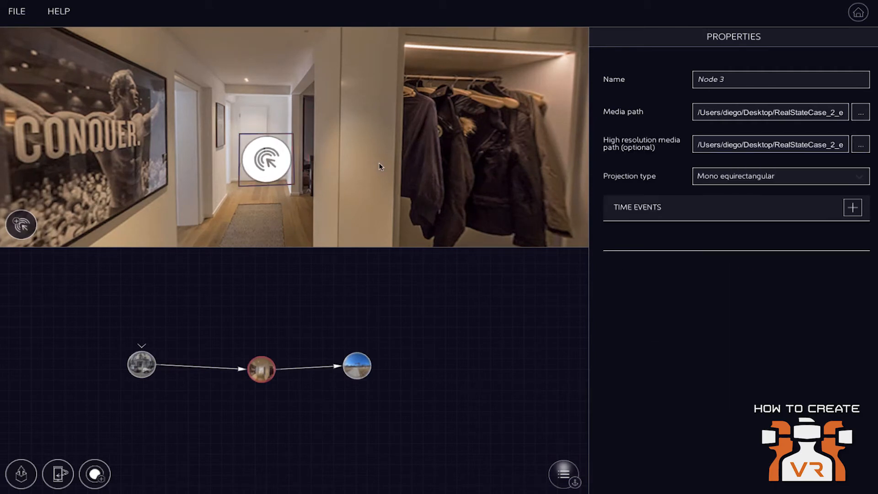
click(267, 158)
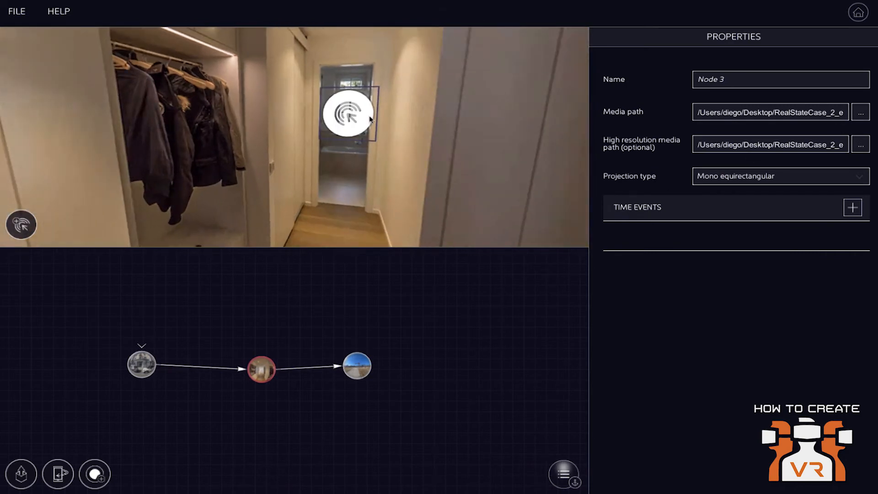
click(347, 113)
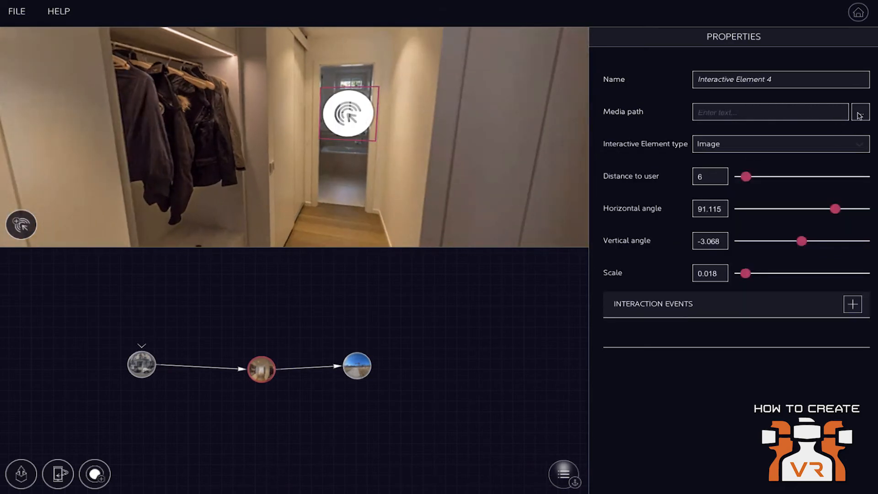
click(860, 111)
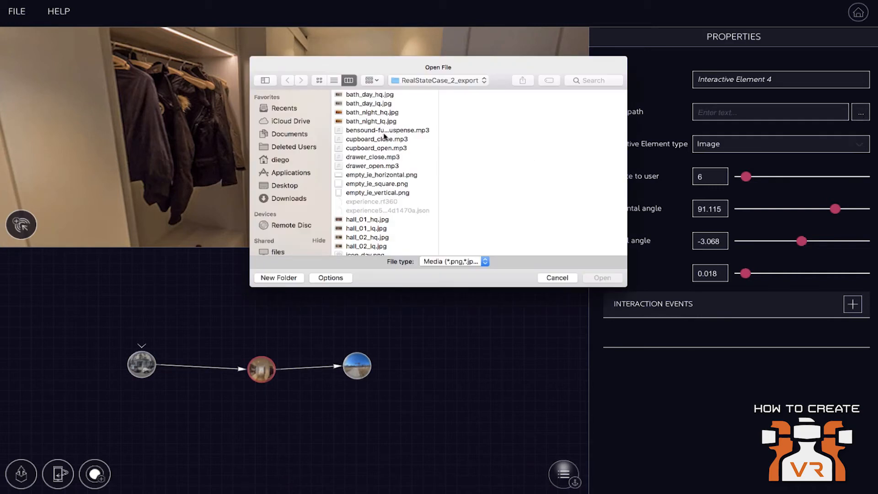
Step: Load icon_go-outside.png as Interactive Element 4's image
scroll(down, 3)
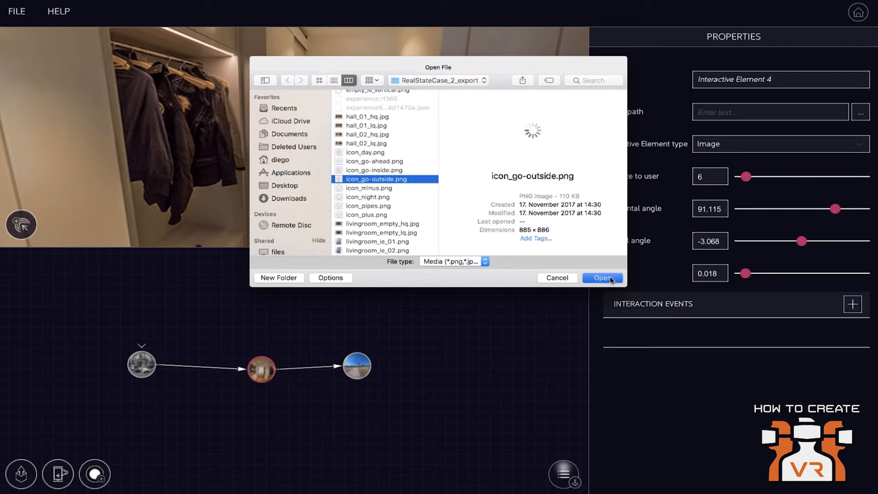
click(602, 277)
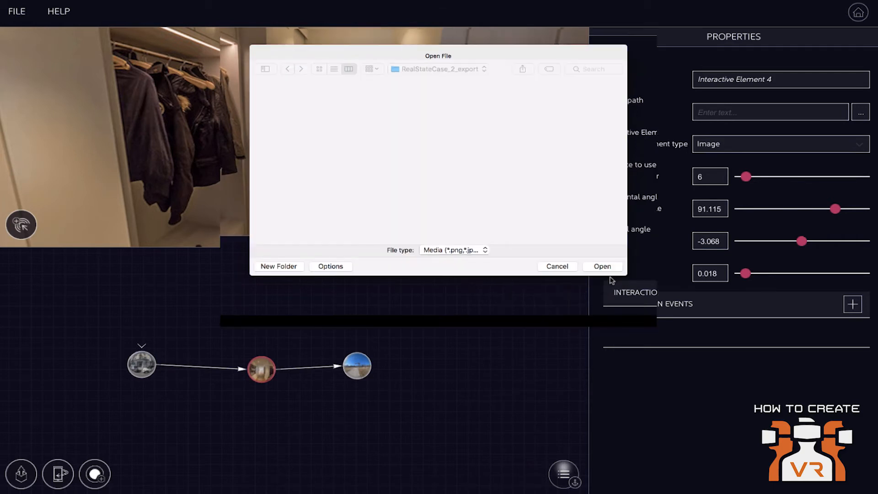
click(602, 266)
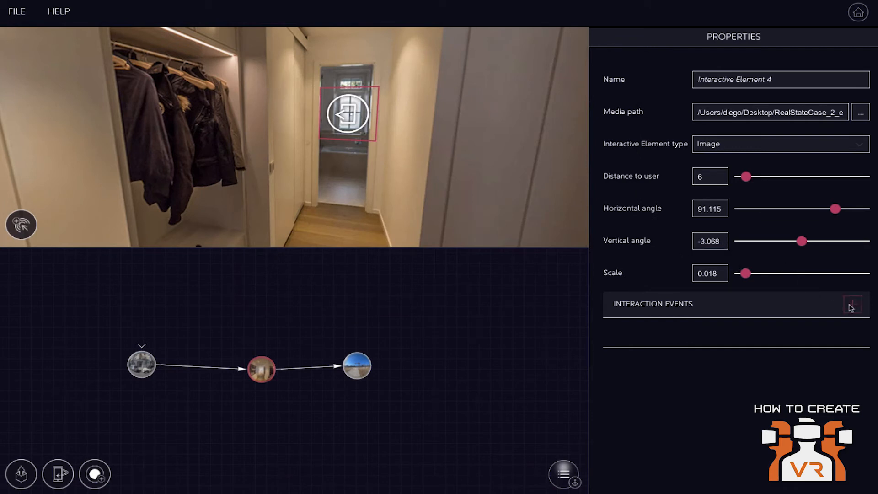
Step: Add an interaction event to the go-outside icon with type Select and action Trigger Transition
click(853, 304)
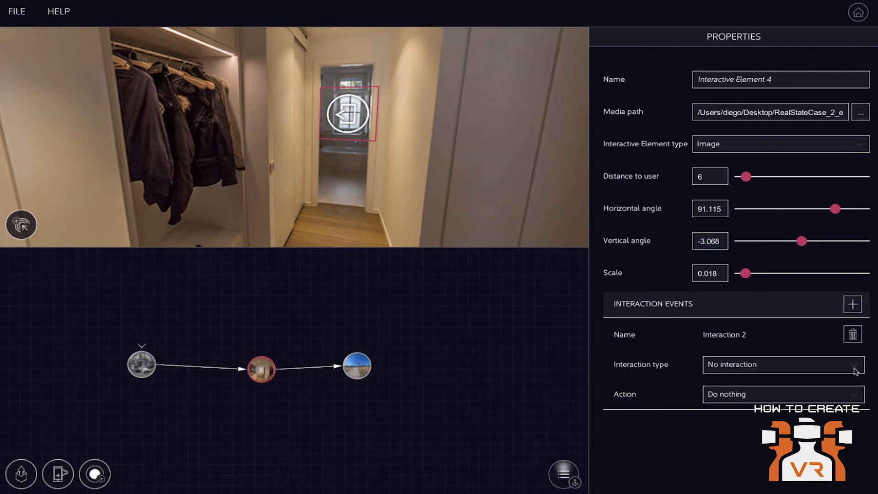
click(782, 364)
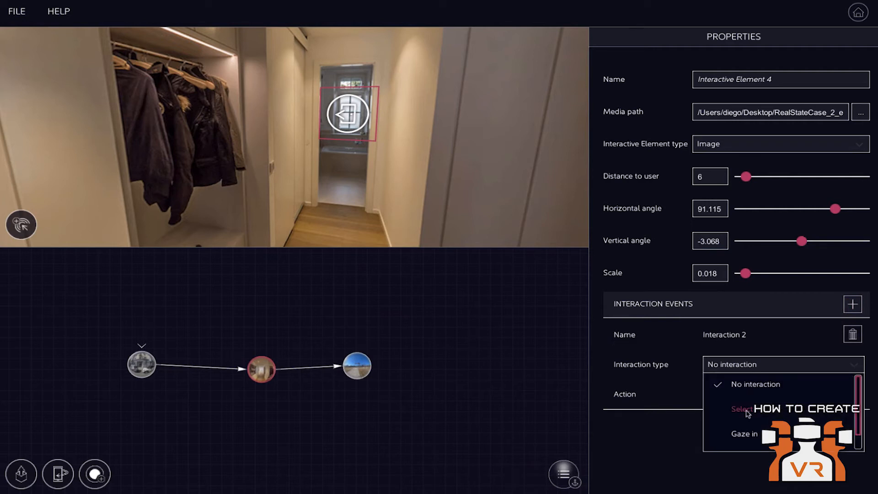
click(742, 408)
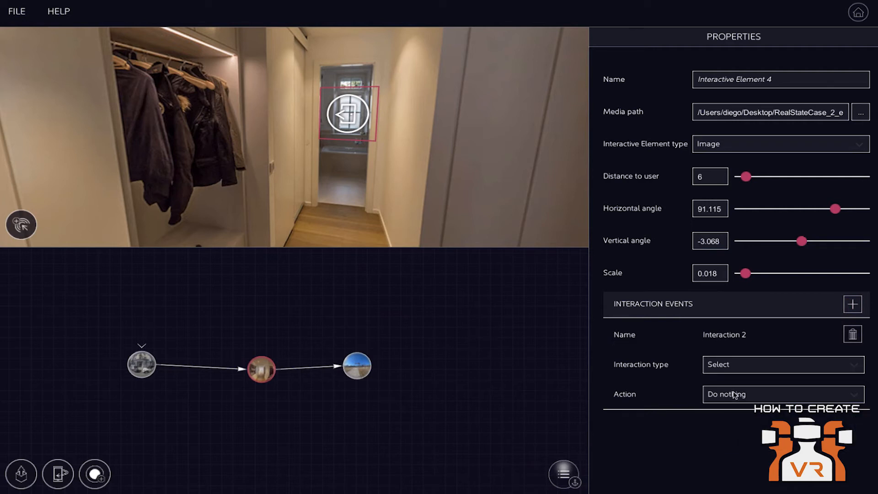
click(782, 394)
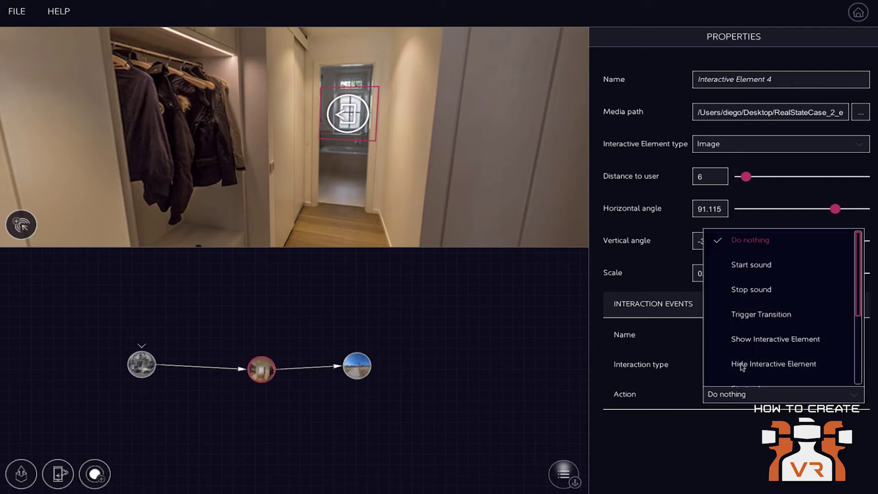
click(760, 314)
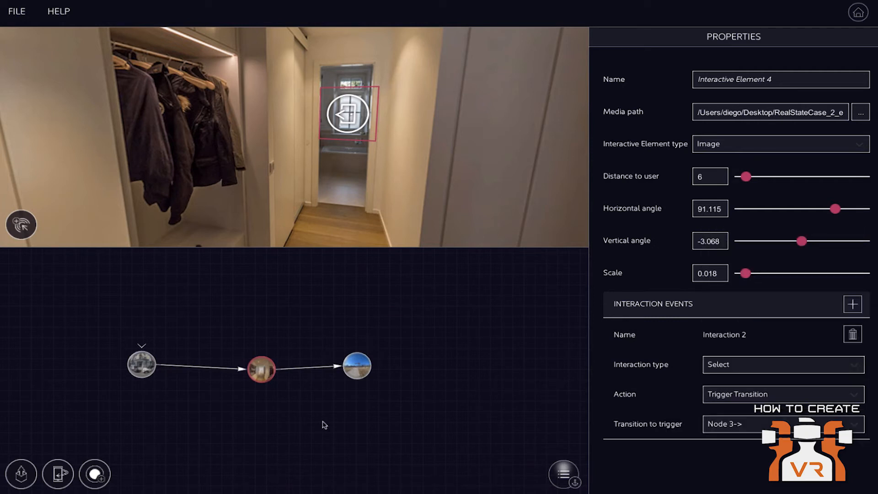
Step: Rename the triggered transition to 'go to helicopter' and return to the experience-wide settings
click(310, 367)
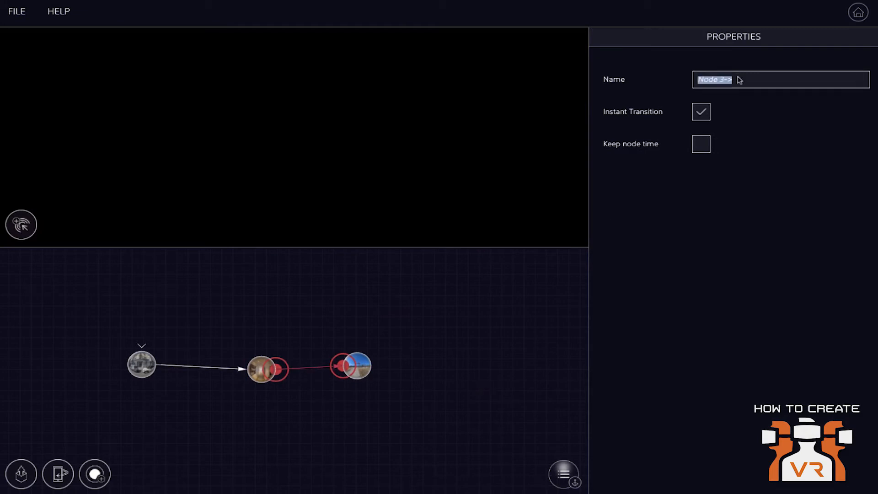
text(go to helicopter)
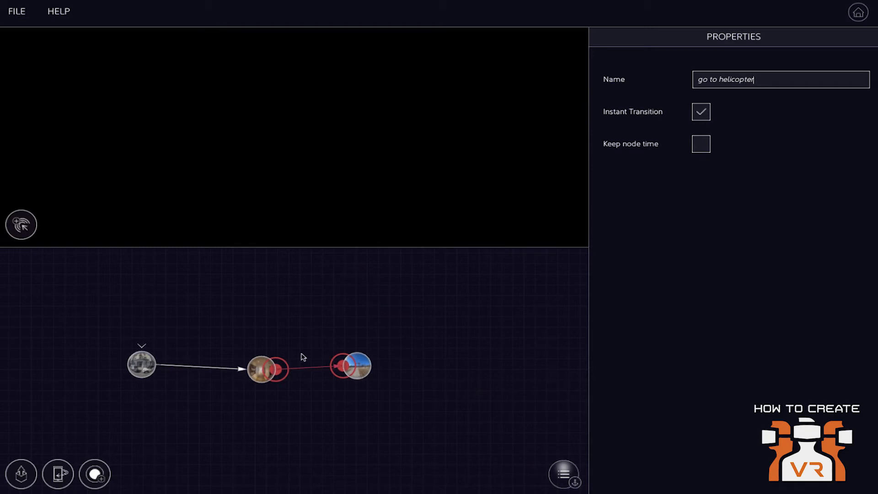
click(261, 369)
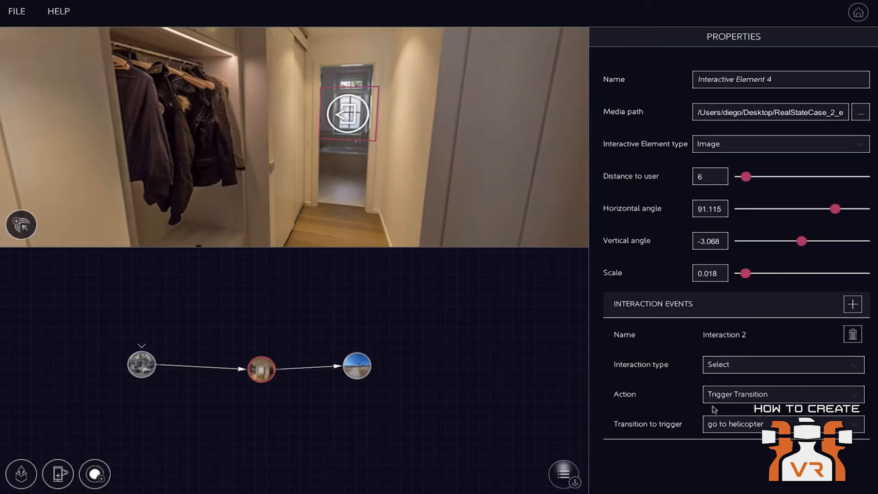
mouse_move(710, 441)
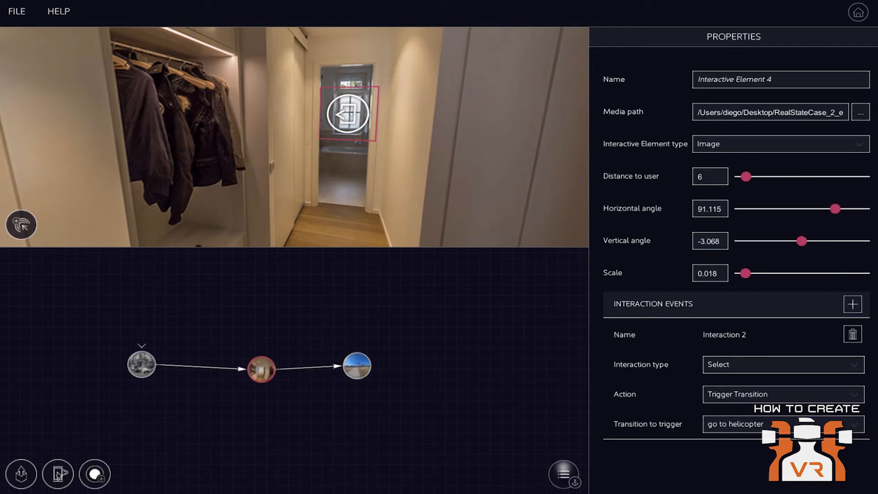
click(58, 474)
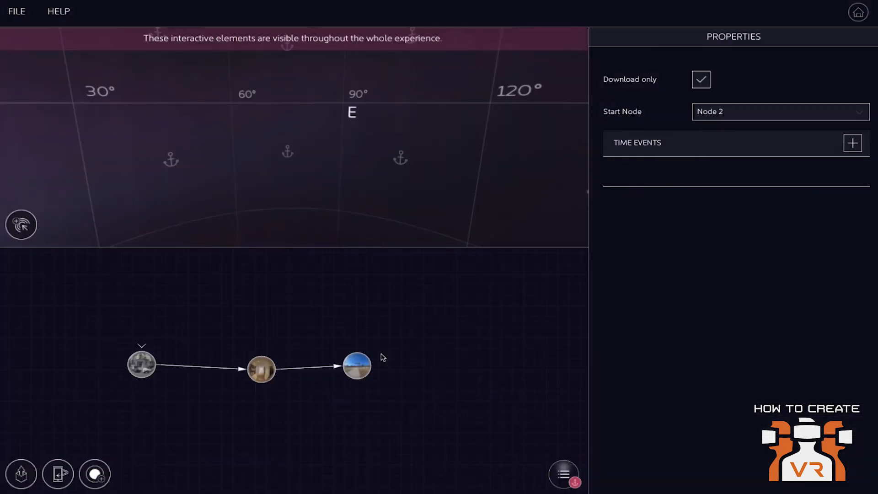
mouse_move(258, 347)
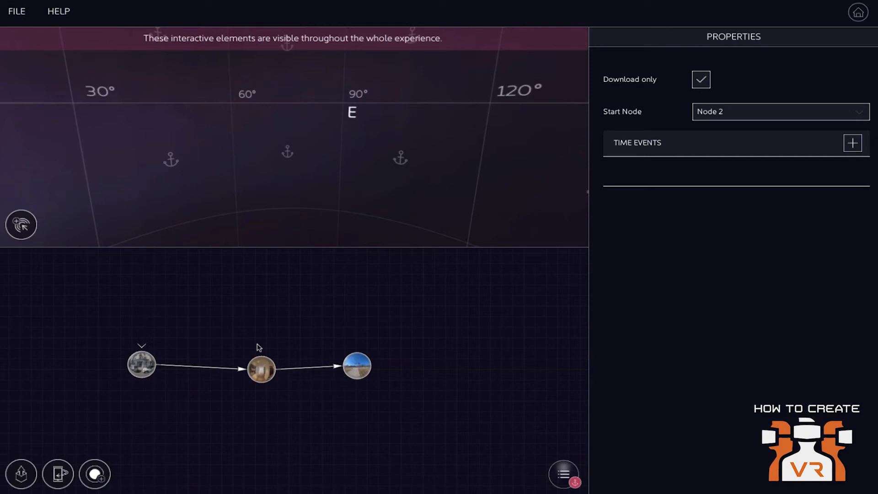
Step: Run Preview Experience, which reports the three-scene tour as valid
click(58, 474)
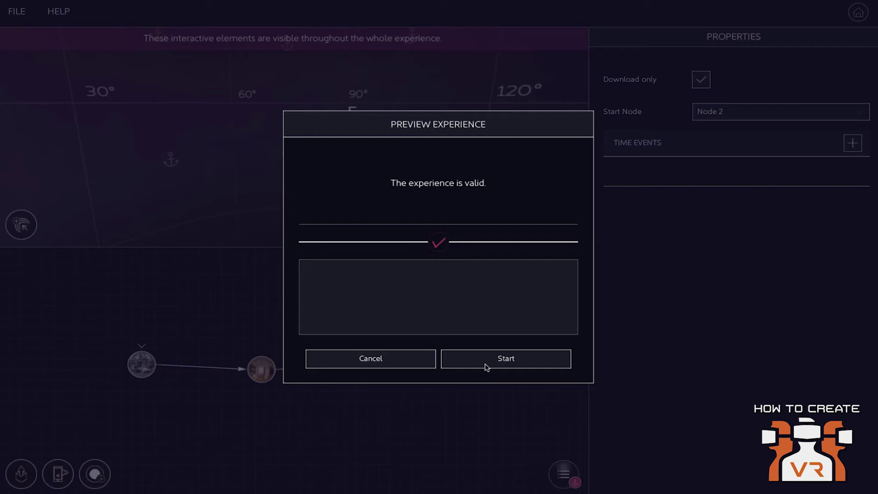
Step: Start the preview export and let it run until all three nodes report exported
click(505, 358)
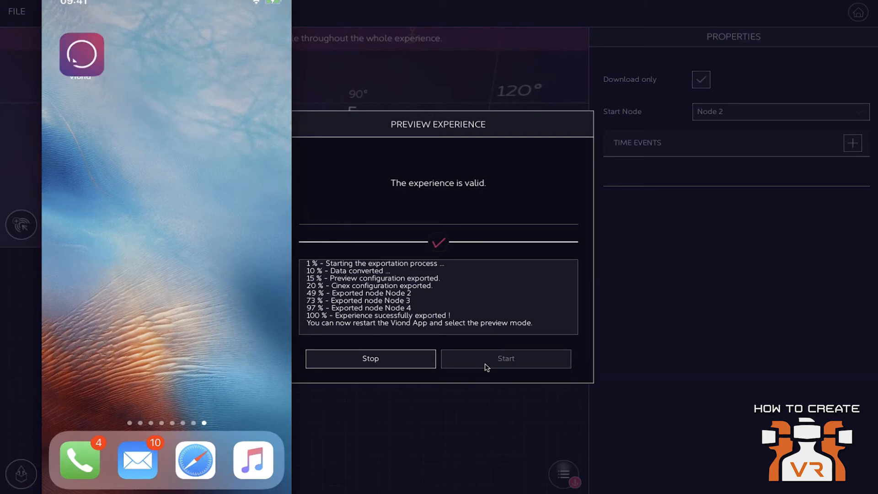
Step: Launch the Viond app on the phone in preview mode so the outdoor panorama plays
click(505, 359)
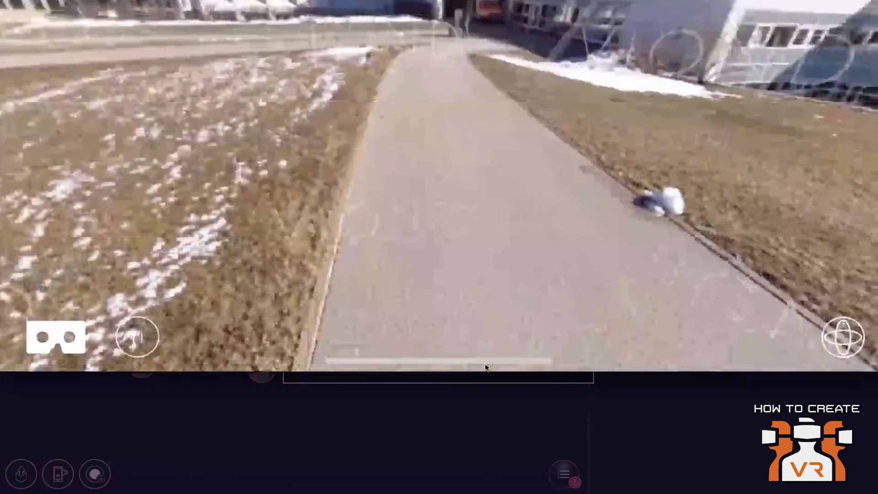
Step: Play the outdoor walkthrough along the path until the helicopter field appears
click(135, 337)
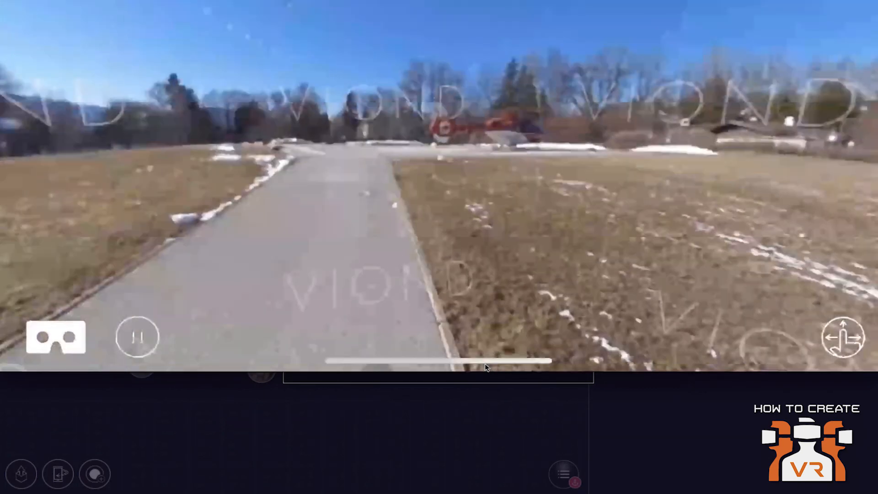
click(55, 337)
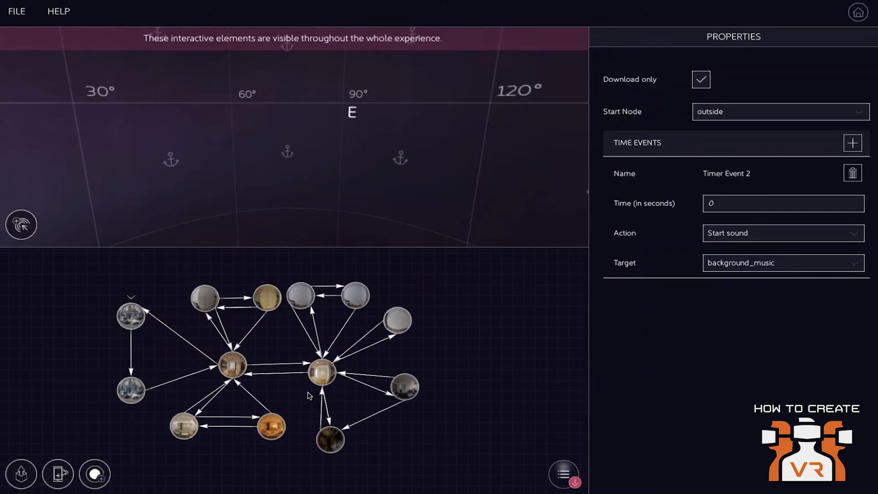
mouse_move(458, 363)
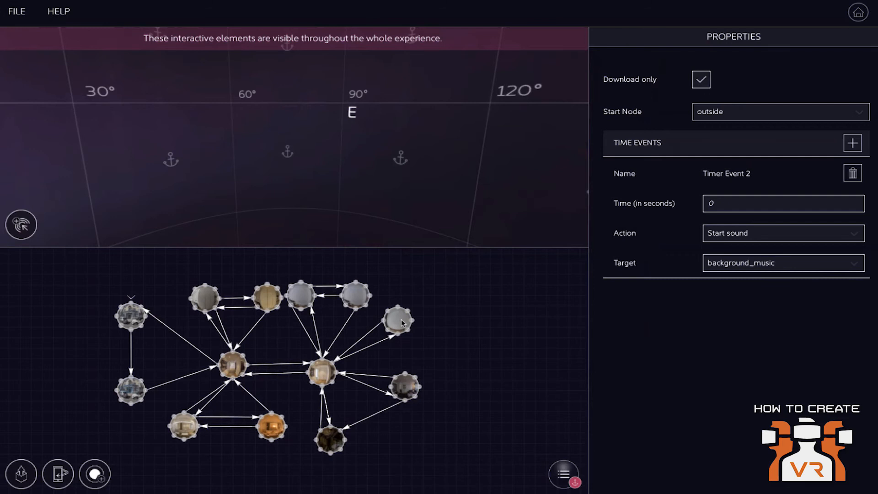
Step: Open the room_01 node and look around its panorama toward the white cupboard
click(396, 321)
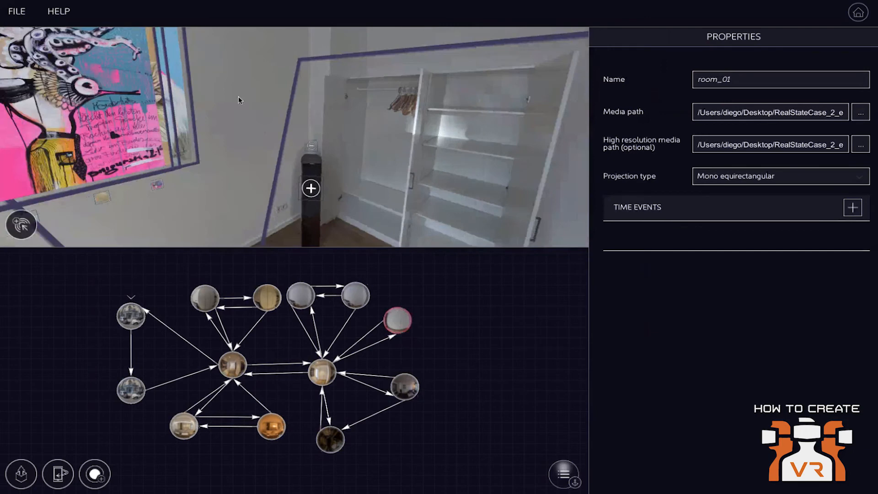
drag(238, 100, 366, 152)
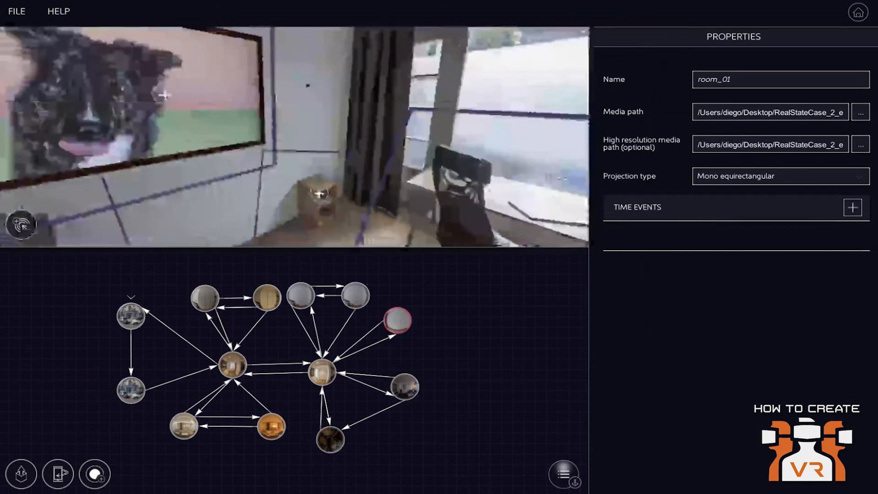
click(317, 181)
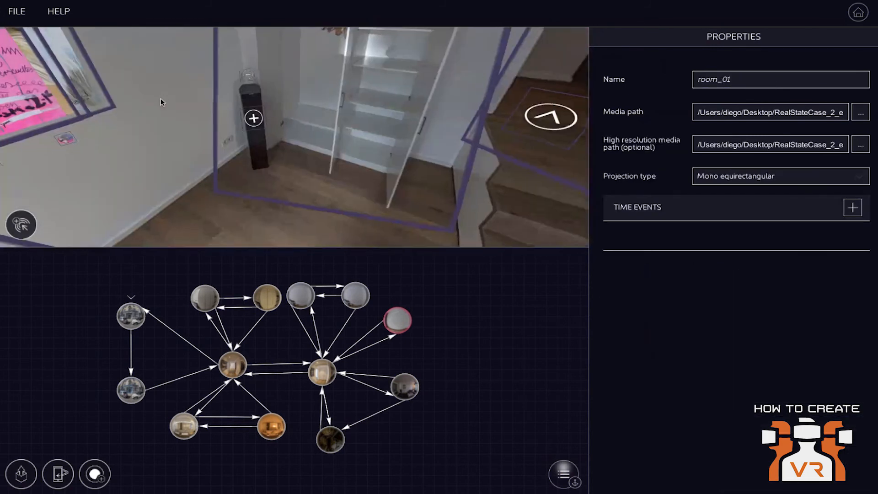
Step: Select the cupboard's plus icon ie_plus_box2 and review its select interactions hiding itself and showing ie_minus_box2 and ie_box2
click(254, 118)
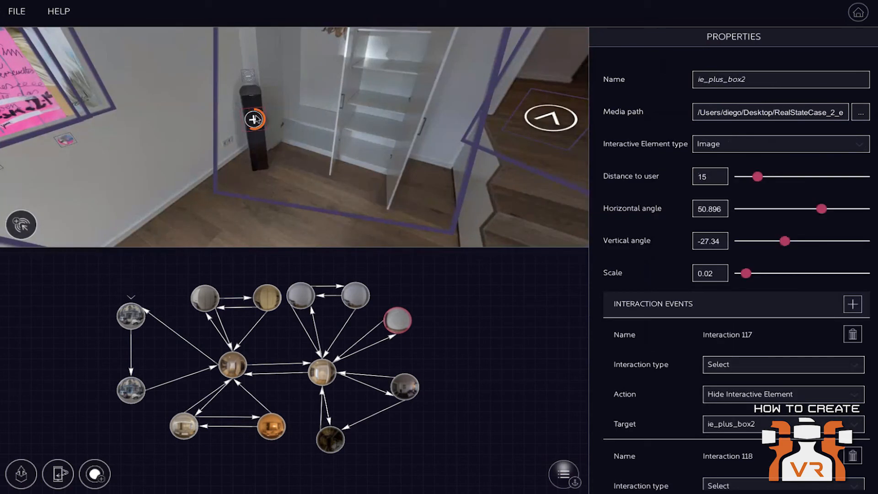
scroll(down, 3)
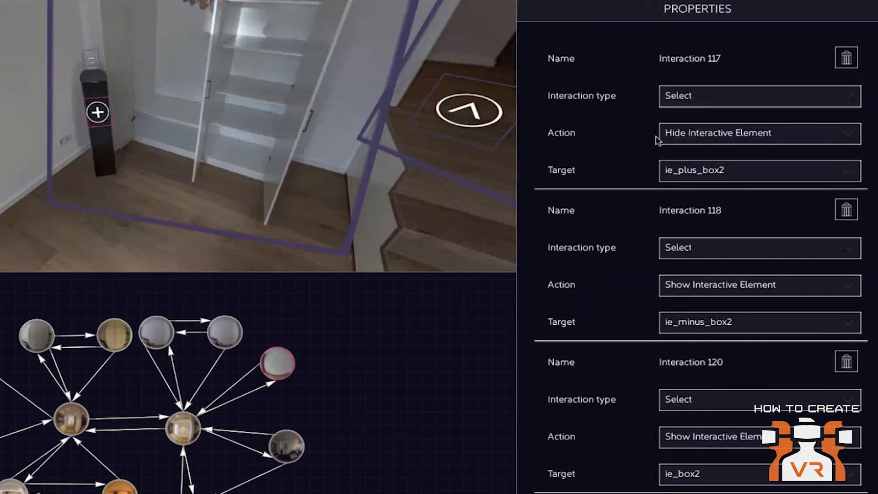
mouse_move(740, 149)
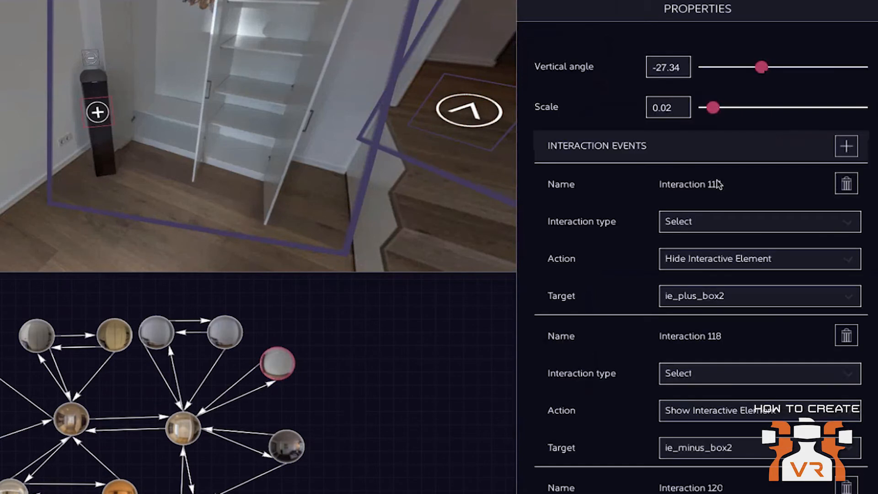
scroll(up, 3)
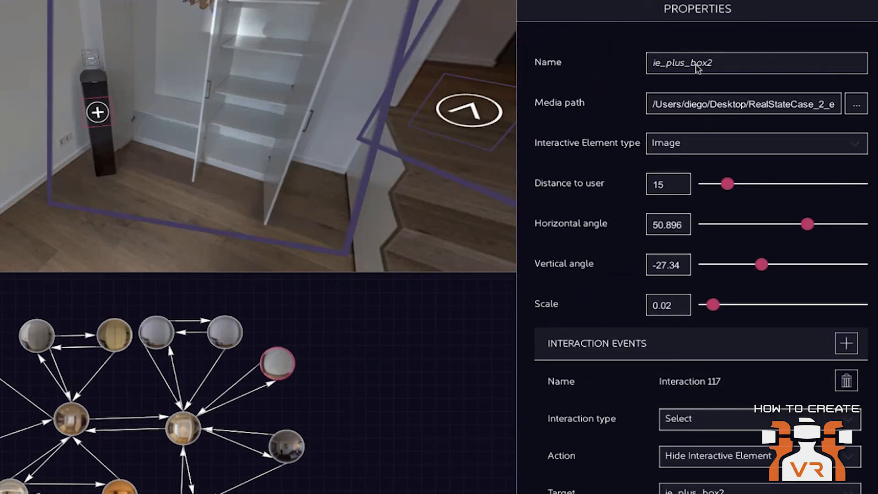
scroll(down, 3)
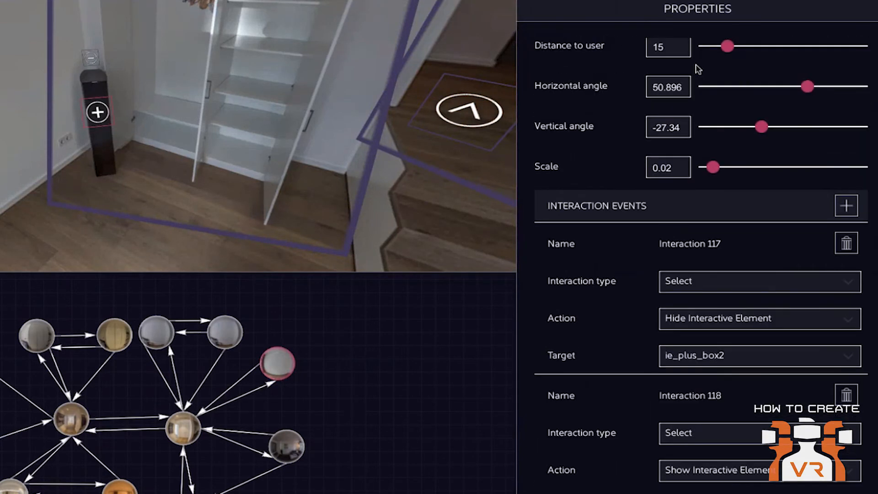
scroll(down, 3)
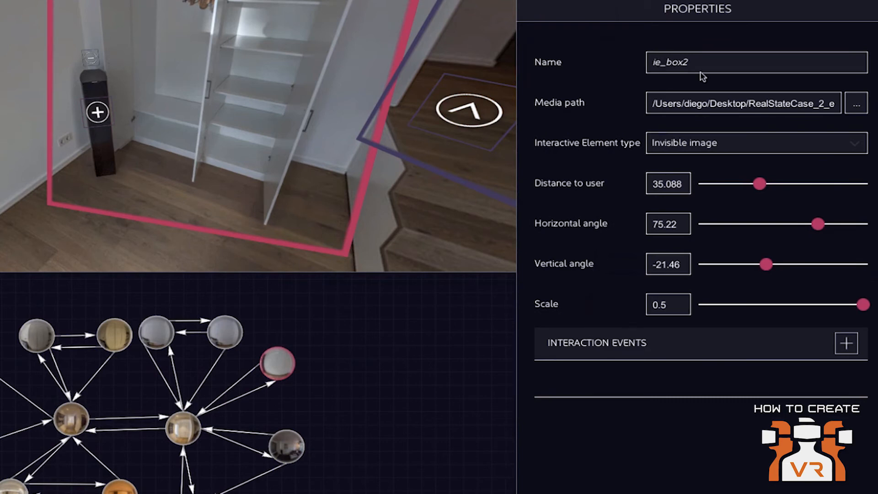
mouse_move(110, 114)
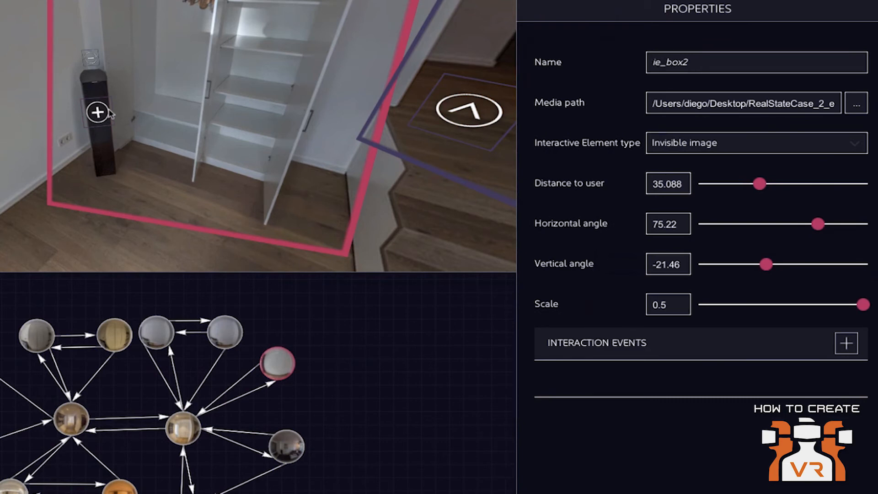
scroll(down, 3)
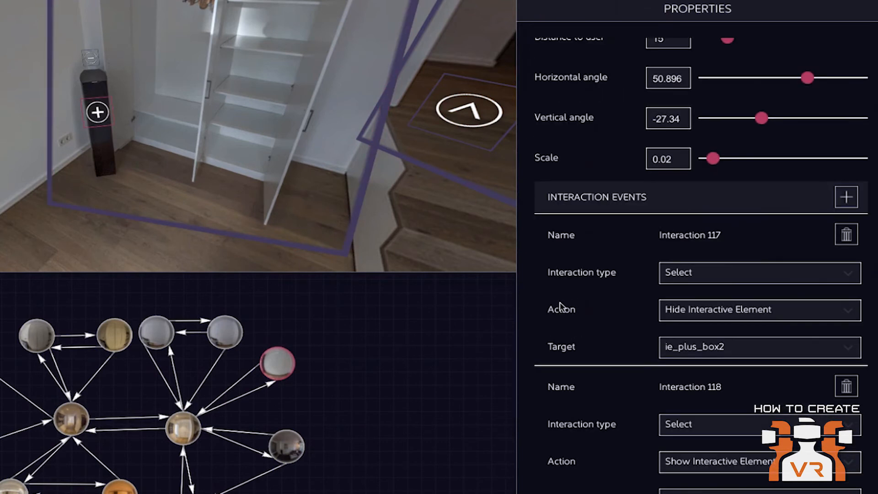
scroll(down, 3)
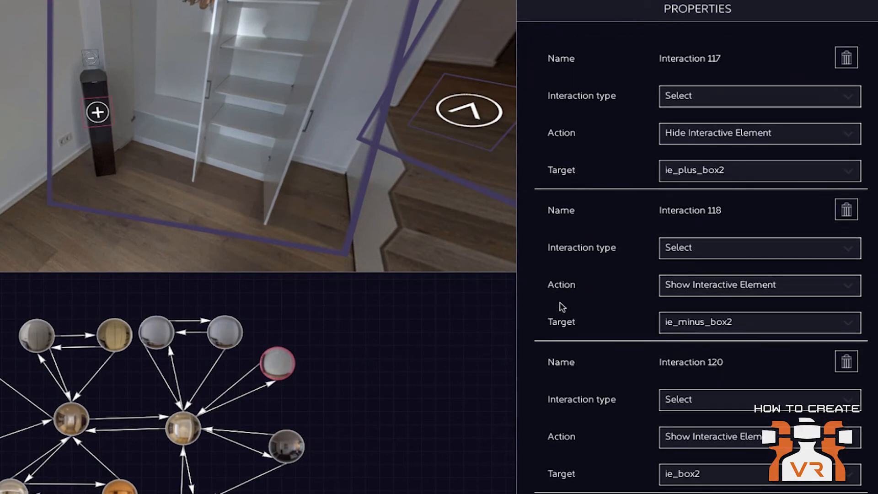
scroll(down, 3)
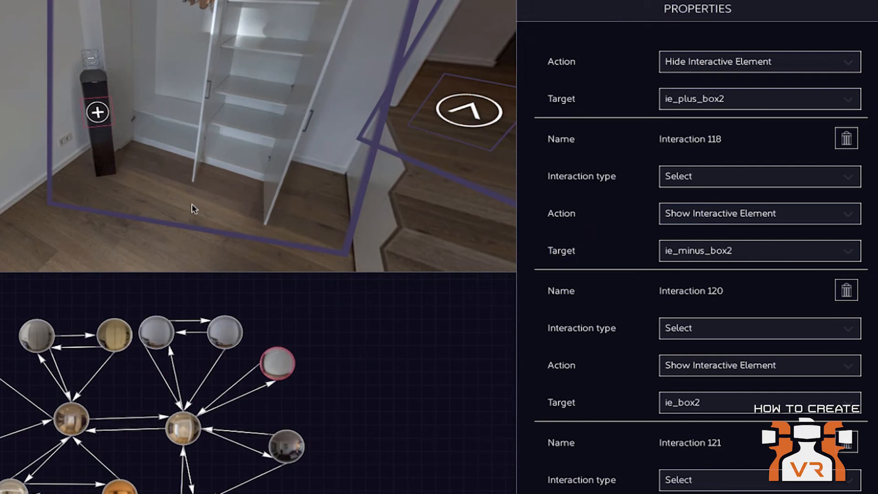
mouse_move(603, 385)
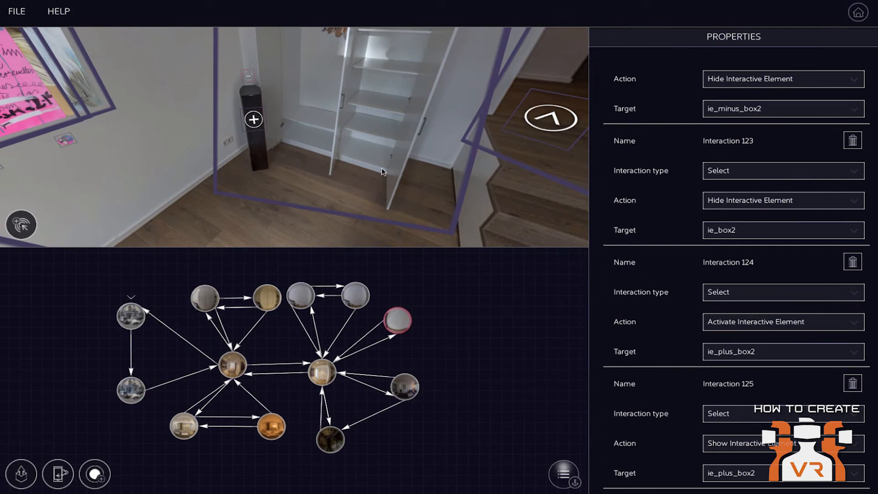
Step: Review the minus element's last events: hide ie_box2, show ie_plus_box2, deactivate ie_minus_box2
scroll(up, 3)
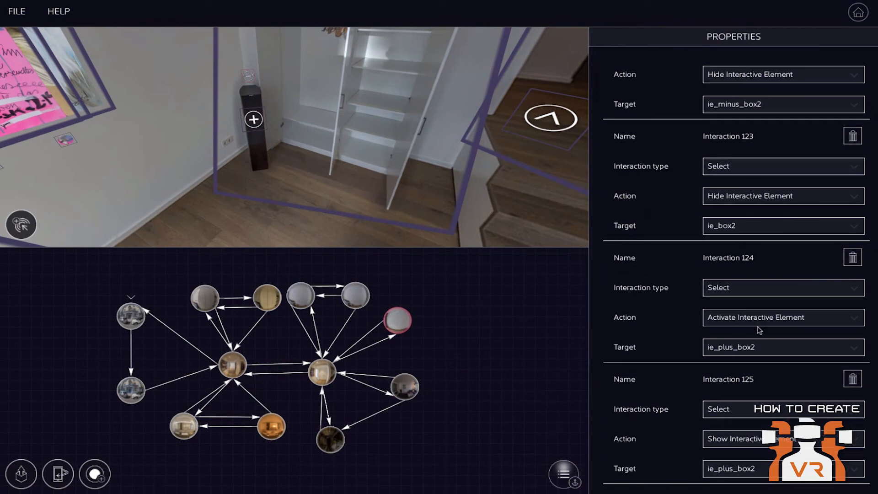
scroll(down, 3)
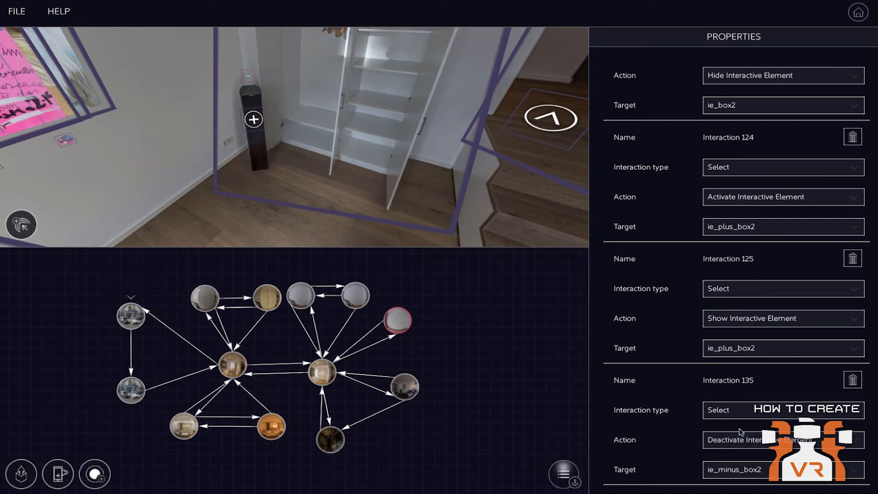
mouse_move(185, 118)
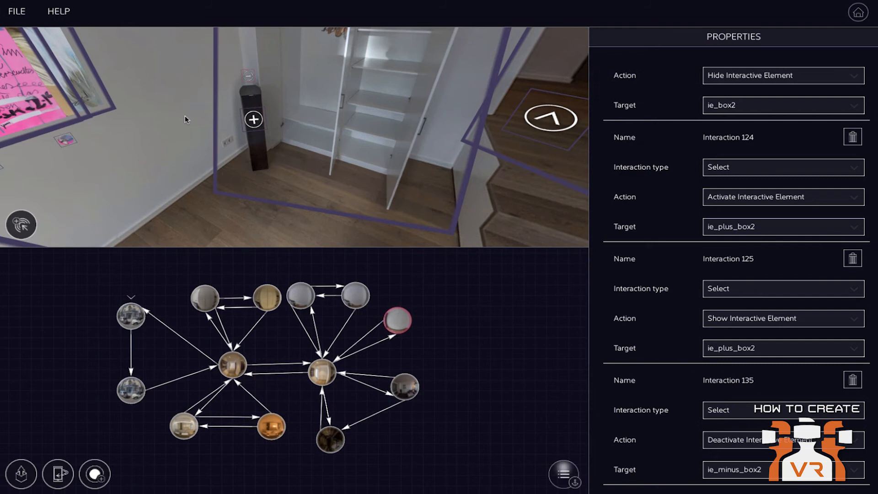
mouse_move(182, 95)
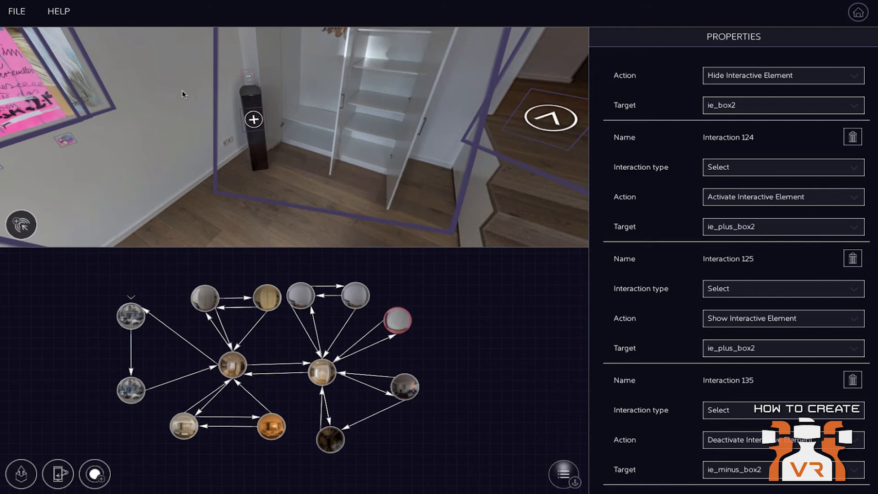
mouse_move(182, 83)
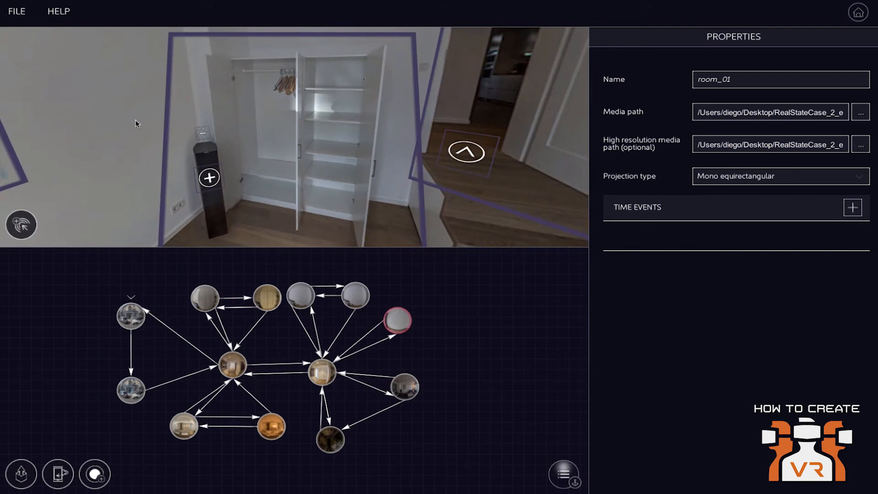
mouse_move(425, 70)
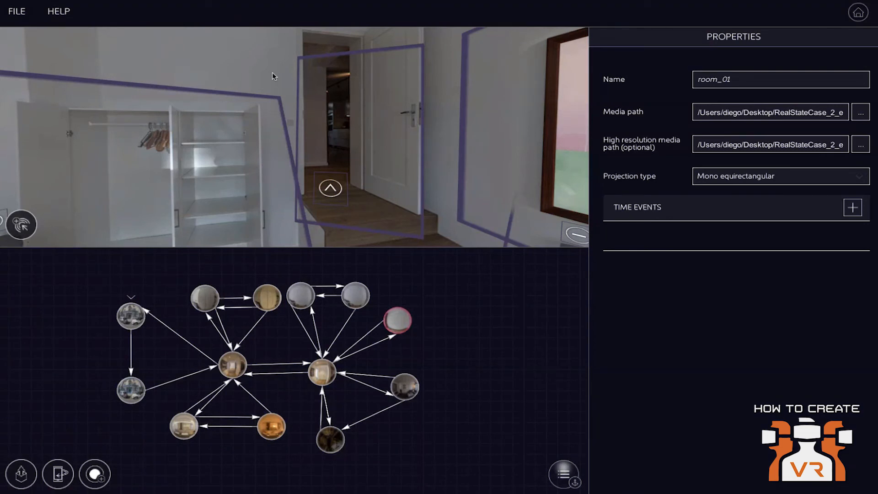
mouse_move(343, 301)
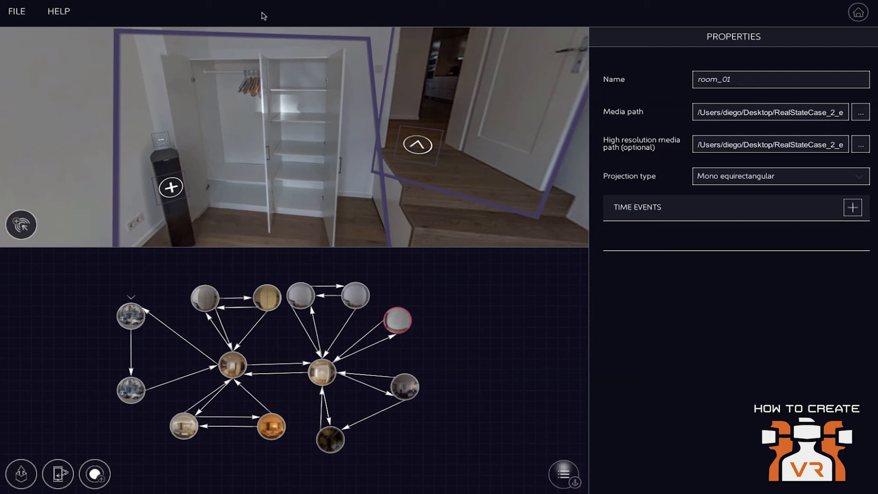
mouse_move(307, 314)
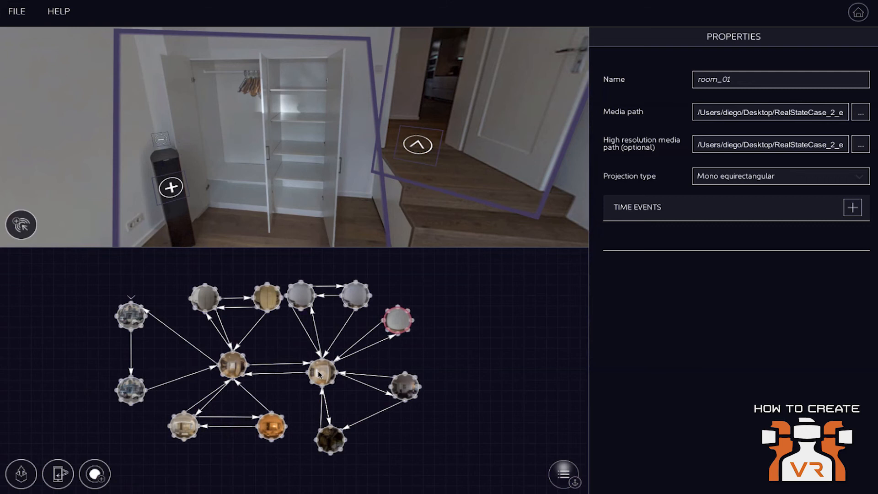
Step: Select the hall_02 node, then show the experience-wide elements with the background_music timer event
click(322, 371)
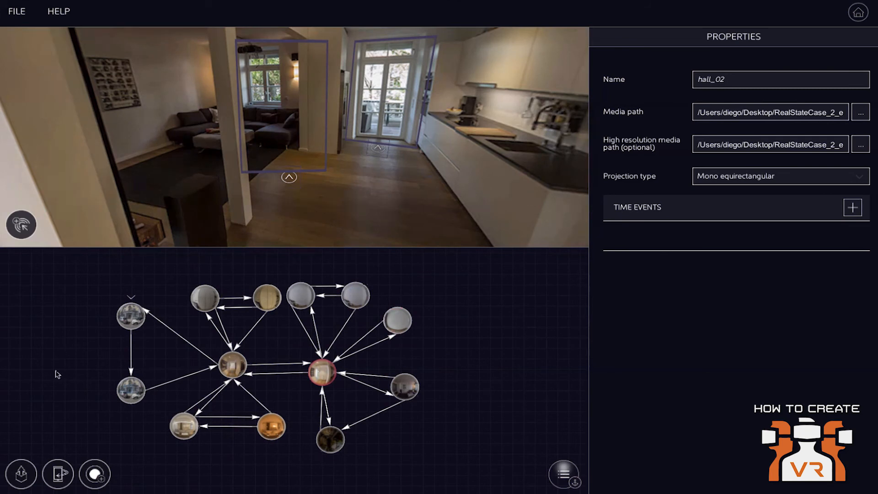
mouse_move(54, 478)
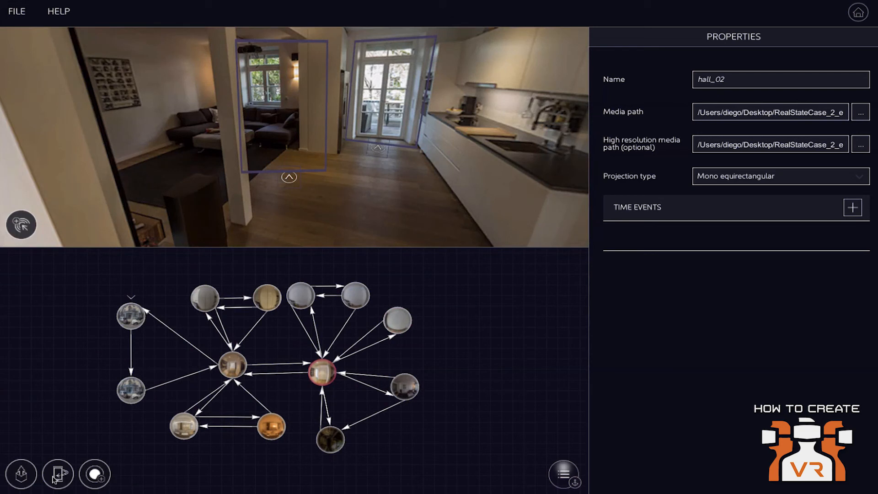
click(57, 475)
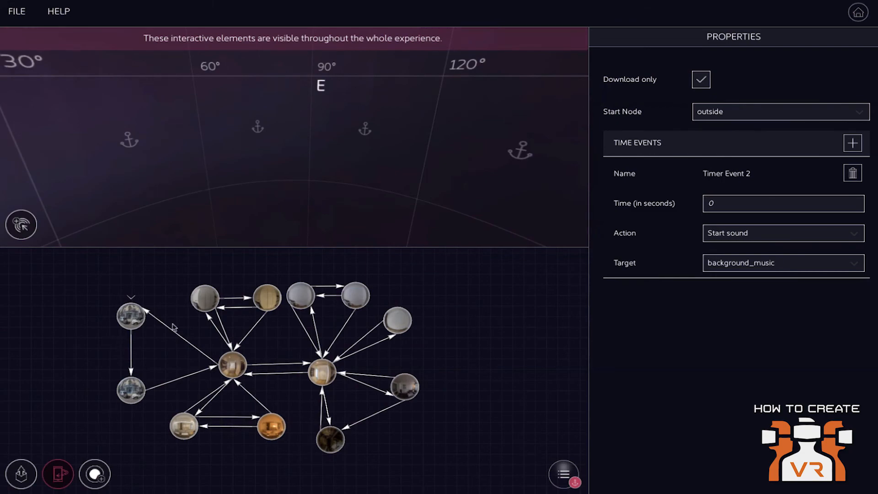
click(58, 475)
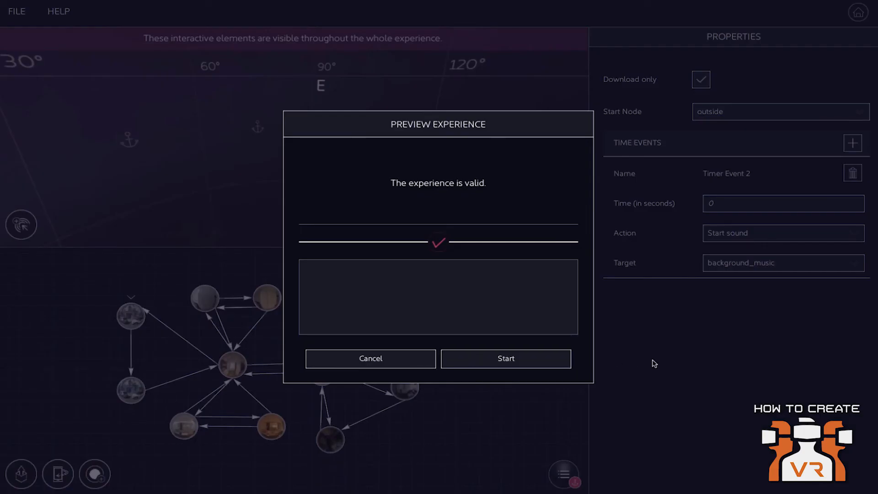
mouse_move(394, 359)
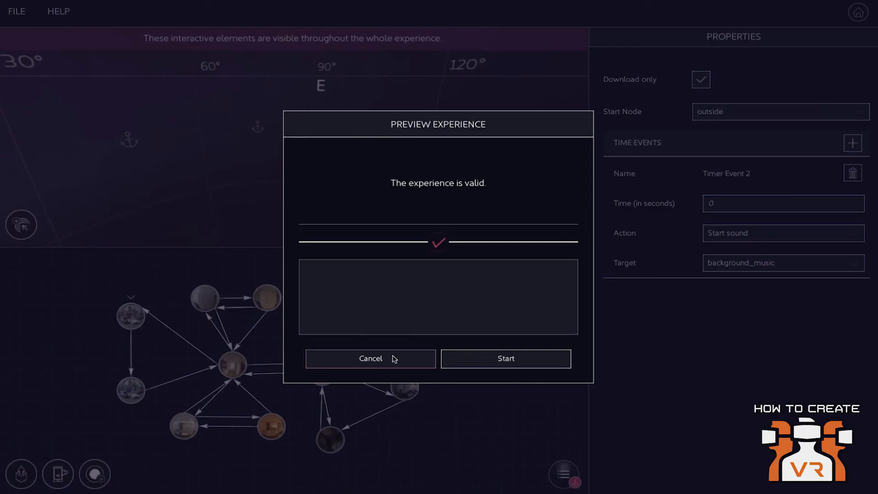
click(370, 359)
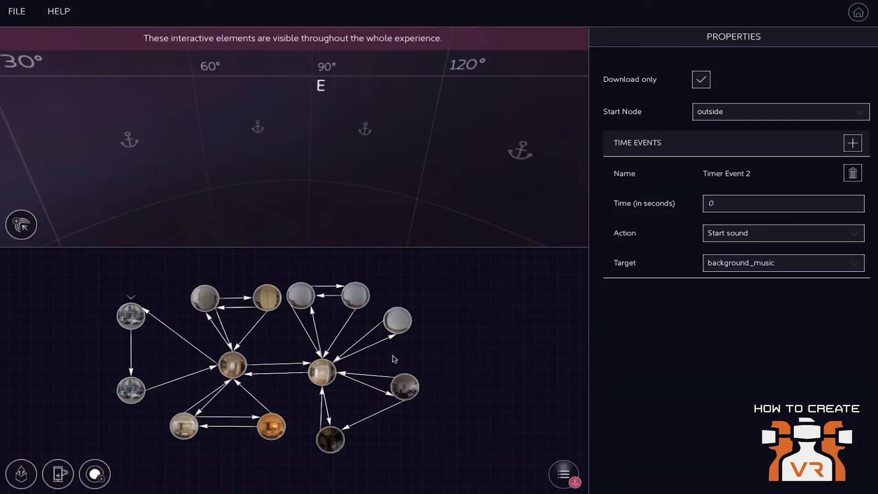
mouse_move(82, 14)
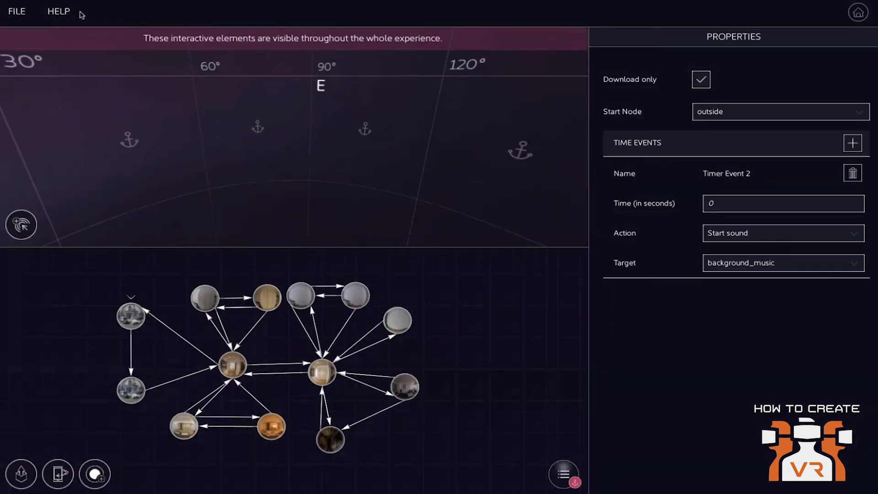
mouse_move(812, 33)
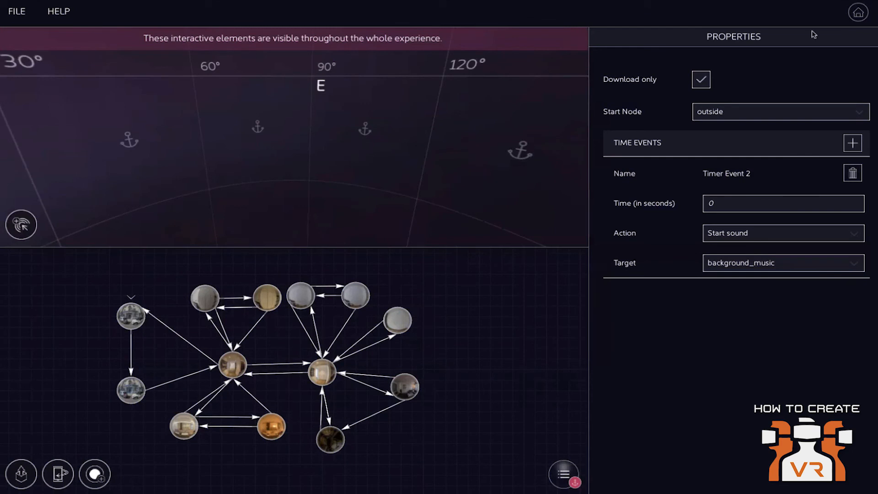